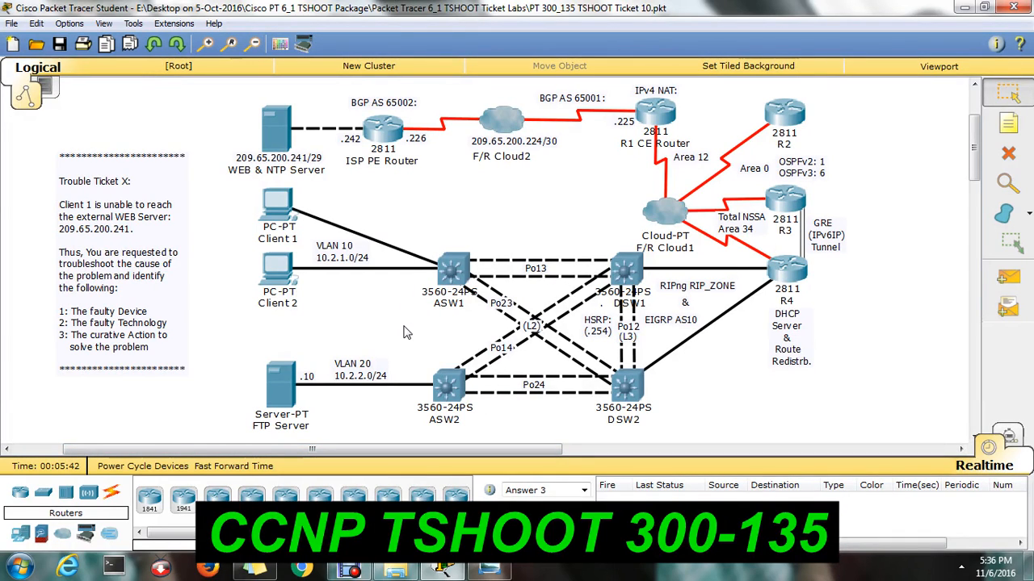
mouse_move(436, 330)
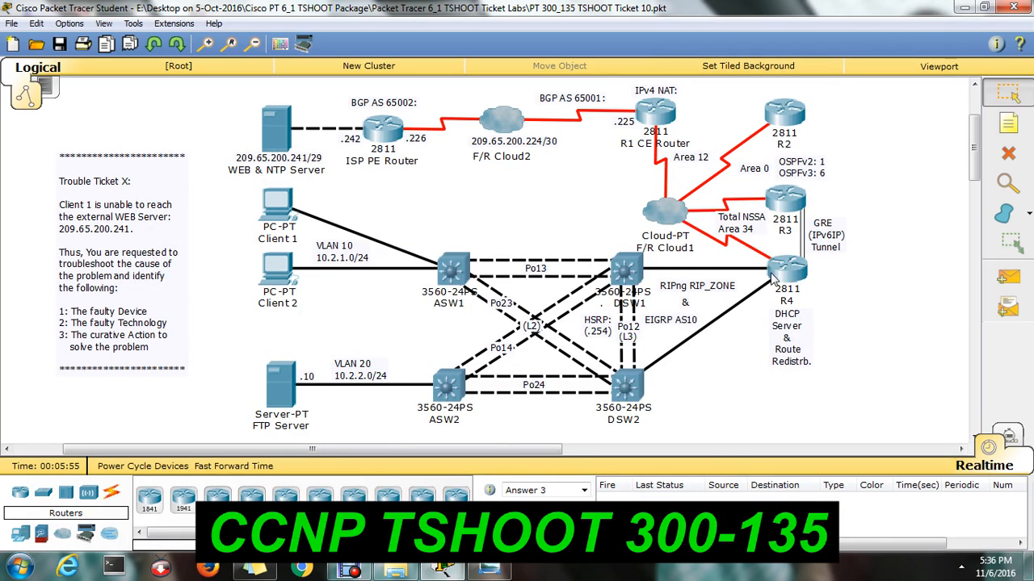
mouse_move(783, 279)
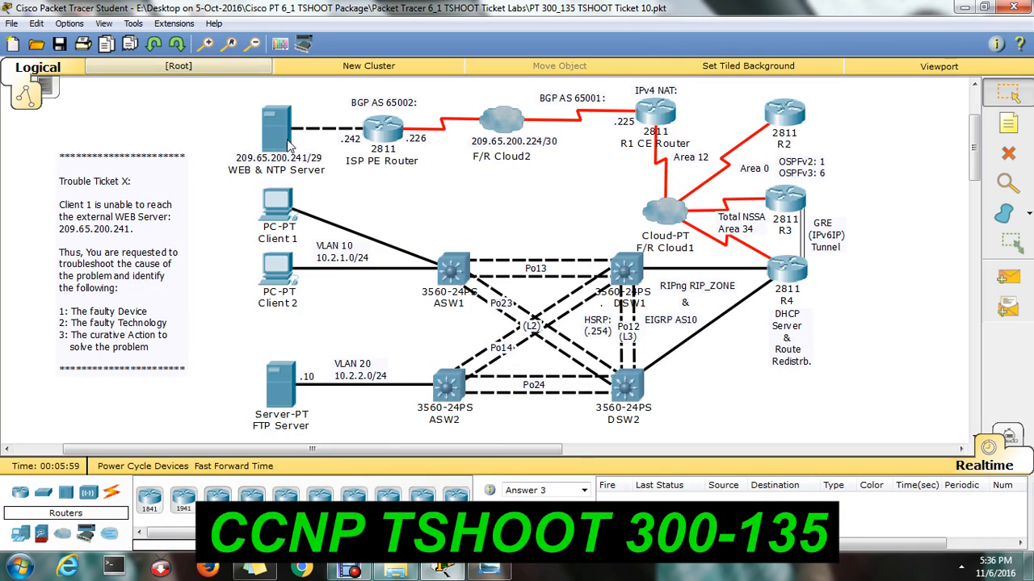
mouse_move(796, 232)
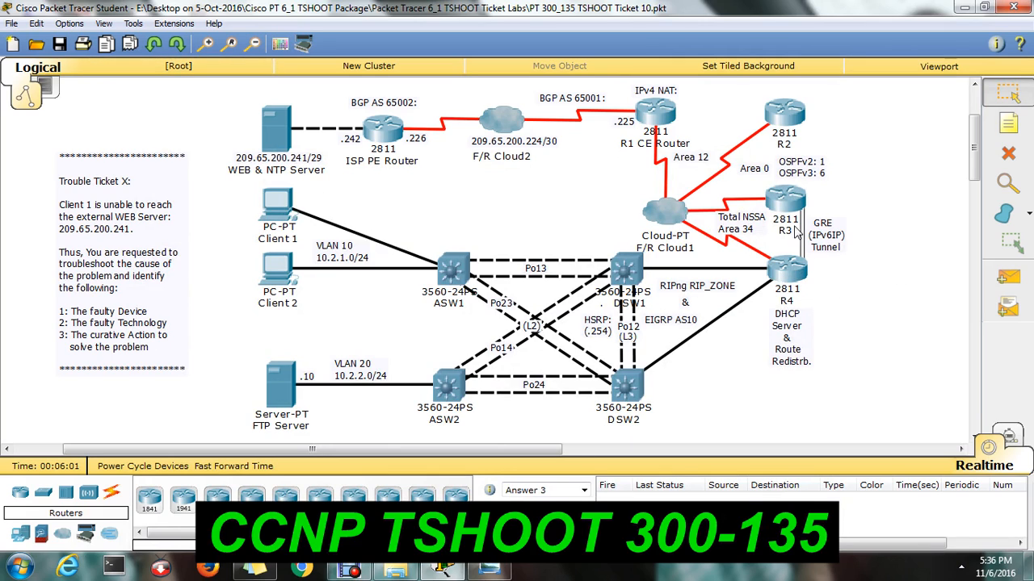
mouse_move(638, 271)
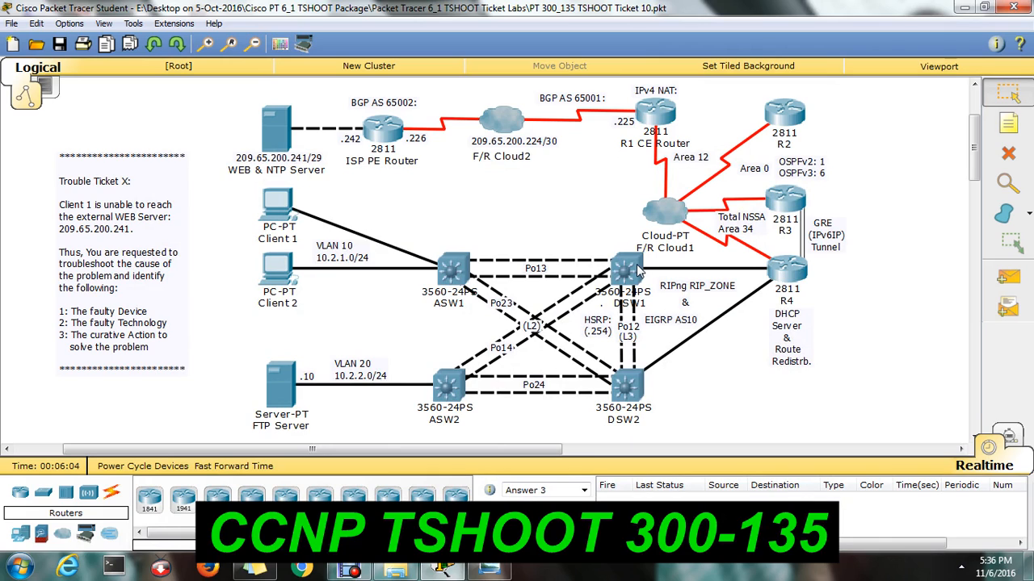
mouse_move(295, 113)
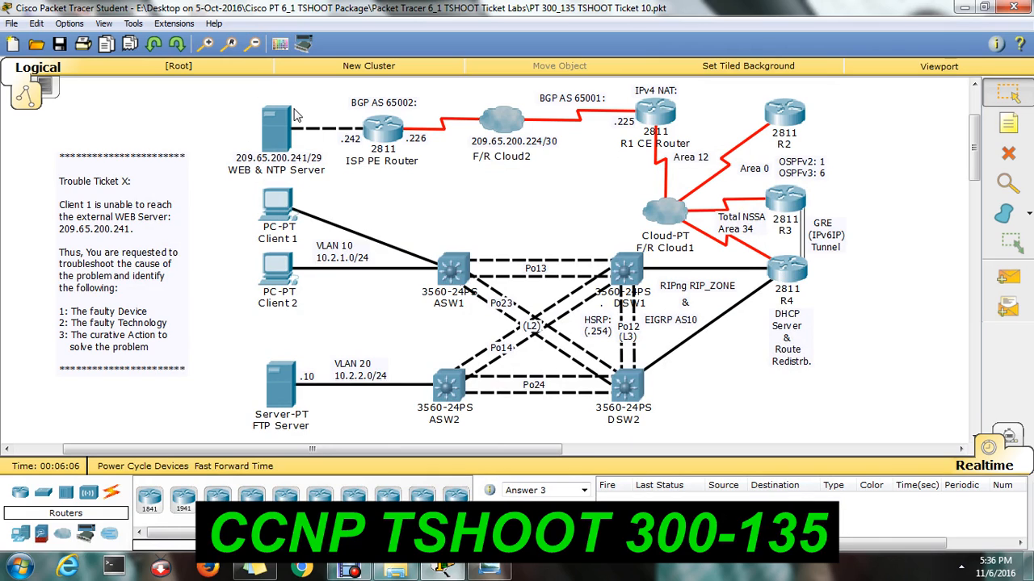
mouse_move(532, 333)
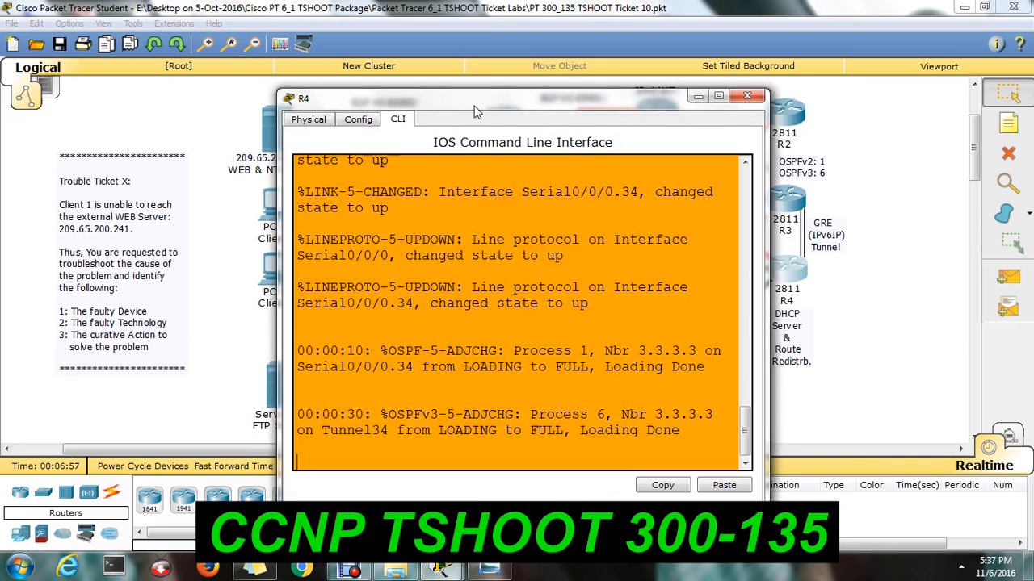
Ping 209.65.200.241 from R4 with 100% success, then close R4's console.
type("PING 209.65.200.241")
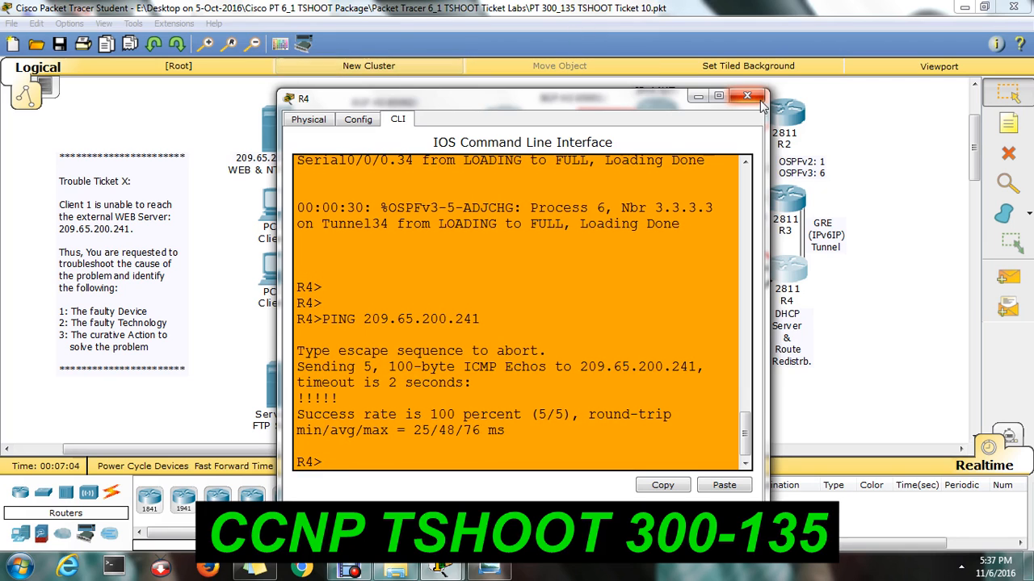
left_click(746, 96)
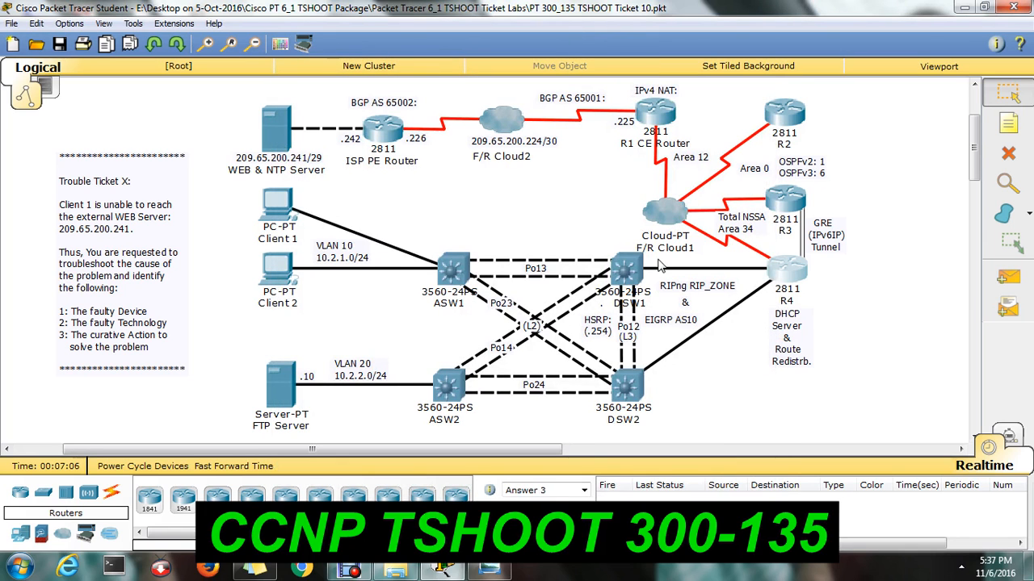
mouse_move(798, 212)
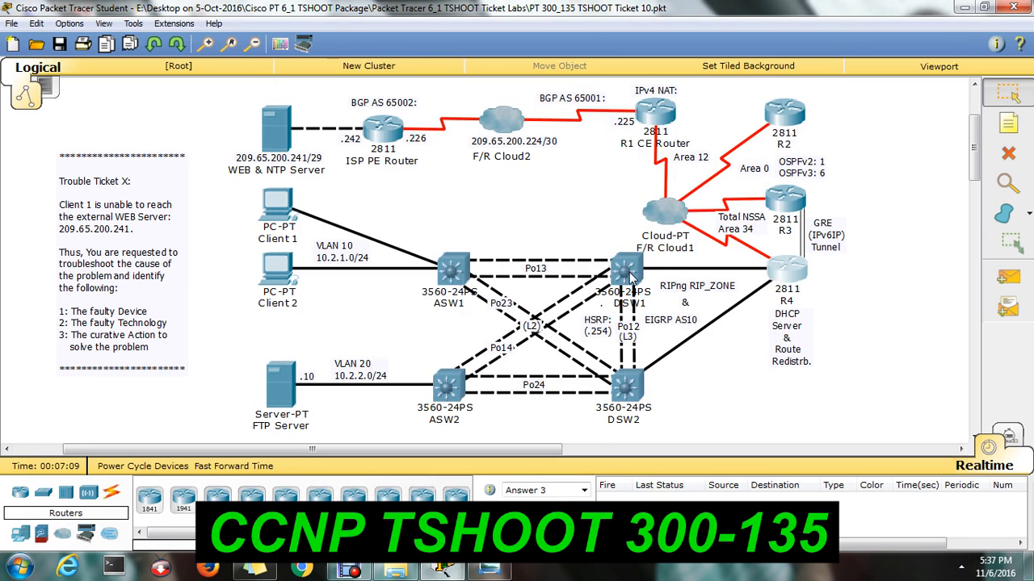
On DSW1, show a failed ping to 209.65.200.241 and the routing table without a default route.
left_click(628, 273)
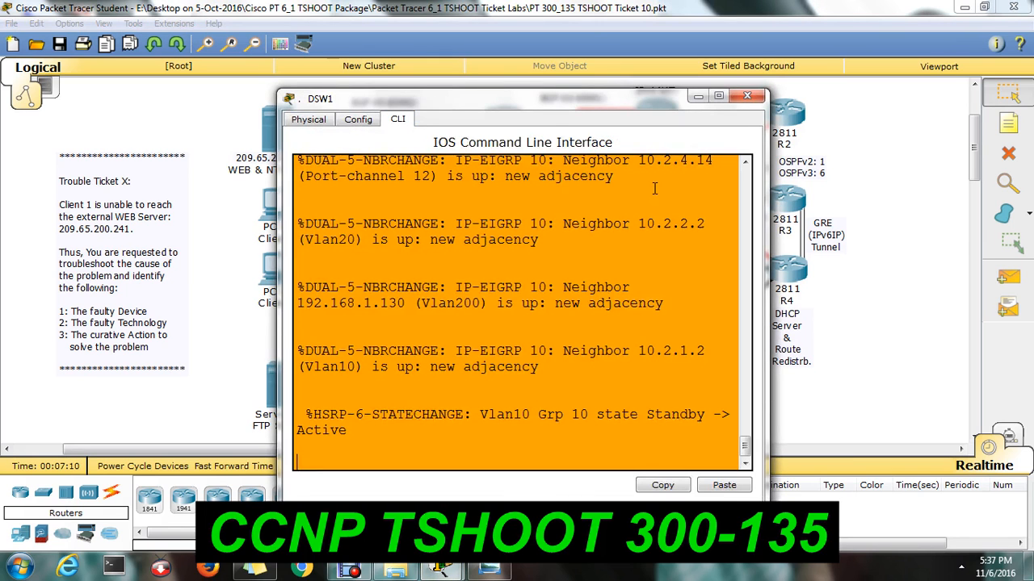
type("ping 209.65.200.241")
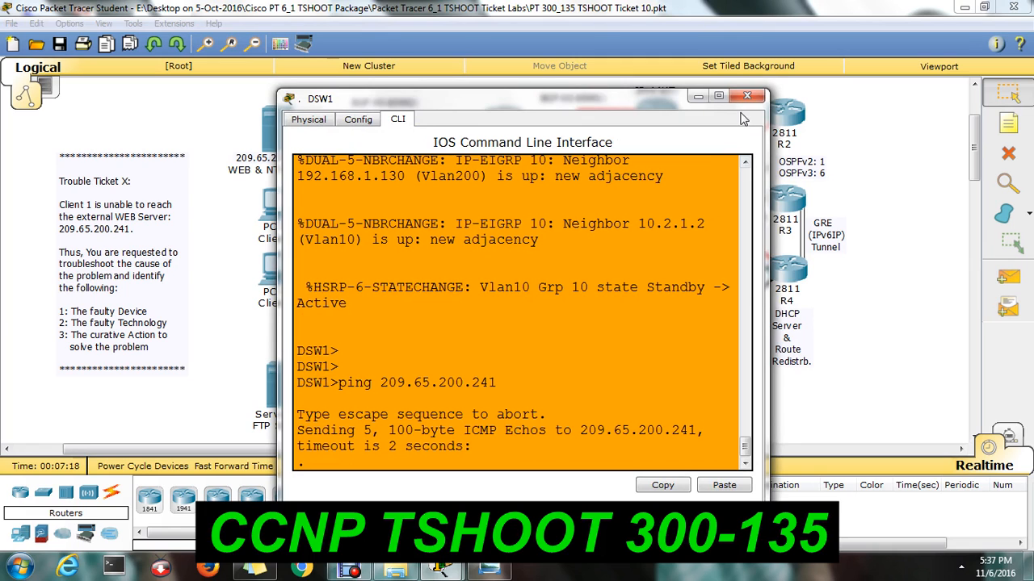
left_click(717, 96)
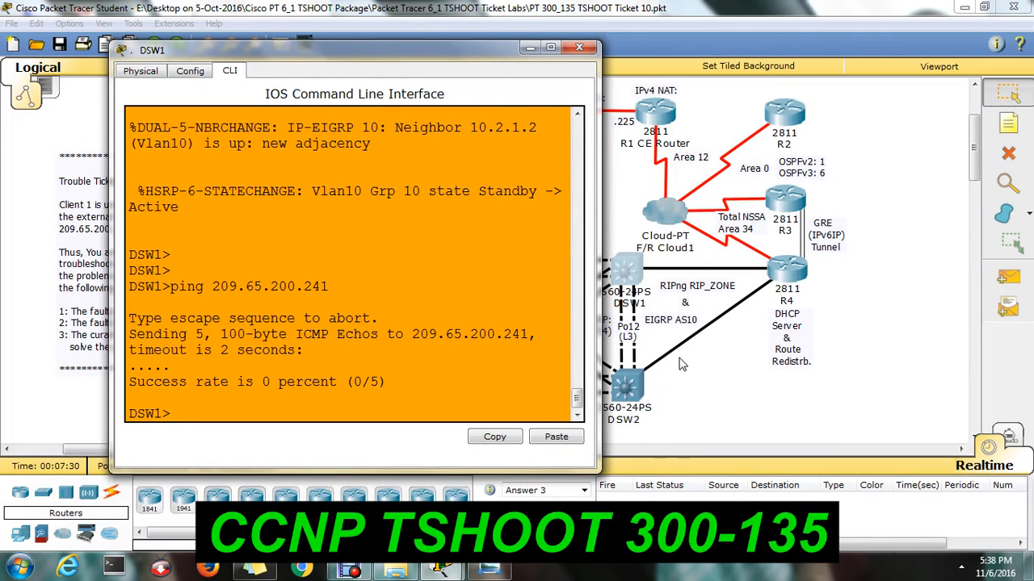
type("en")
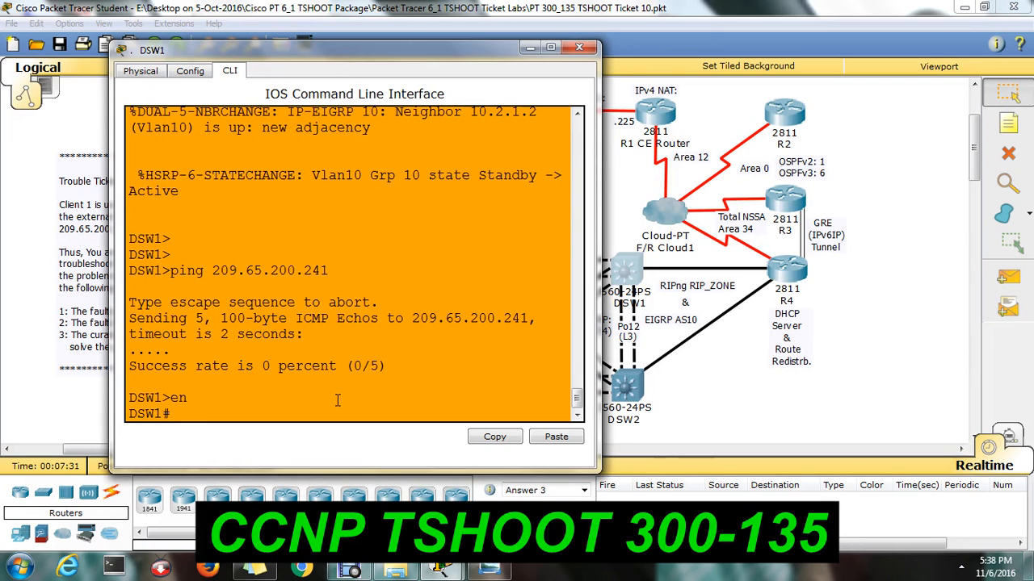
type("sh ip route")
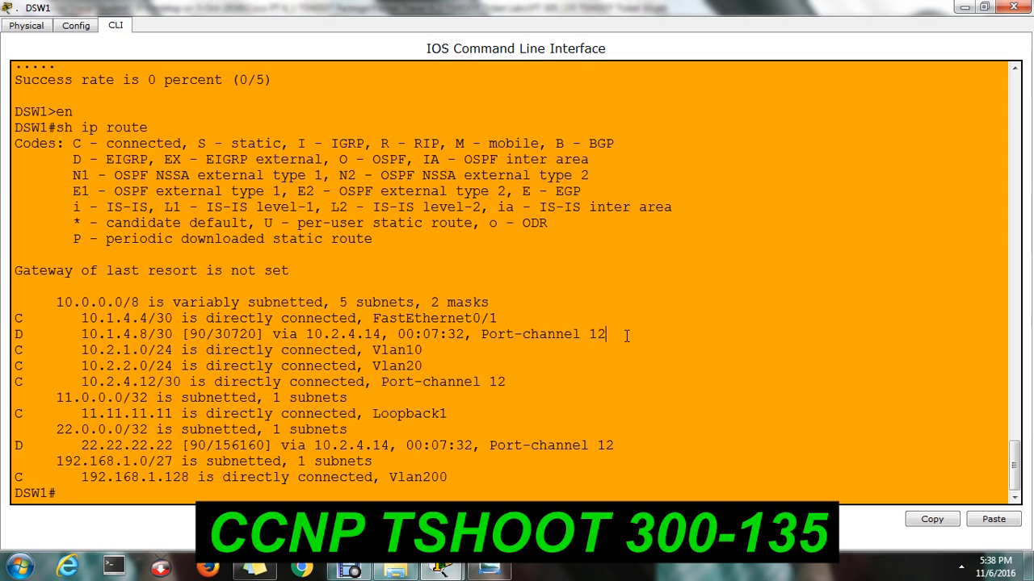
Highlight the 22.22.22.22 route and list DSW1's four EIGRP 10 neighbors, including 10.2.4.14.
left_click_drag(15, 335, 604, 334)
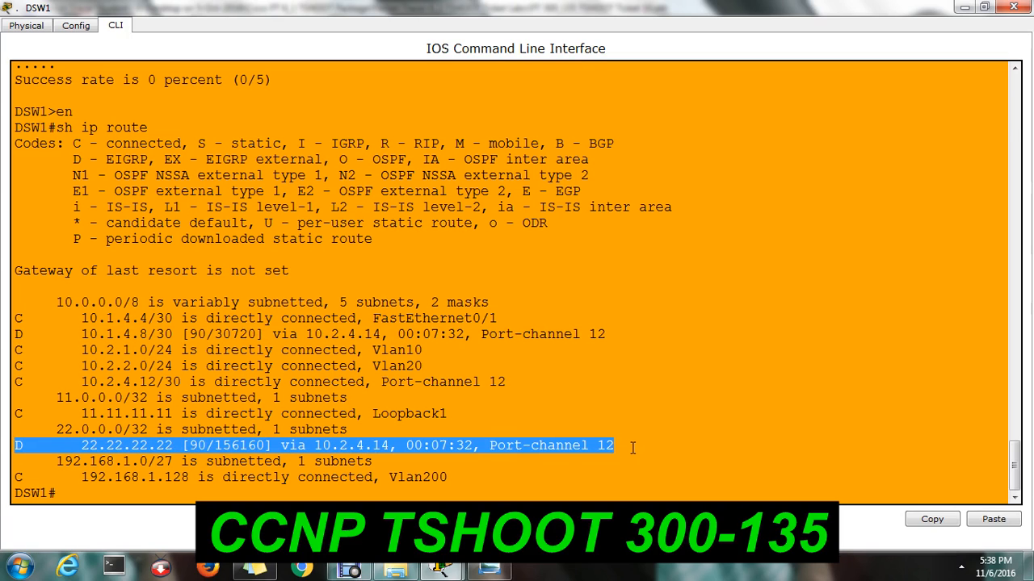
mouse_move(405, 497)
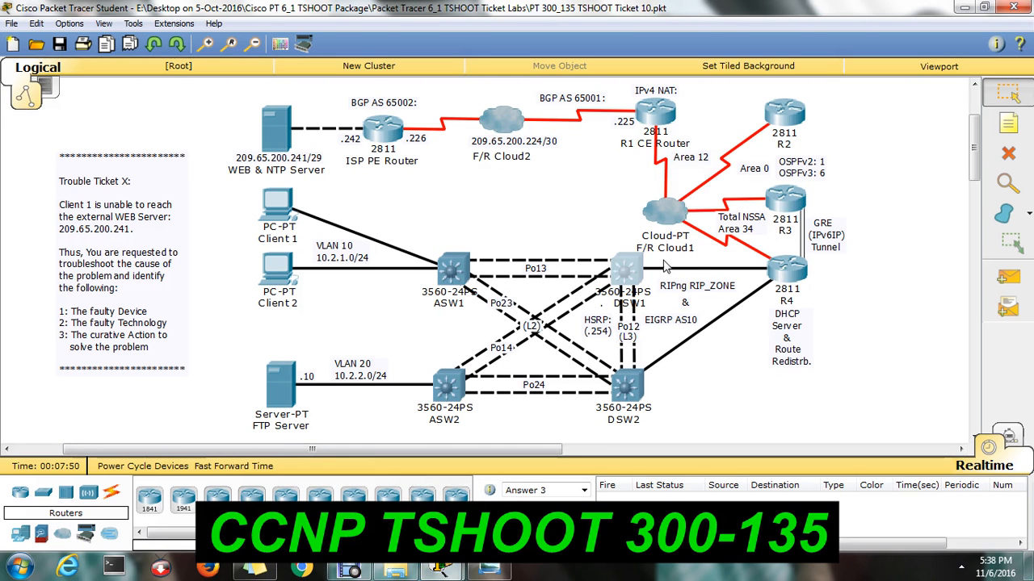
mouse_move(775, 291)
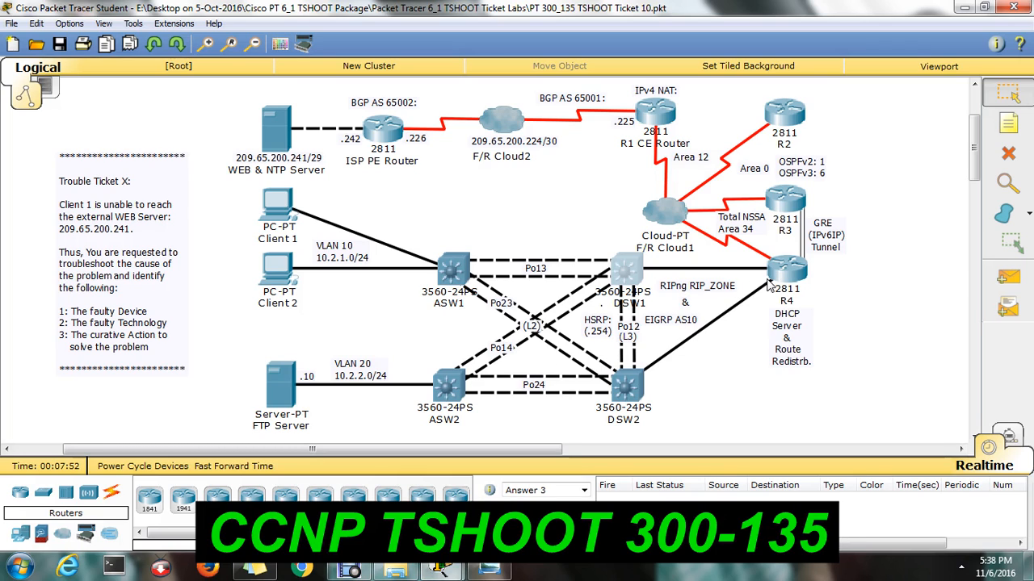
mouse_move(645, 287)
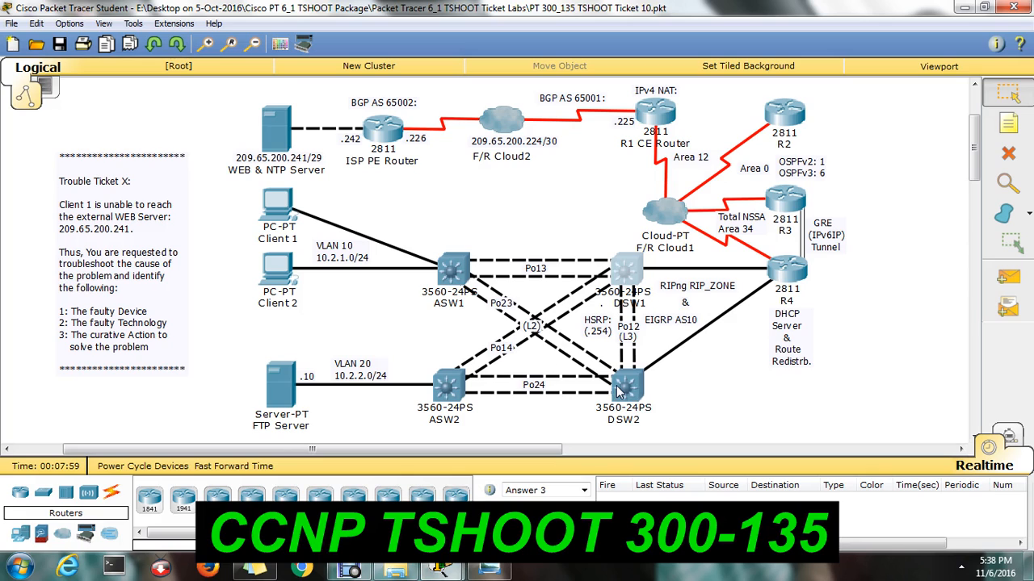
mouse_move(612, 386)
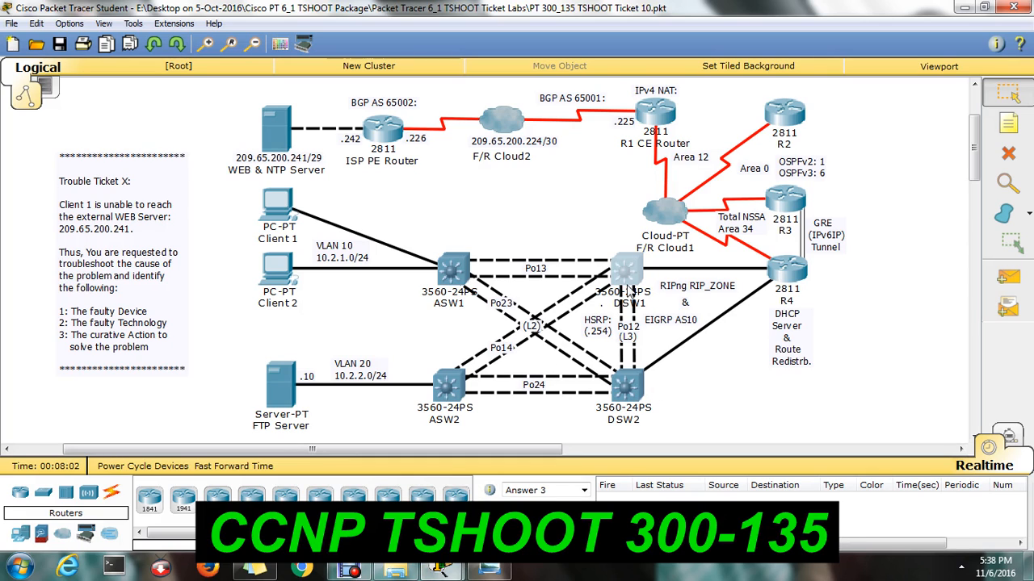
mouse_move(757, 288)
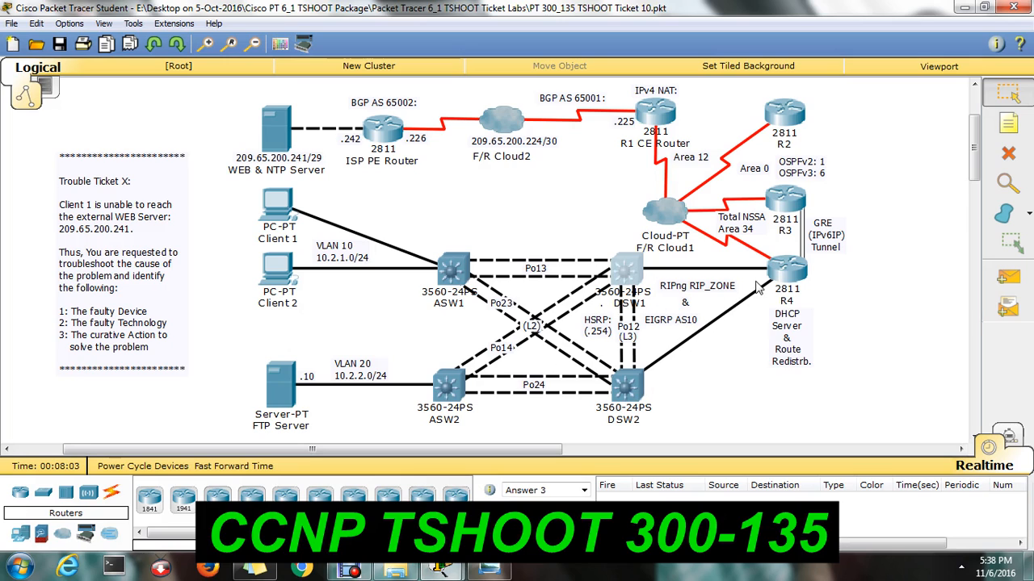
mouse_move(783, 270)
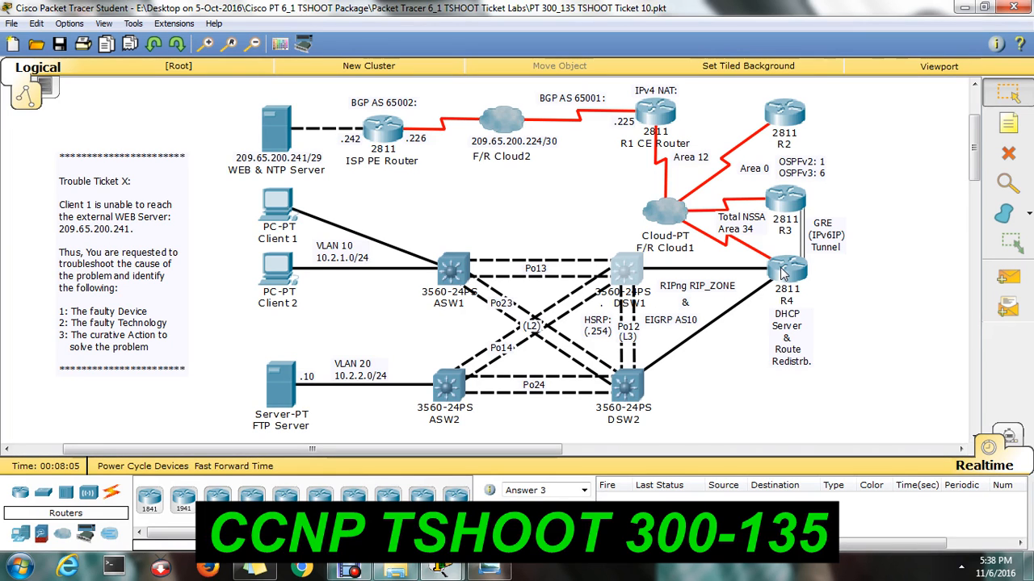
mouse_move(795, 140)
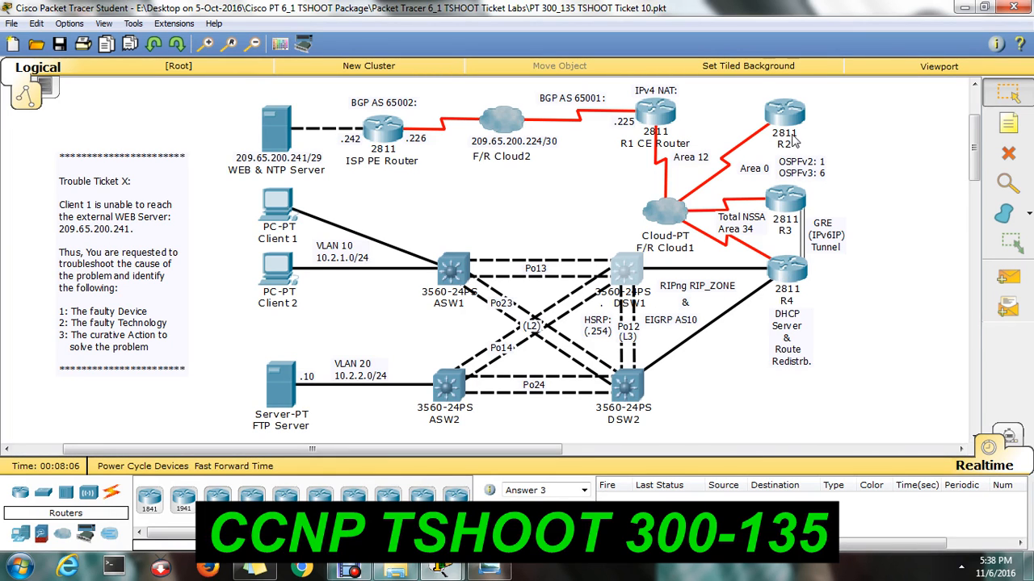
mouse_move(831, 236)
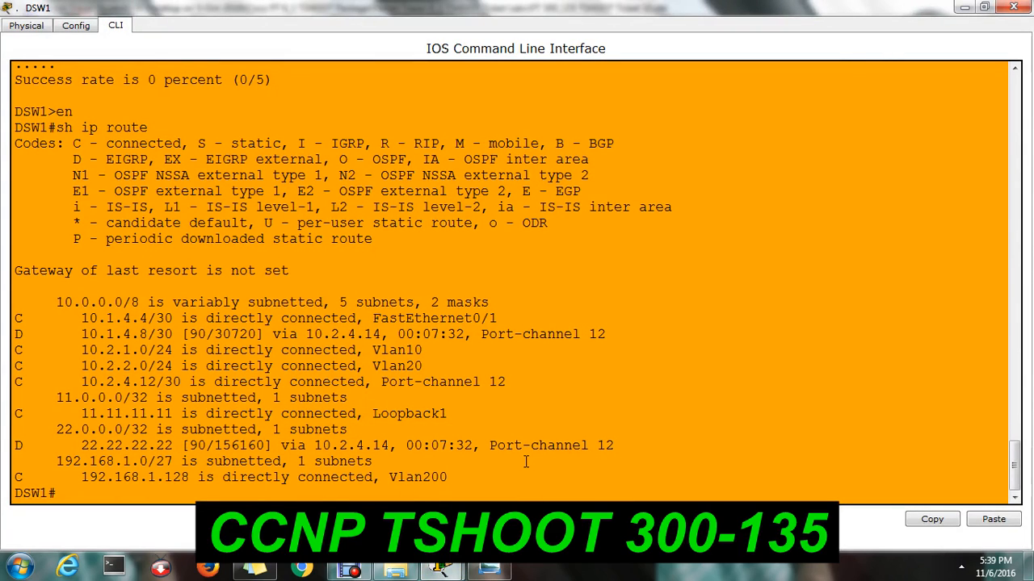
type("sh ip")
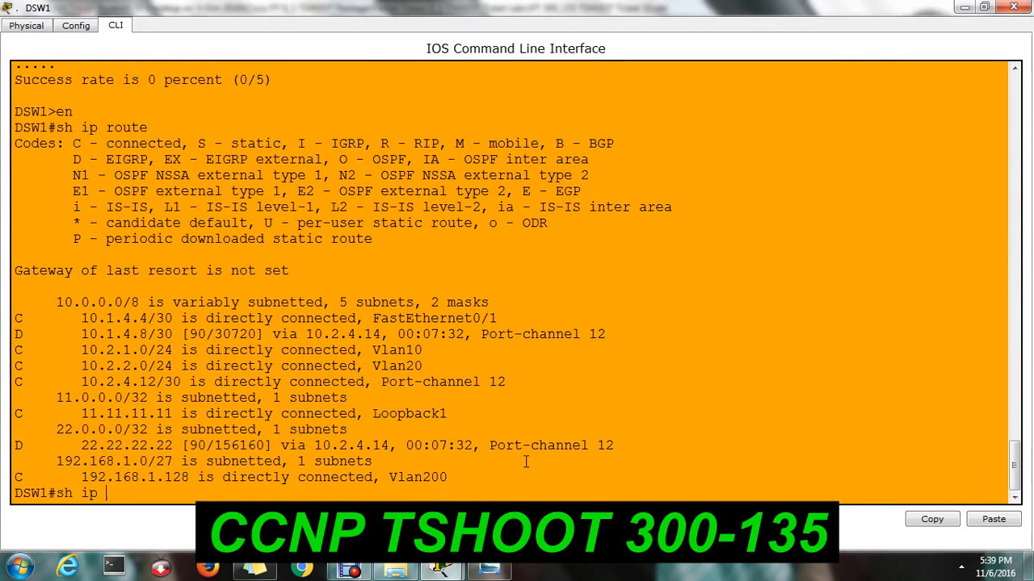
type("eigrp neigh")
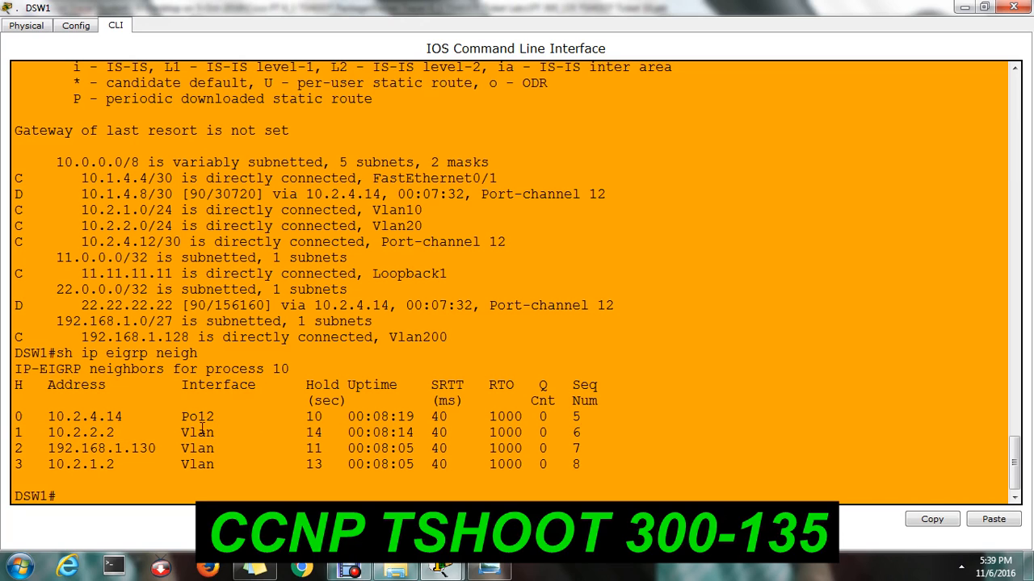
double_click(93, 432)
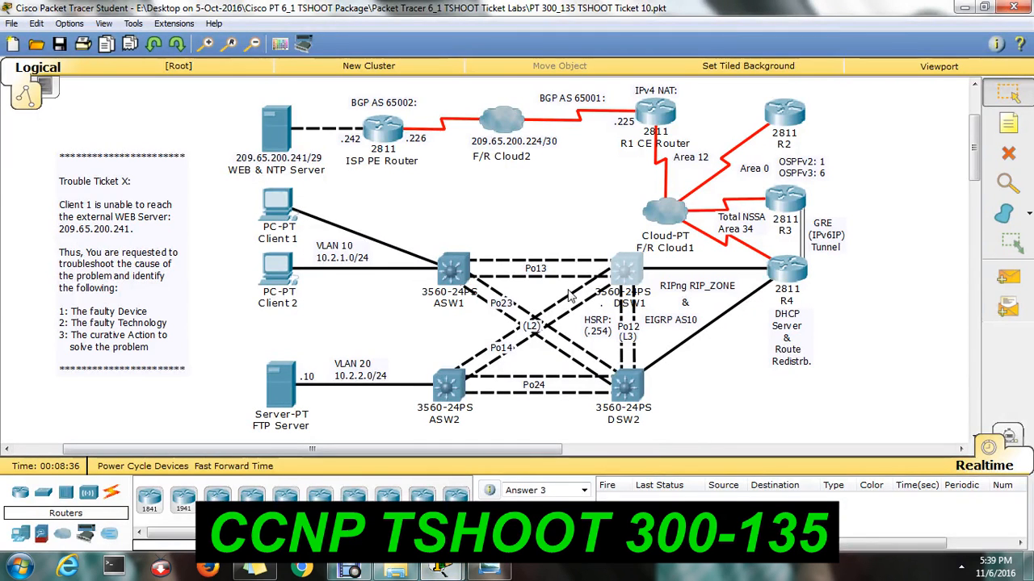
mouse_move(714, 317)
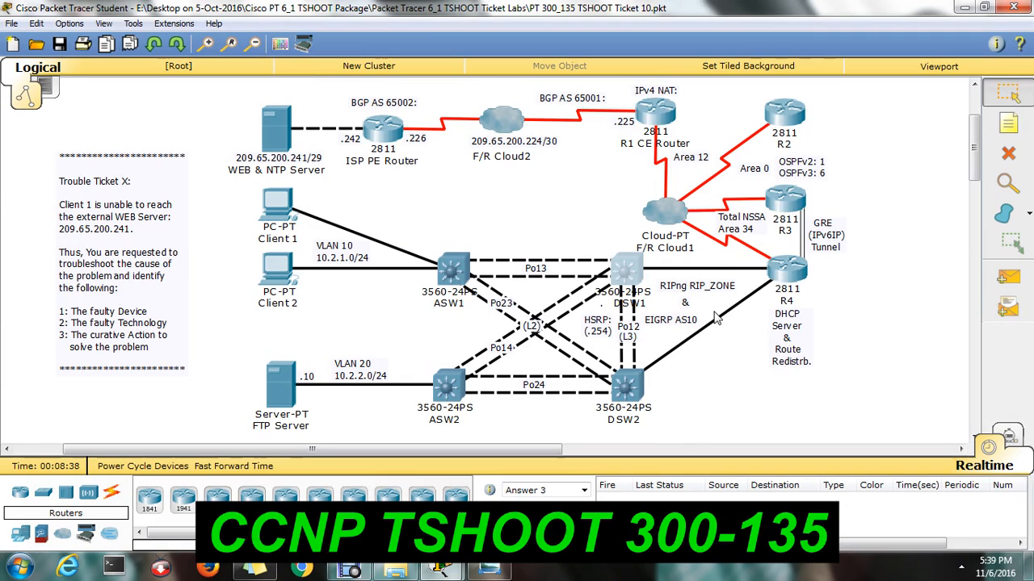
mouse_move(830, 272)
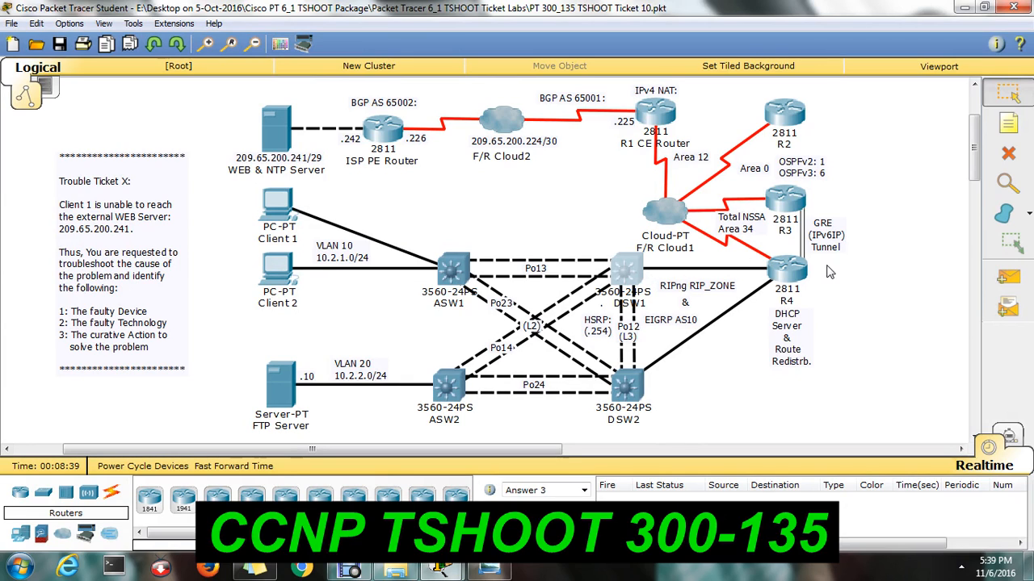
mouse_move(616, 230)
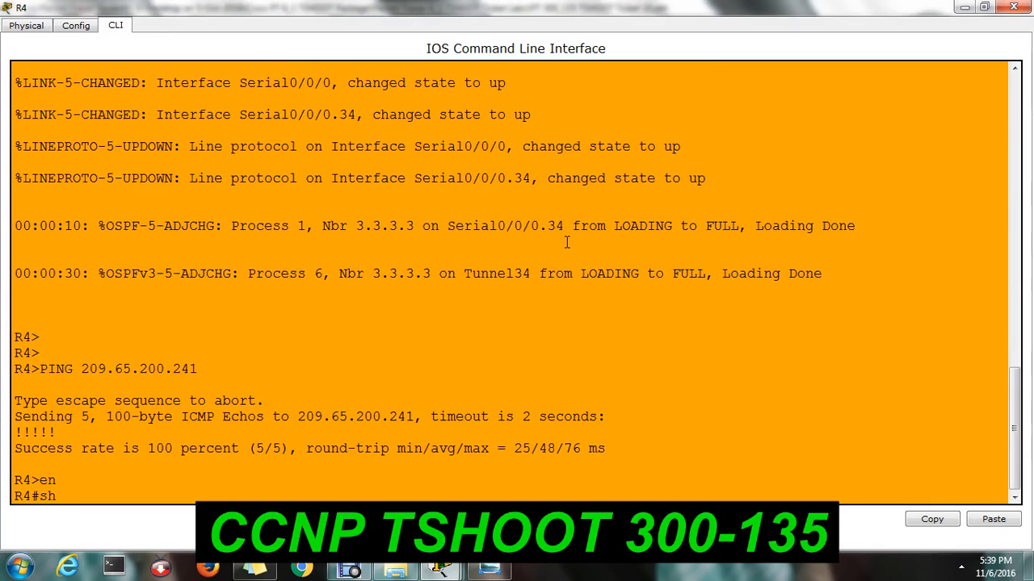
Show R4 has no EIGRP neighbors and mark the process 1 line.
type("ip eig")
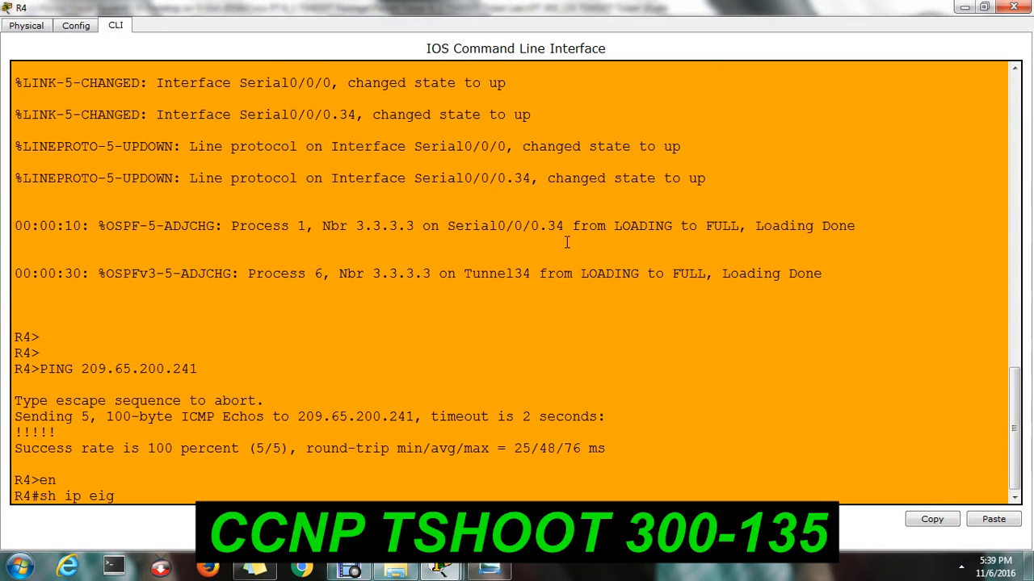
type("rp ne")
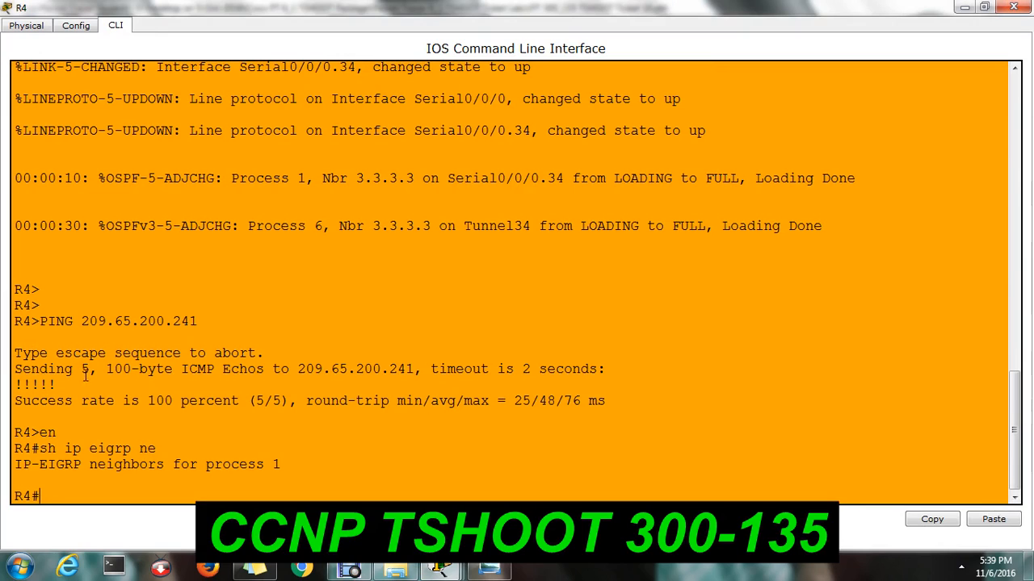
left_click_drag(15, 464, 280, 464)
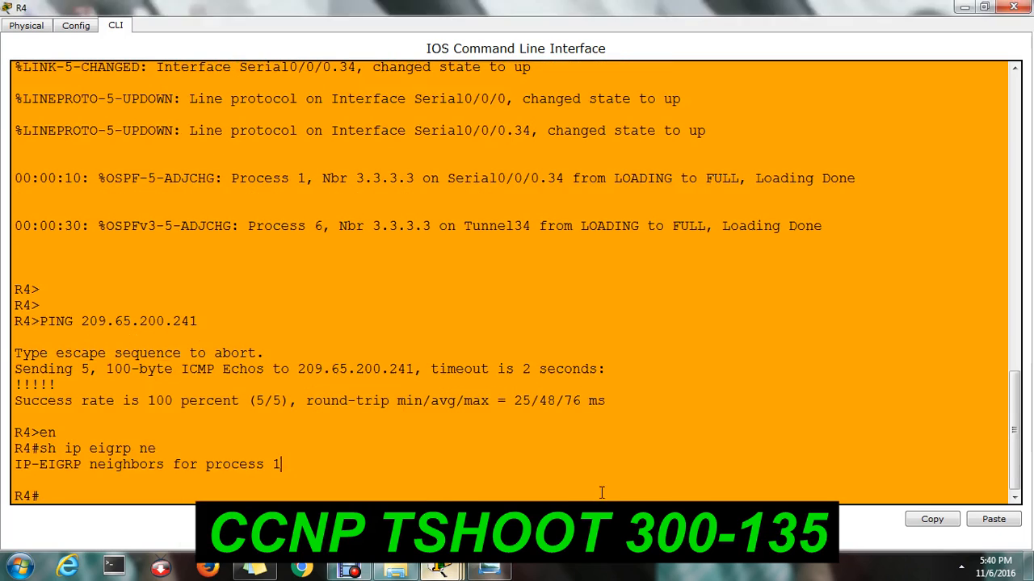
left_click_drag(14, 465, 115, 464)
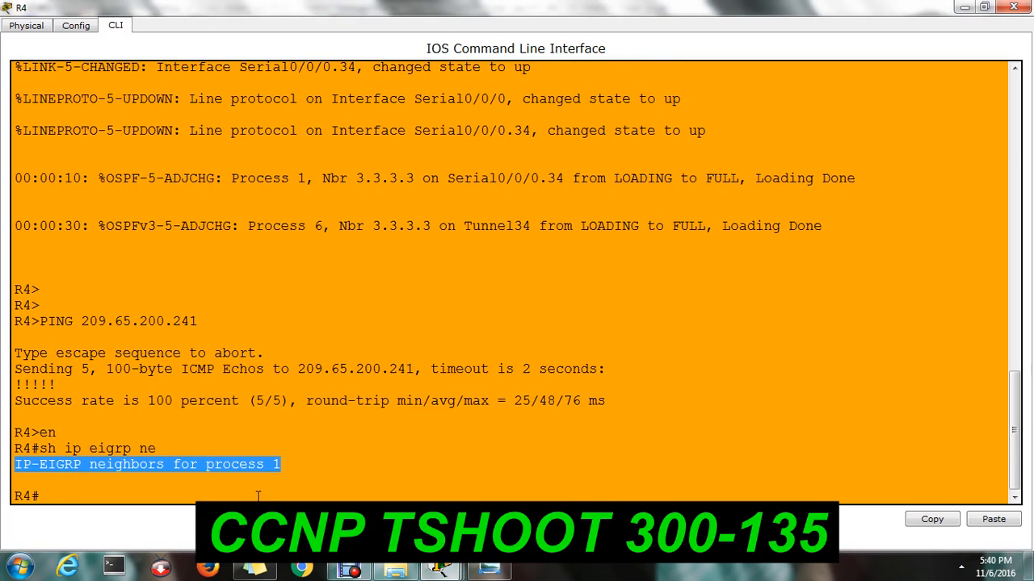
Display R4's running configuration and select the router eigrp 1 block.
type("sh run")
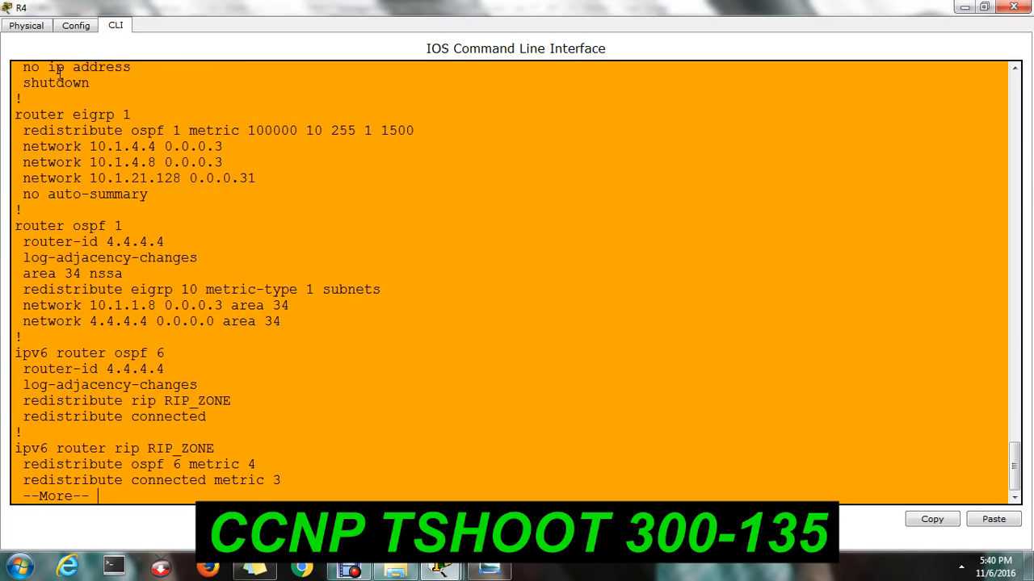
left_click_drag(17, 114, 207, 130)
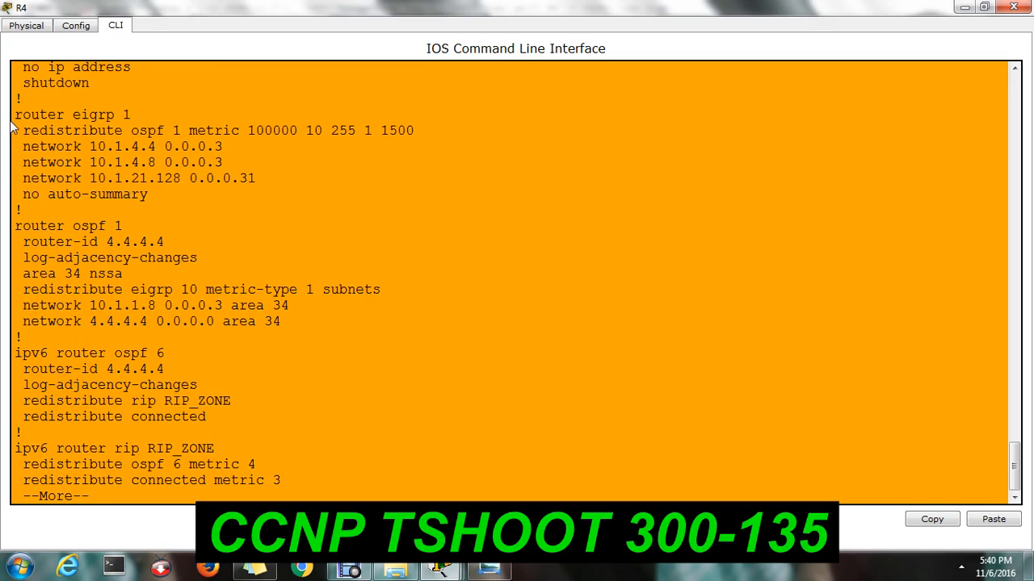
left_click_drag(16, 113, 160, 147)
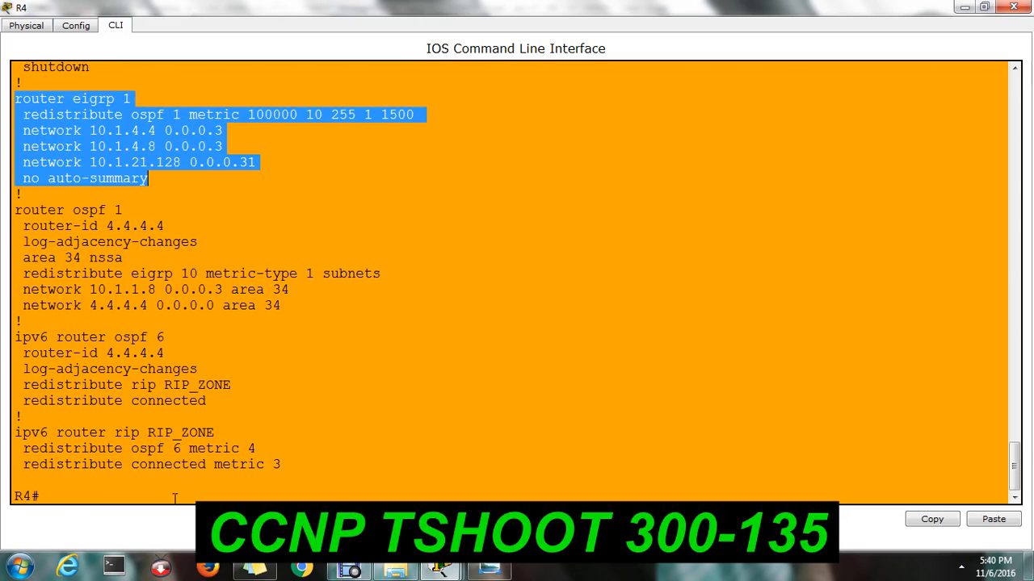
left_click(15, 565)
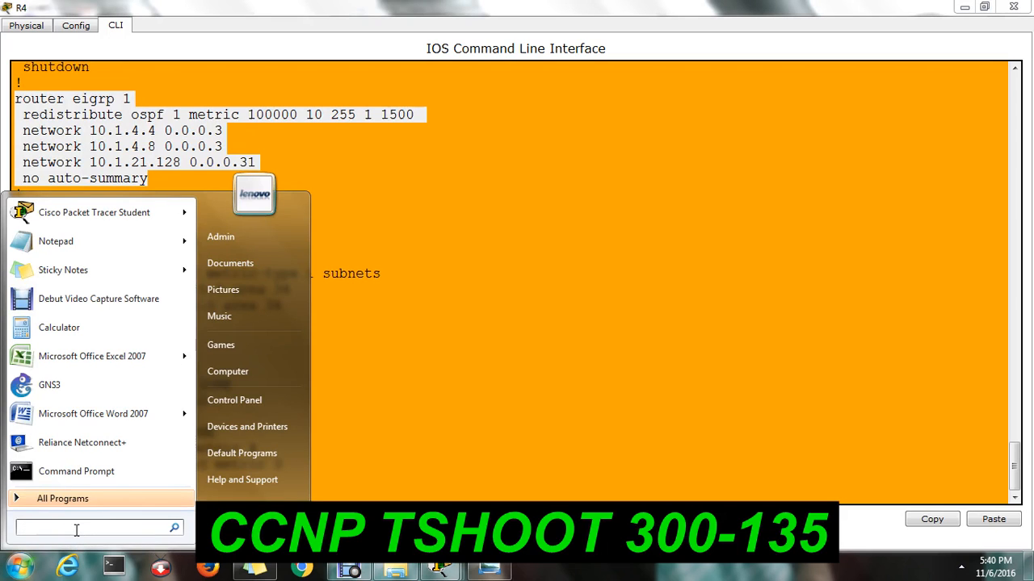
Open a blank Notepad note beside R4's console.
type("note")
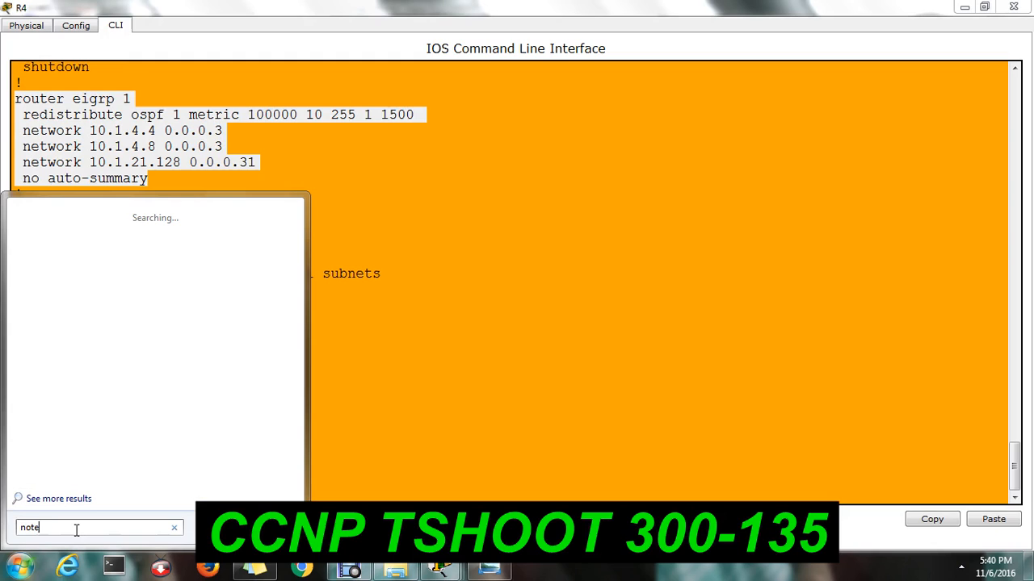
type("pad")
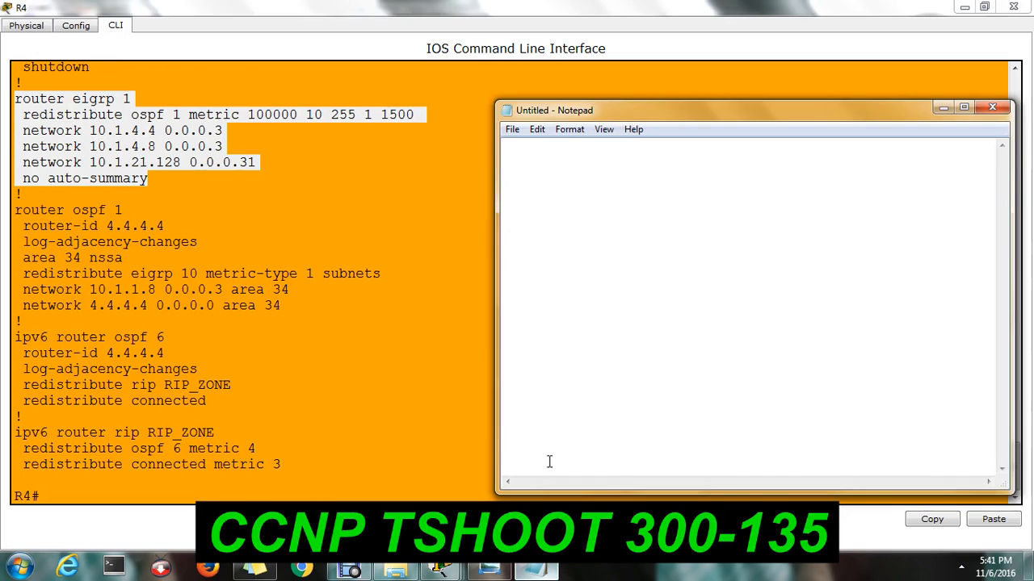
left_click(992, 106)
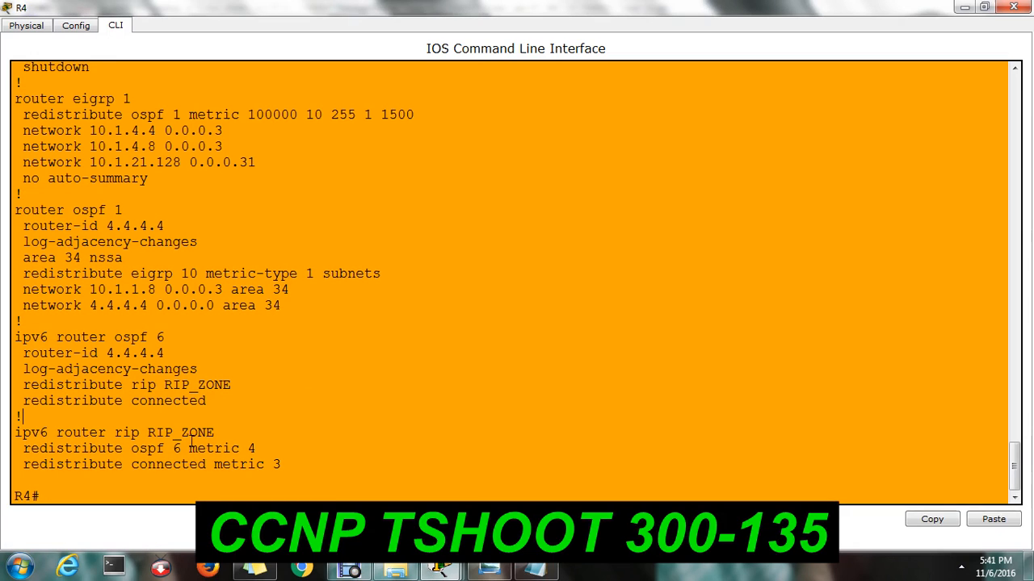
Remove R4's EIGRP process 1 with 'no router eigrp 1' in conf t.
type("conf t")
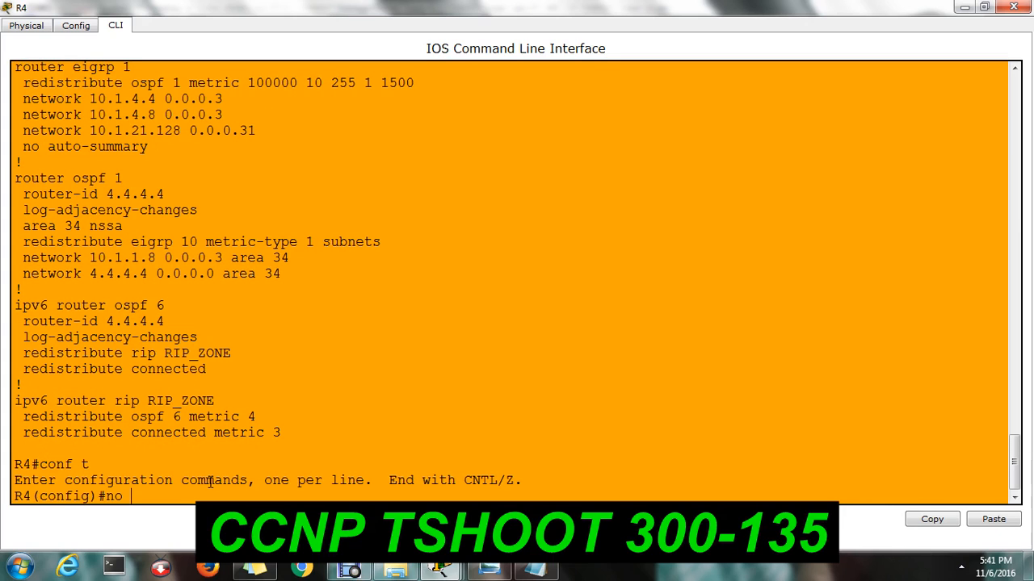
type("router ei")
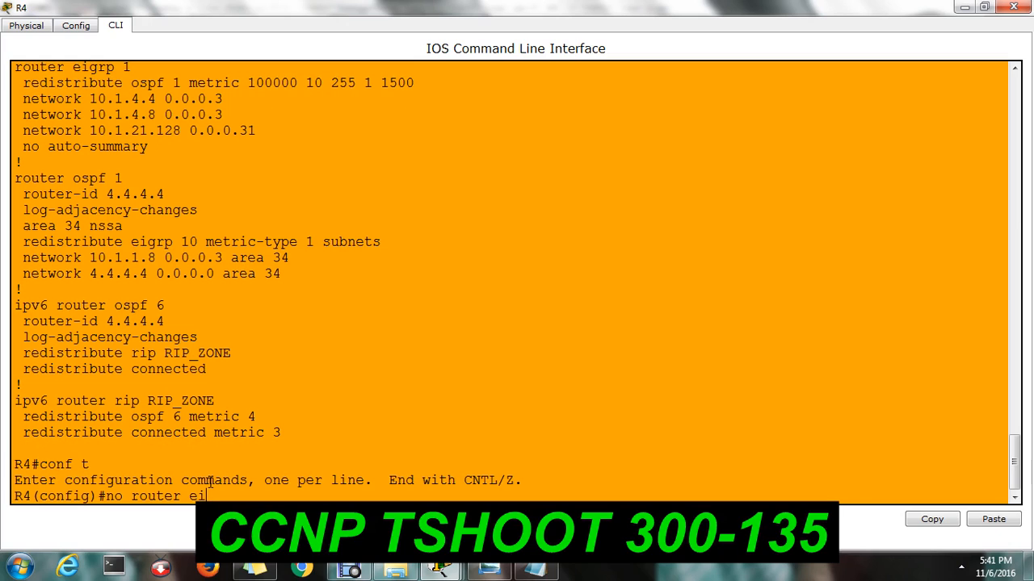
type("grp")
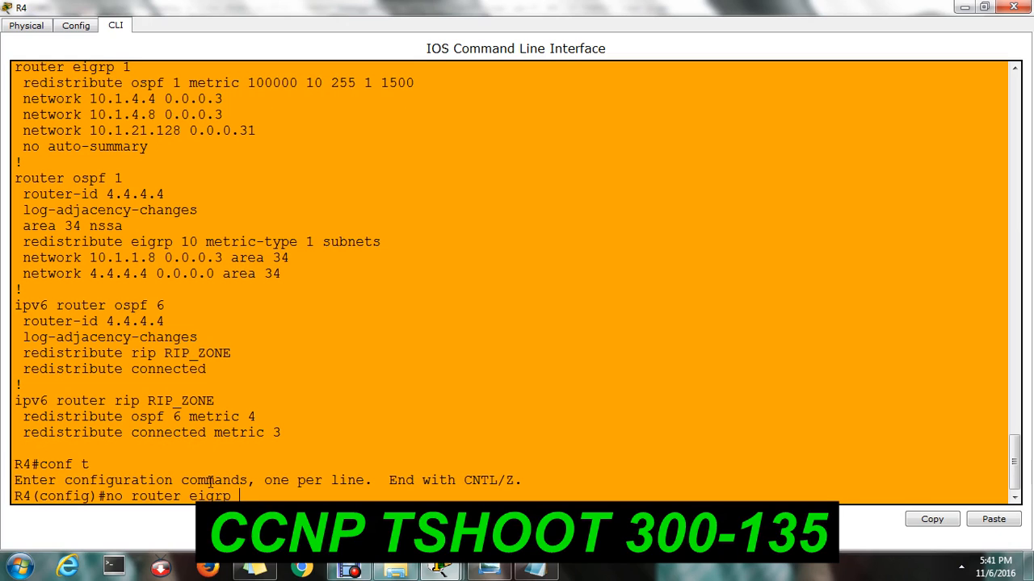
type("1")
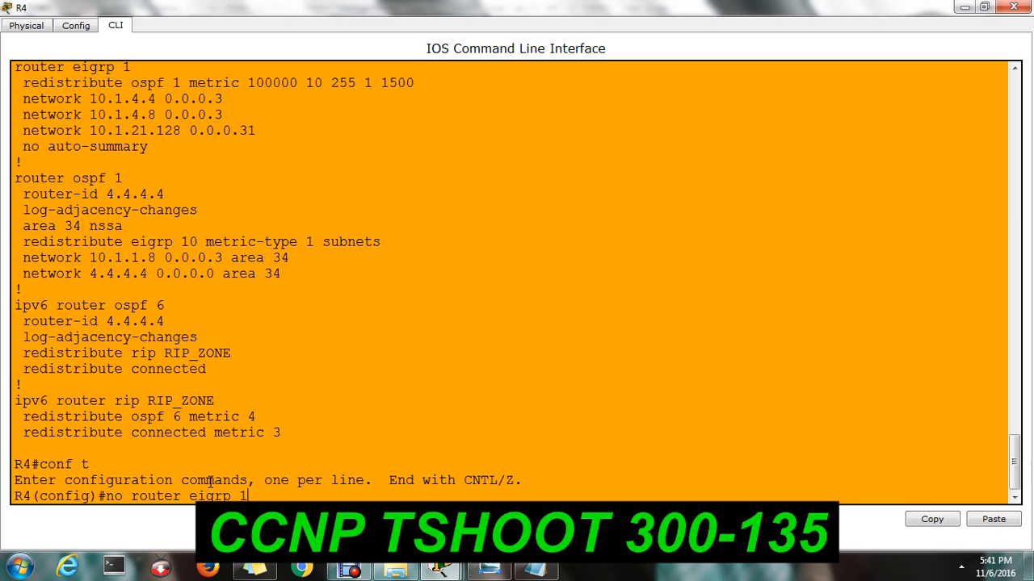
key("enter")
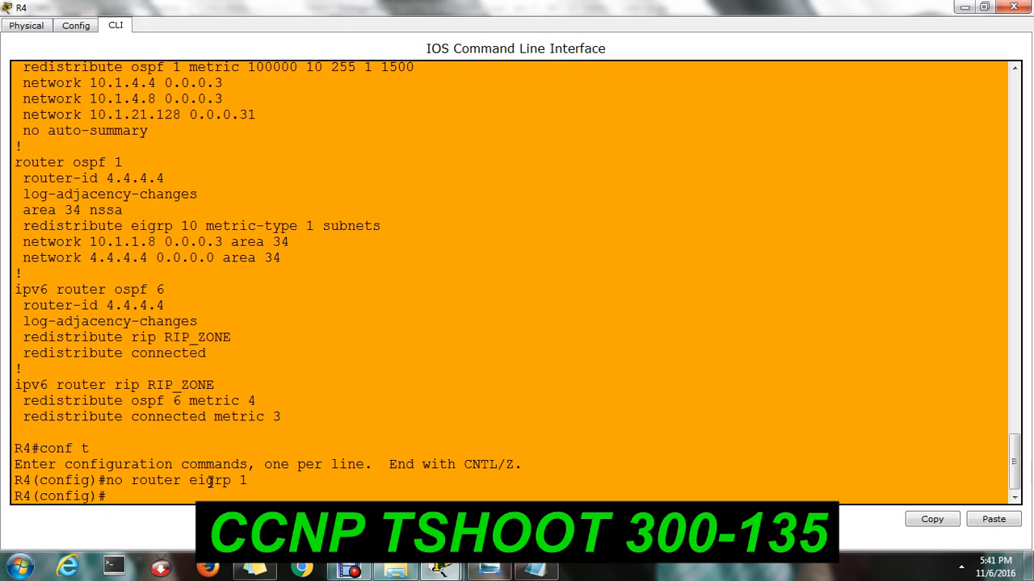
type("router e")
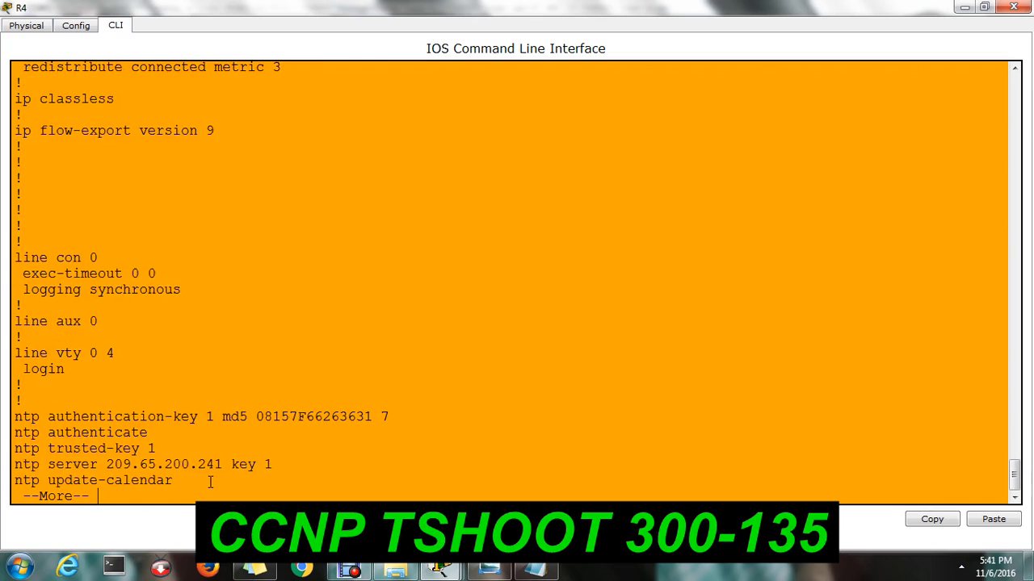
Create router eigrp 10 on R4, check show run, and list DSW1's EIGRP neighbors.
key("space")
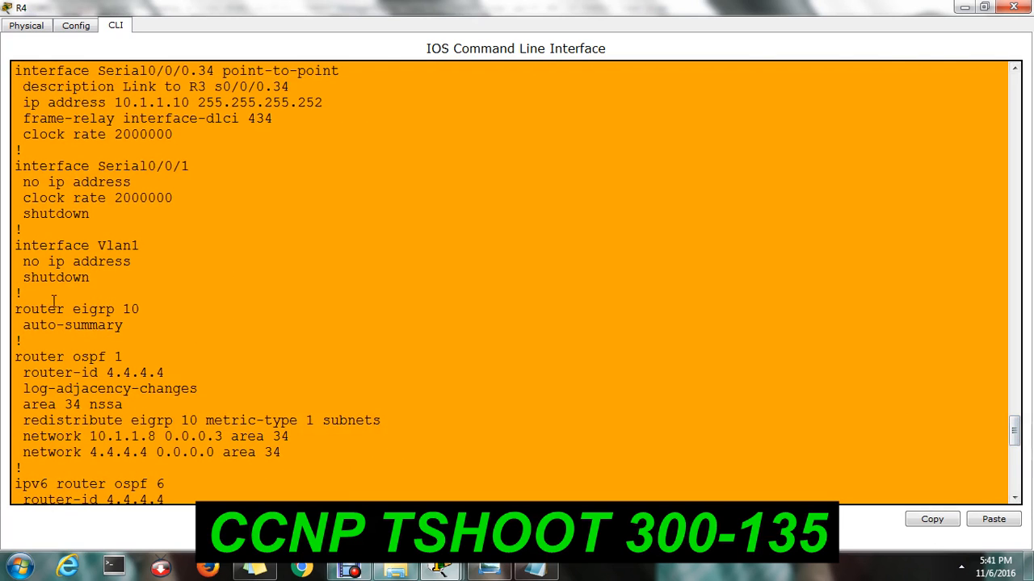
double_click(72, 324)
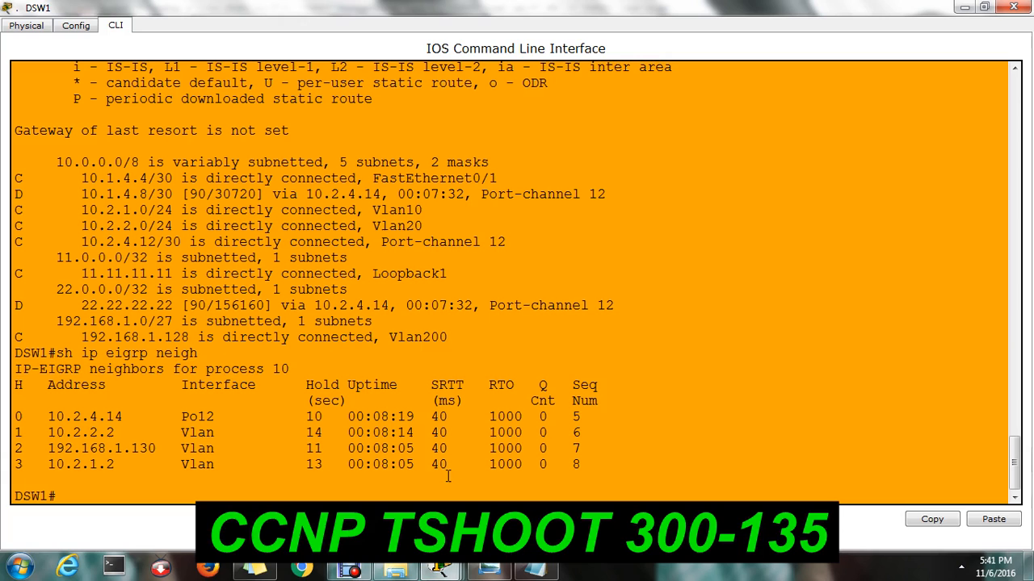
type("sh ip e")
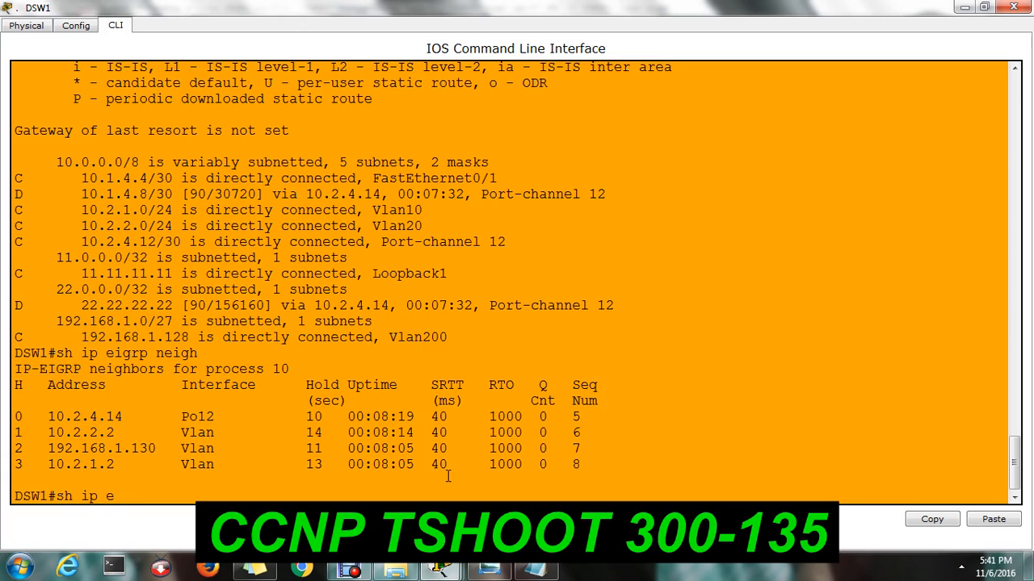
type("igrp nei")
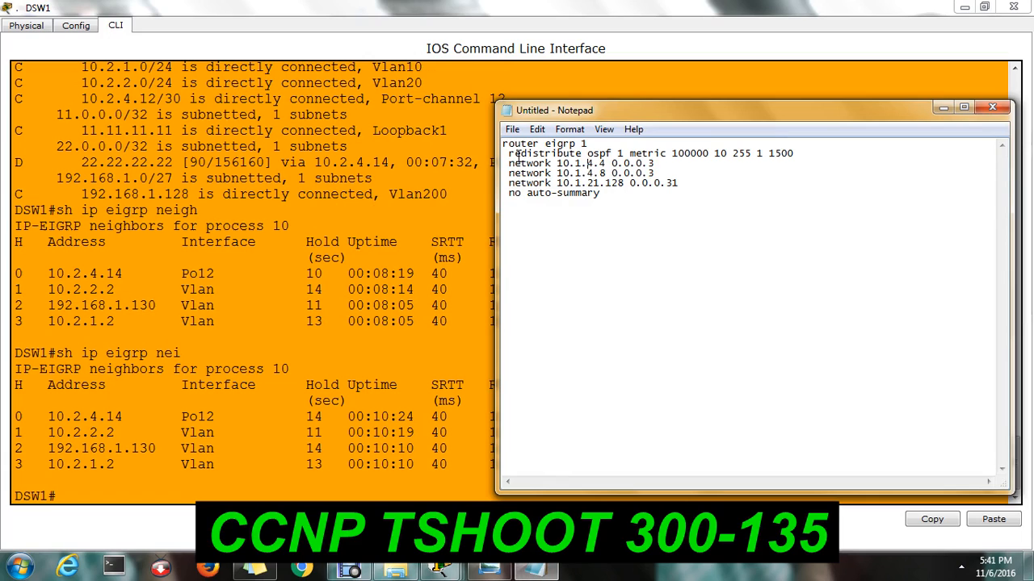
Review the pasted router eigrp 1 settings in Notepad.
left_click_drag(509, 163, 676, 183)
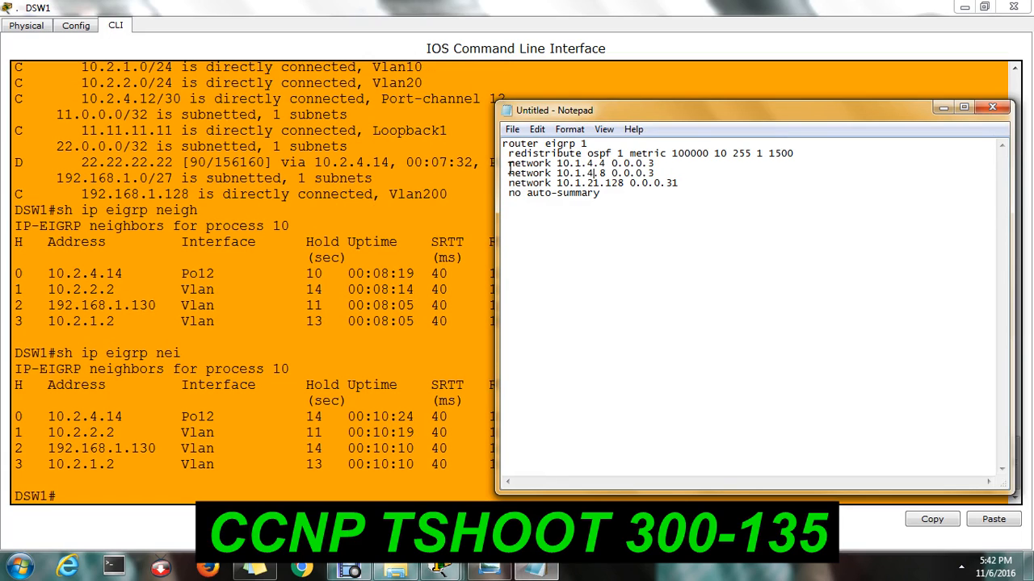
right_click(669, 184)
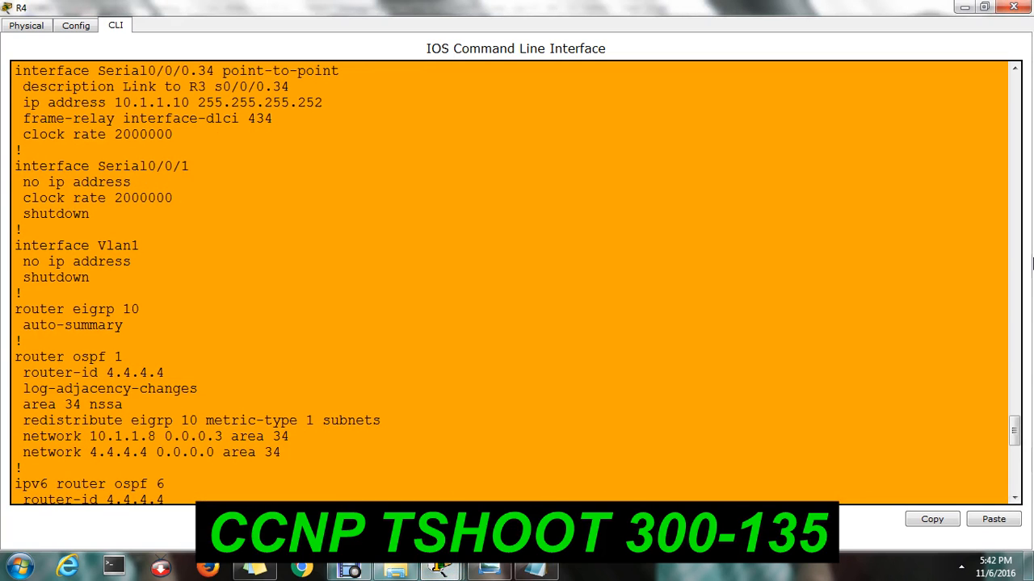
scroll("down", 3)
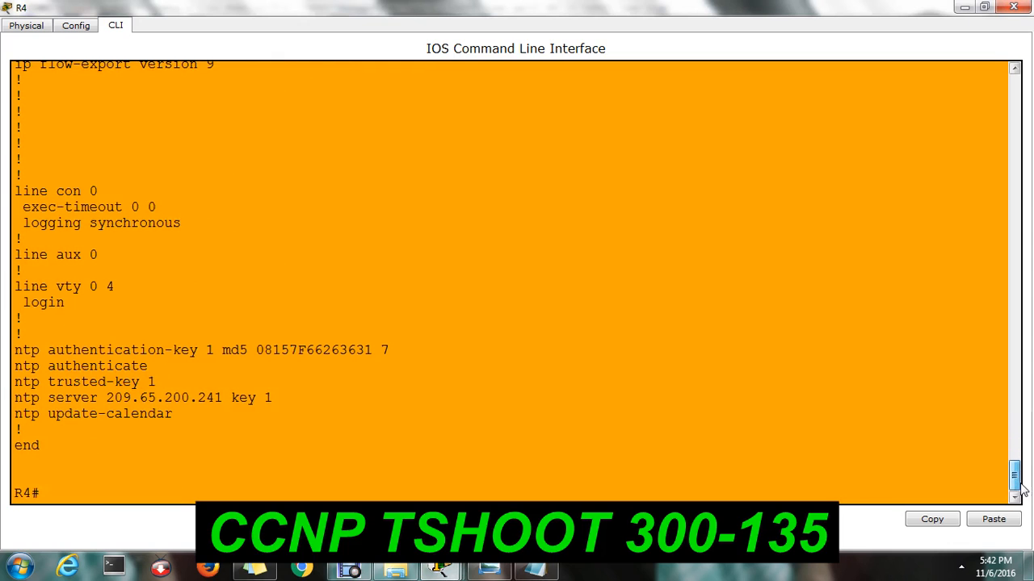
type("conf t")
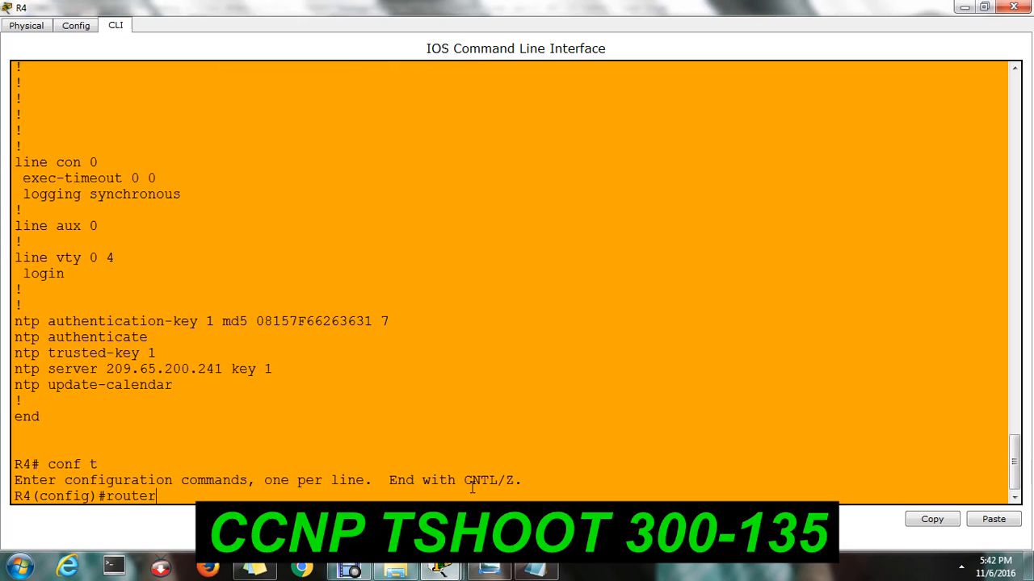
type("eigrp 10")
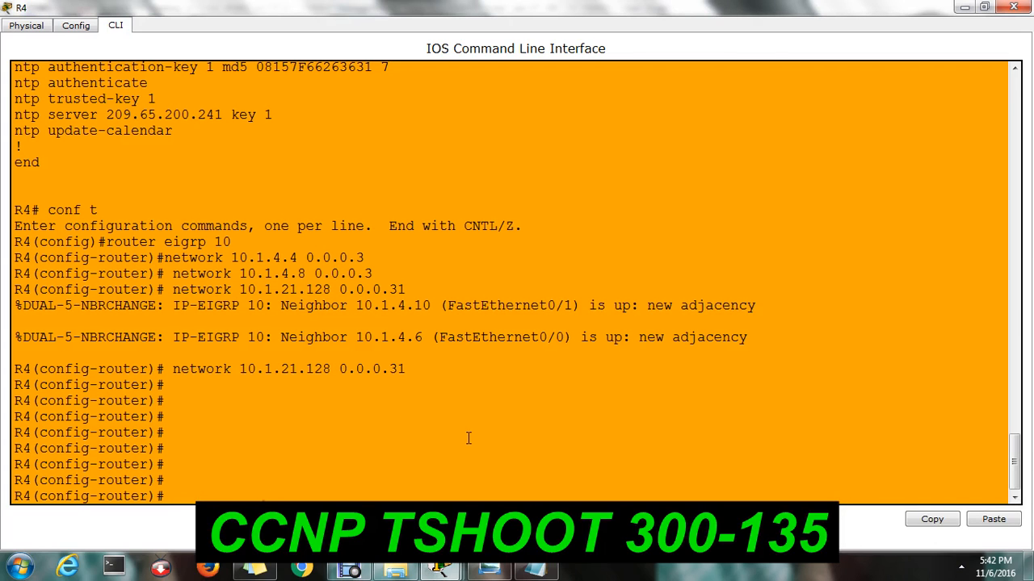
type("redistribute ospf 1 metric 100000 10 255 1 1500")
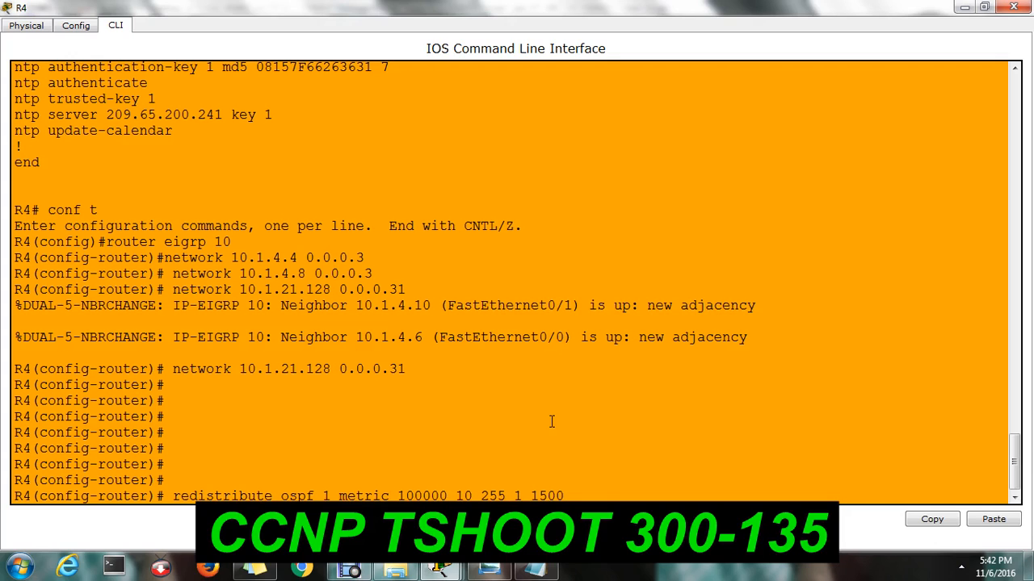
type("no aut")
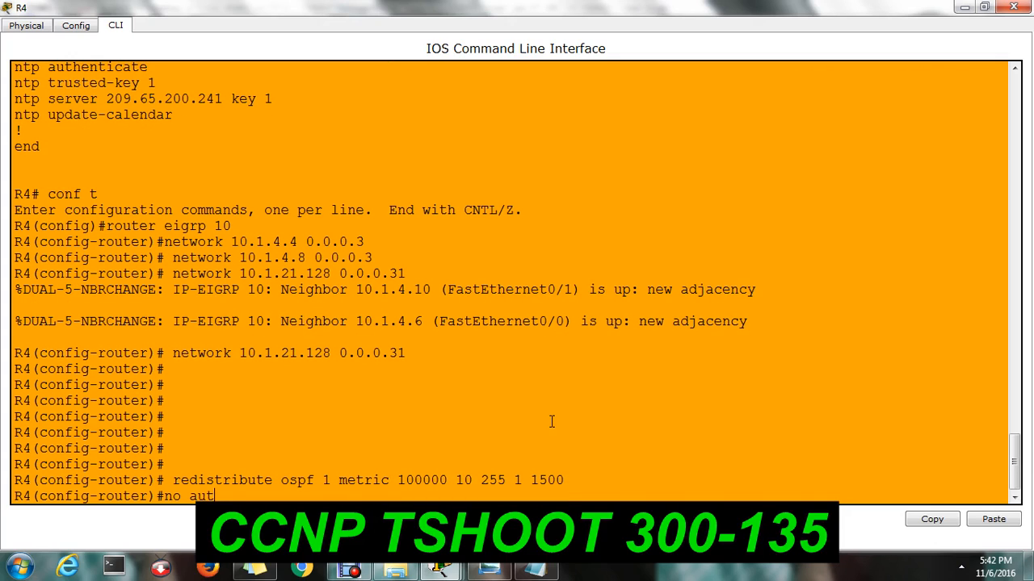
type("o-summary")
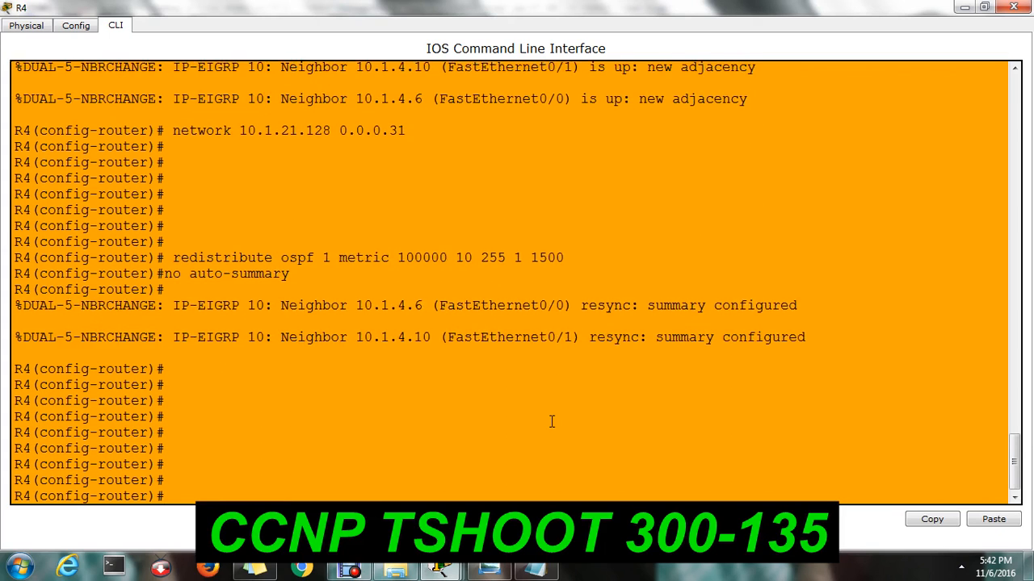
key("ctrl+z")
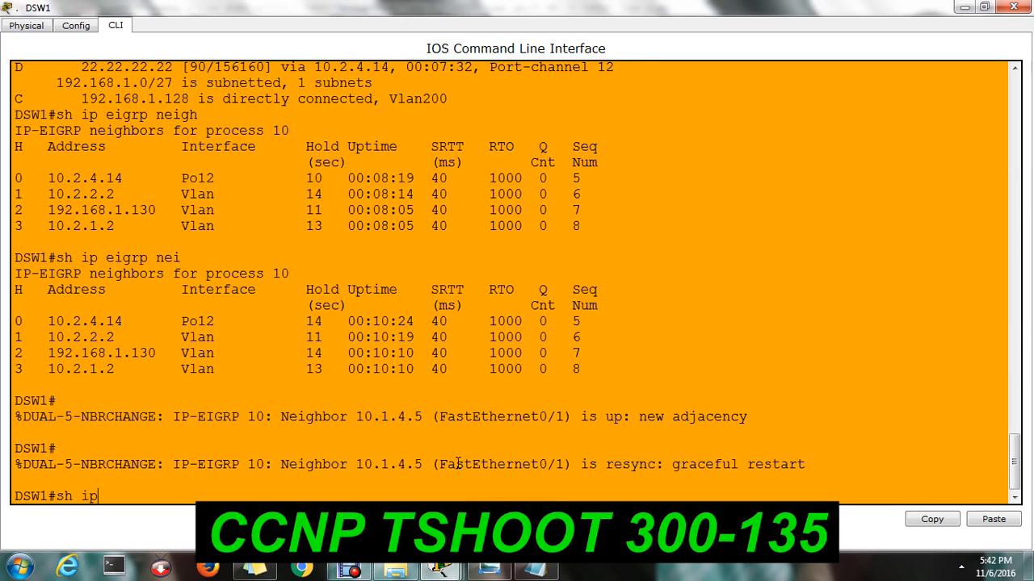
Verify DSW1's EIGRP neighbors and gateway of last resort 10.1.4.5, then open Answer 1.
type("eigrp nei")
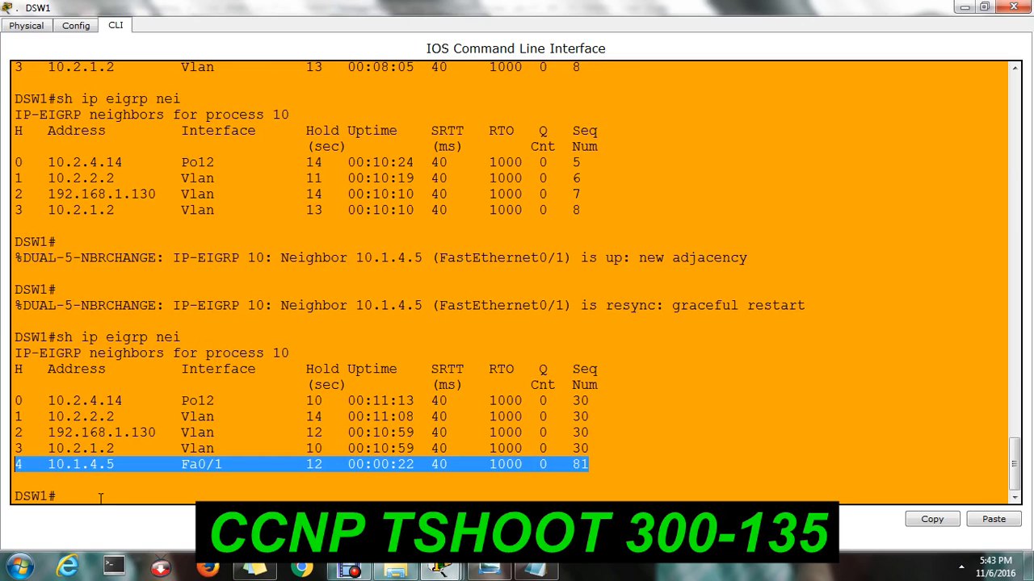
type("sh")
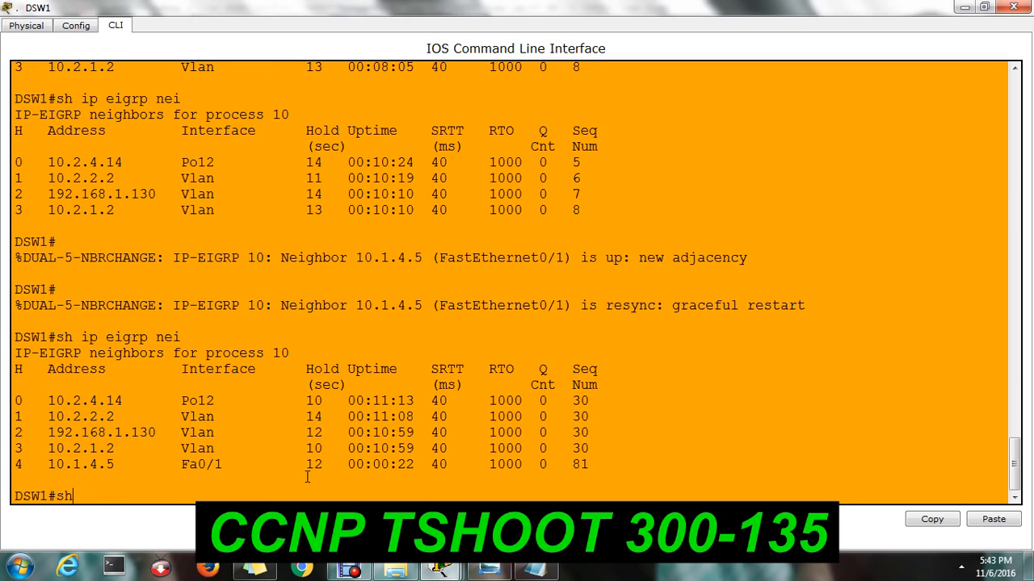
type("ip route")
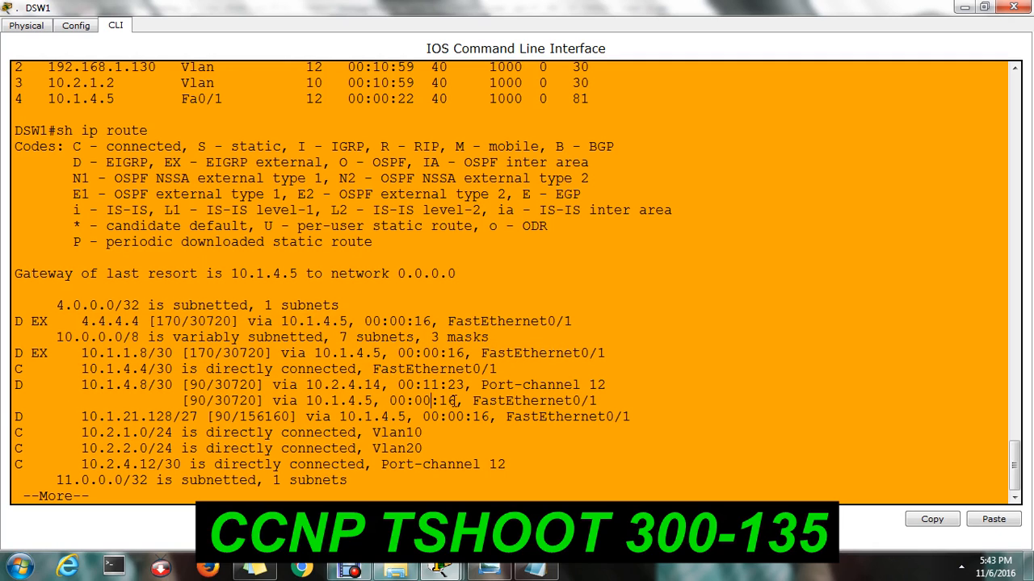
double_click(537, 400)
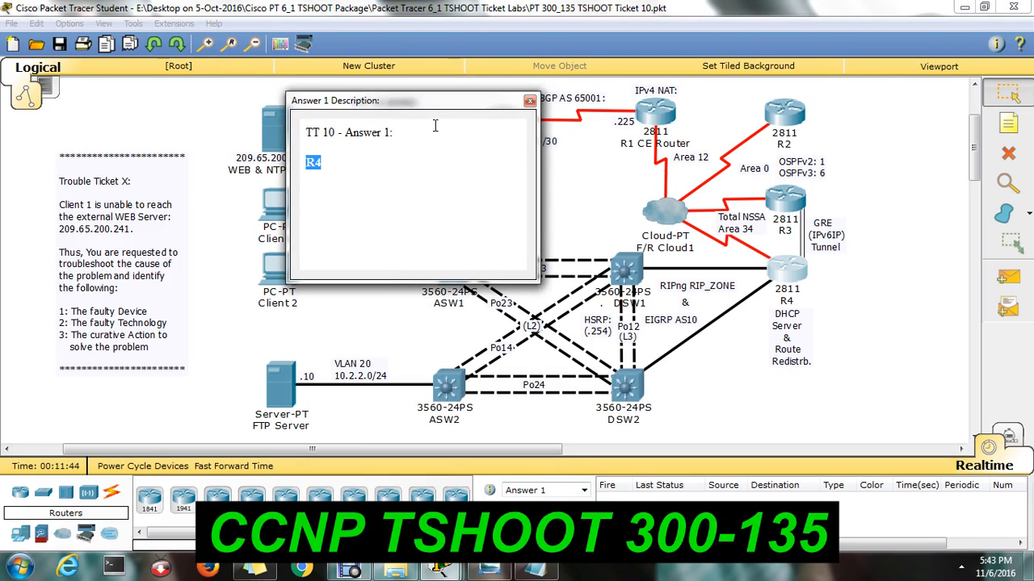
Close Answer 1, read Answer 2 naming IPv4 EIGRP Routing, then close it.
left_click(530, 100)
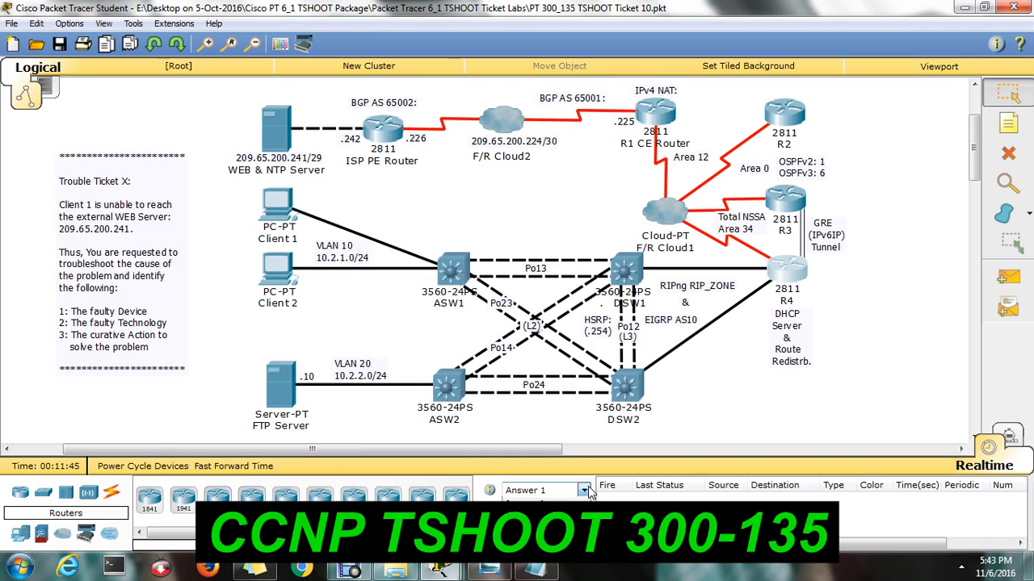
left_click(583, 491)
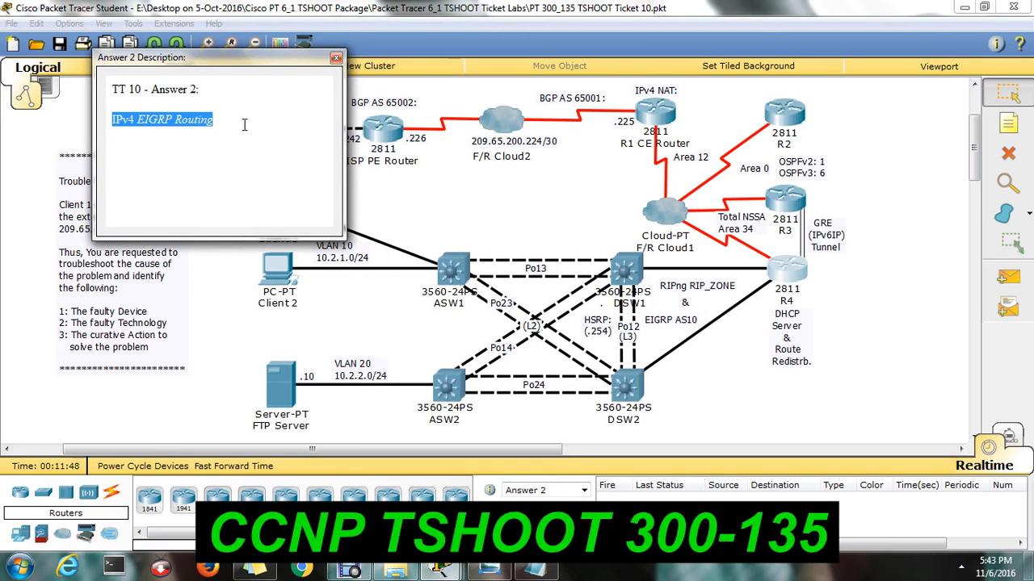
mouse_move(331, 79)
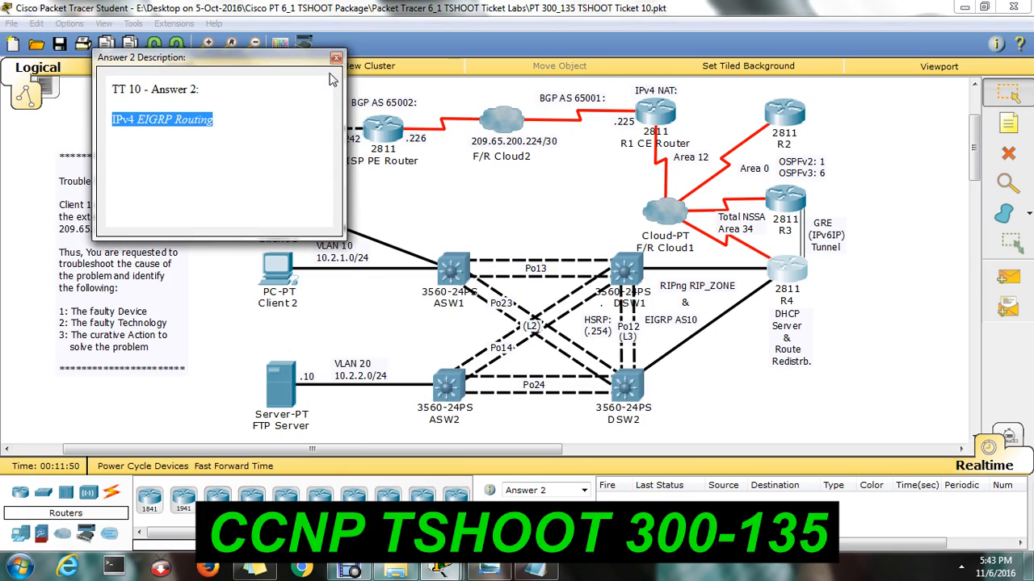
left_click(336, 58)
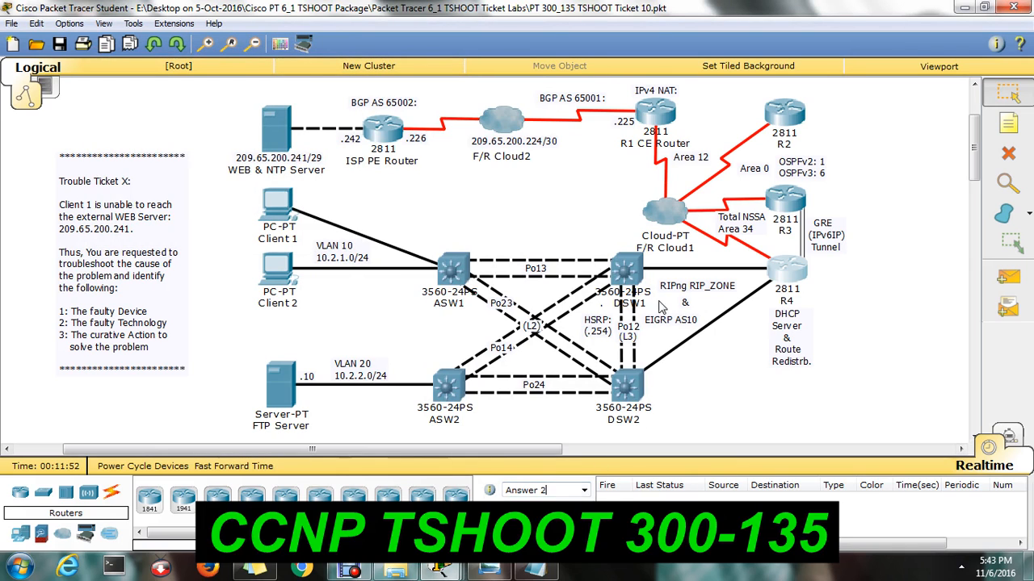
mouse_move(671, 335)
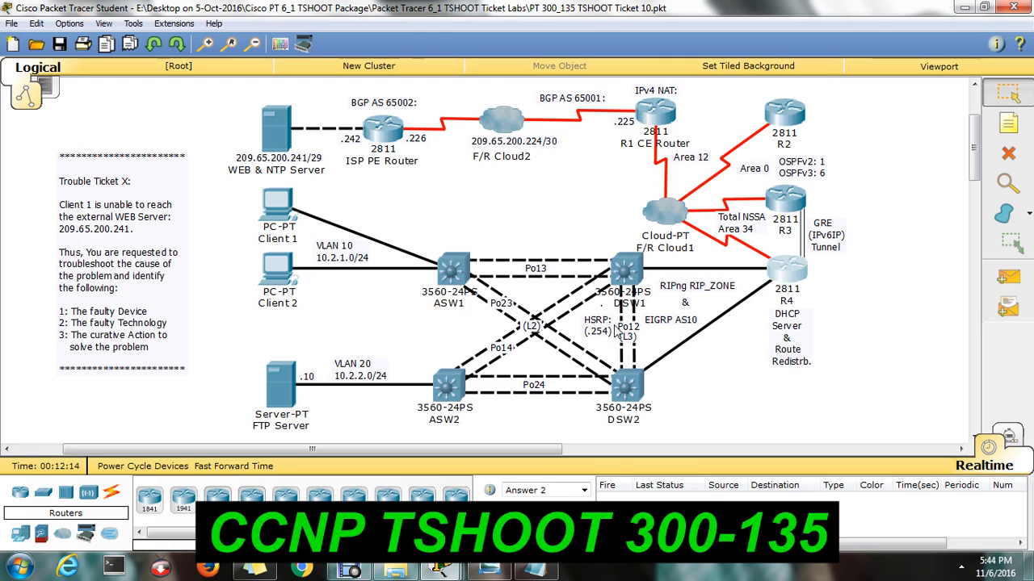
mouse_move(804, 281)
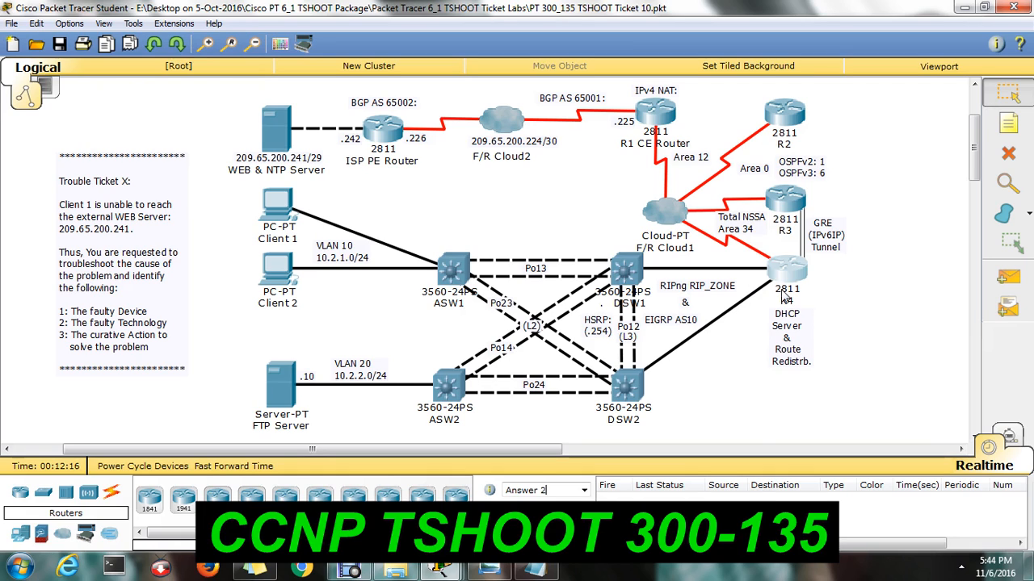
mouse_move(767, 275)
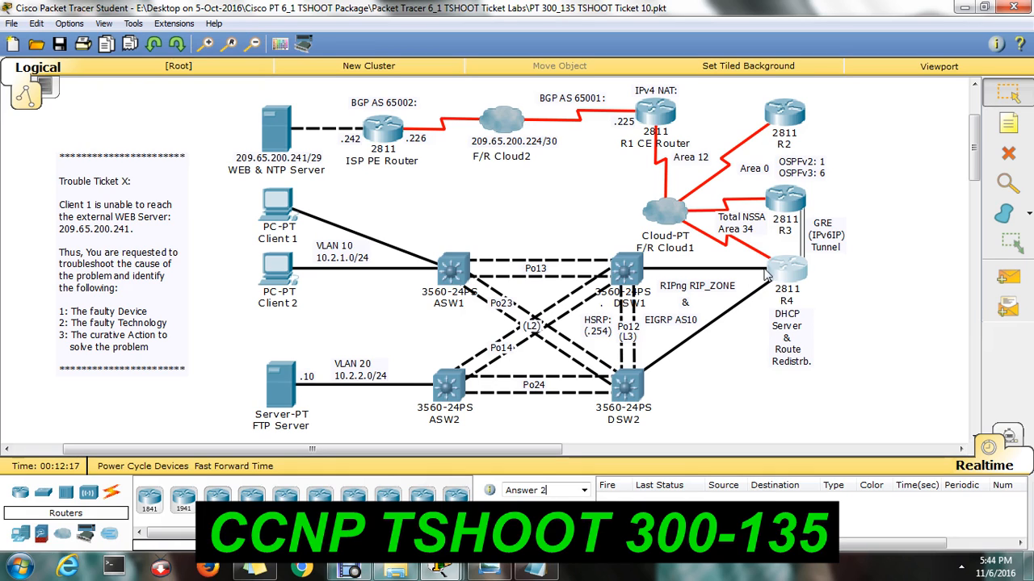
mouse_move(645, 381)
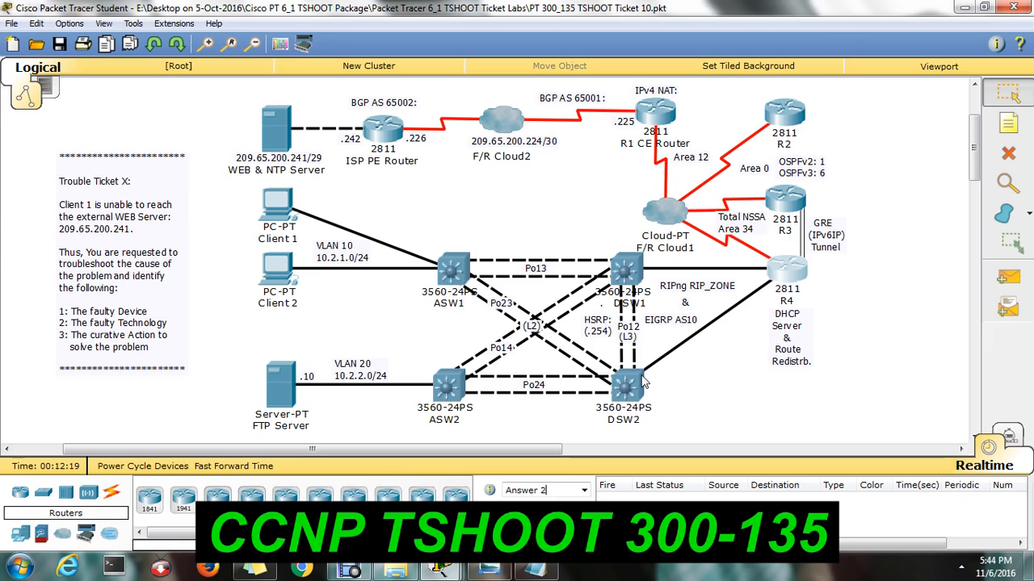
mouse_move(789, 302)
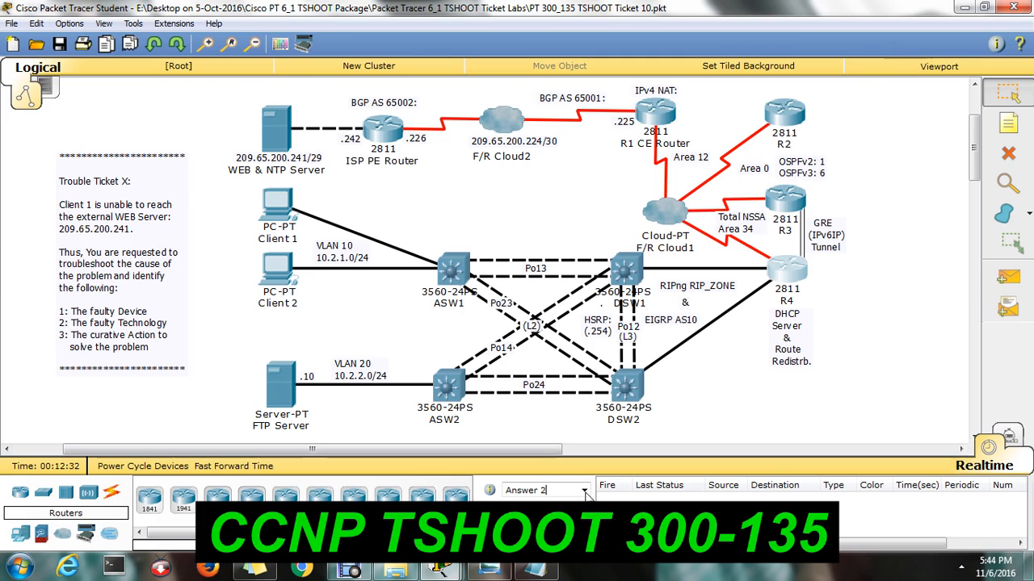
Show Answer 3 and highlight the fix changing R4's EIGRP AS to 10.
left_click(583, 490)
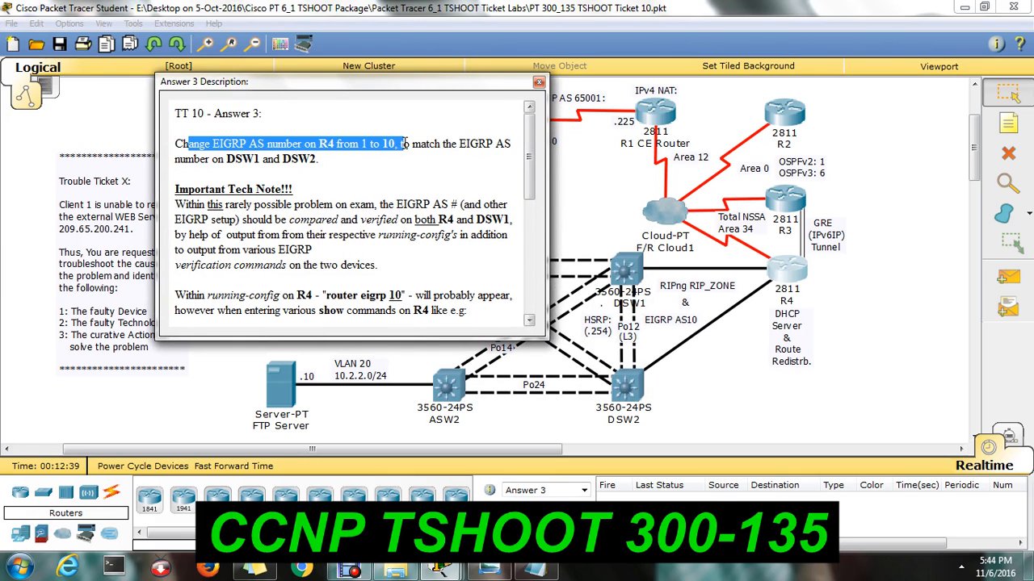
left_click_drag(399, 144, 501, 144)
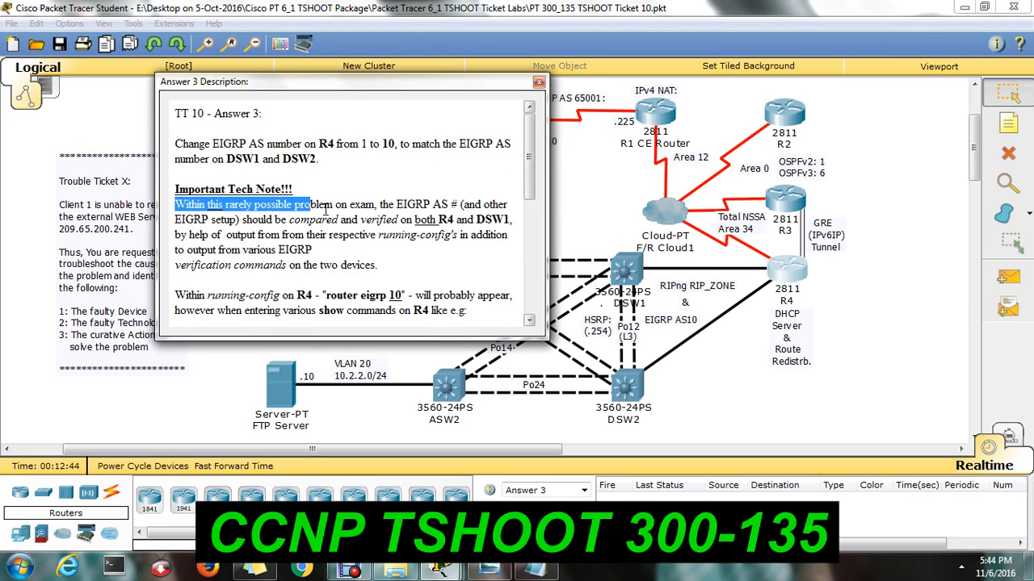
left_click_drag(309, 205, 511, 220)
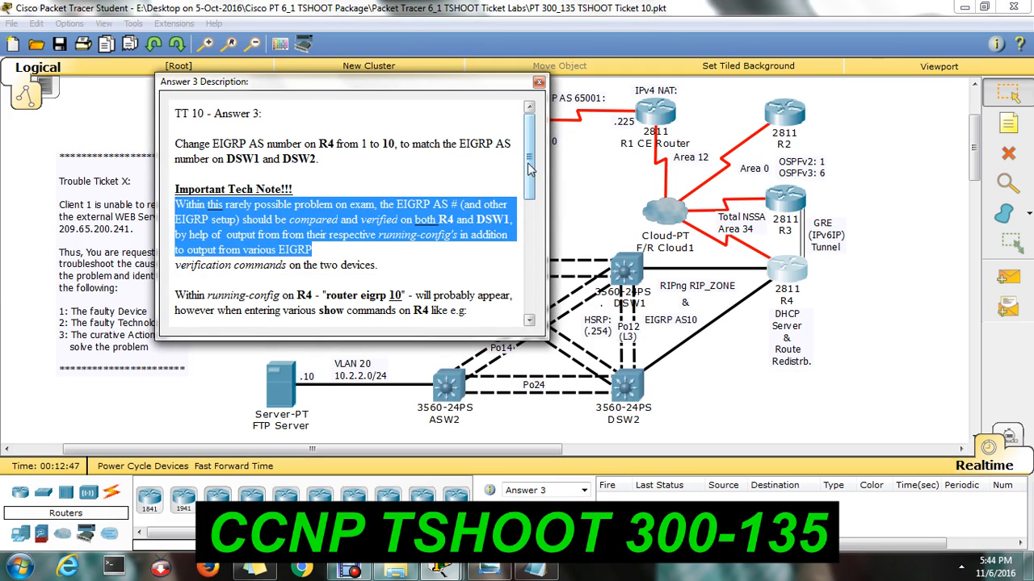
Scroll through the tech note, highlighting the list of EIGRP show commands.
scroll("down", 3)
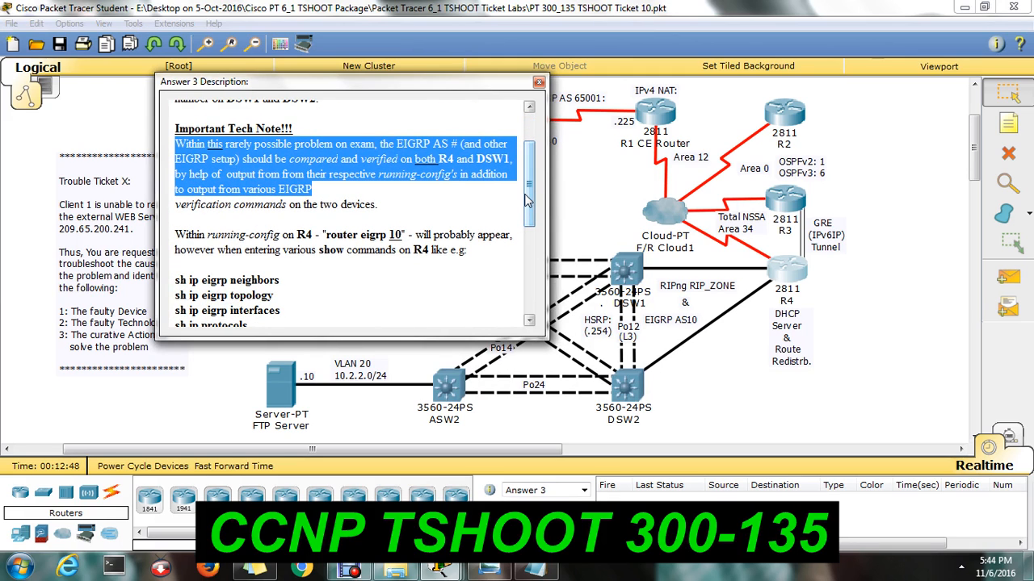
scroll("down", 3)
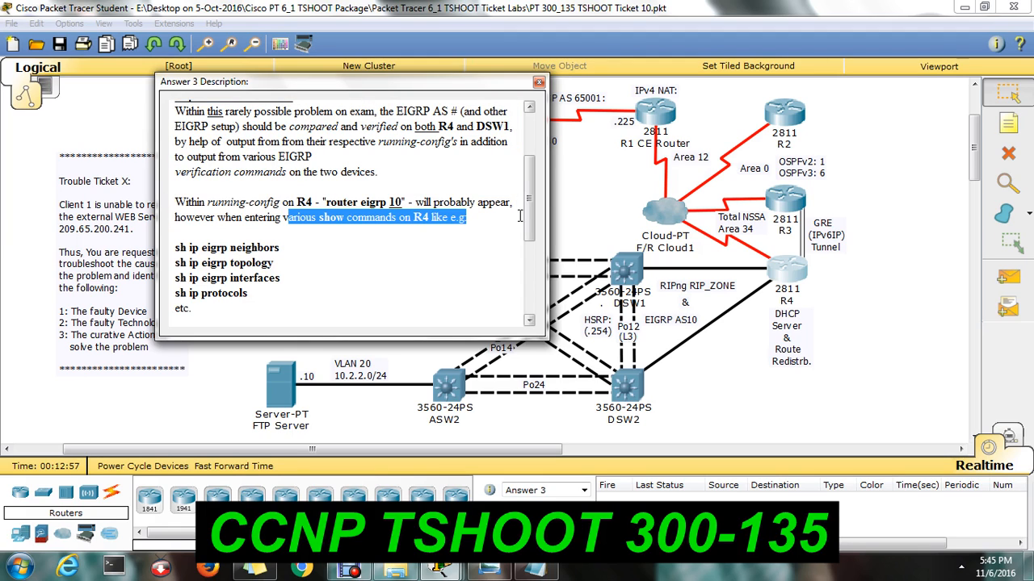
scroll("down", 3)
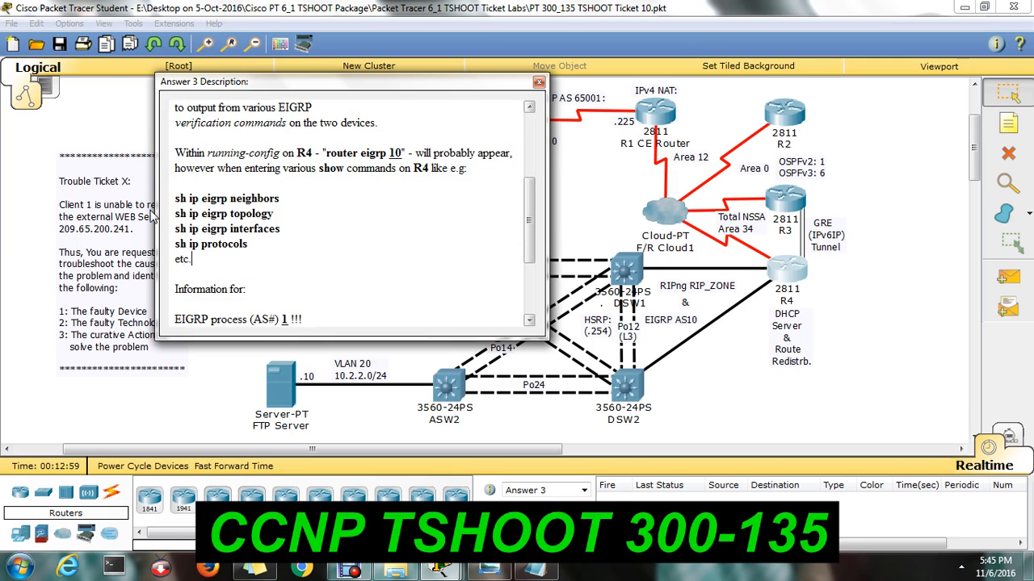
left_click_drag(175, 198, 188, 259)
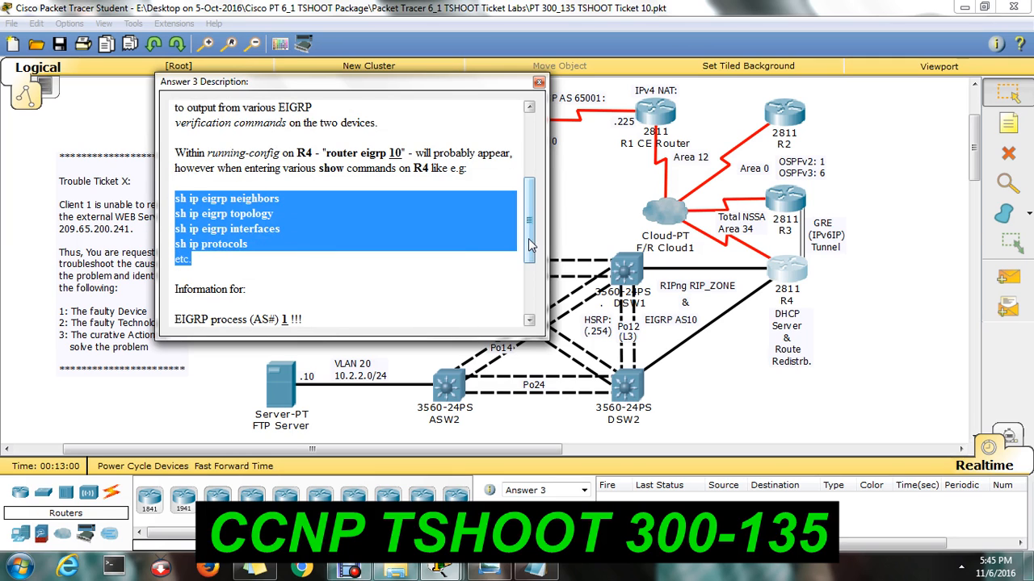
scroll("down", 3)
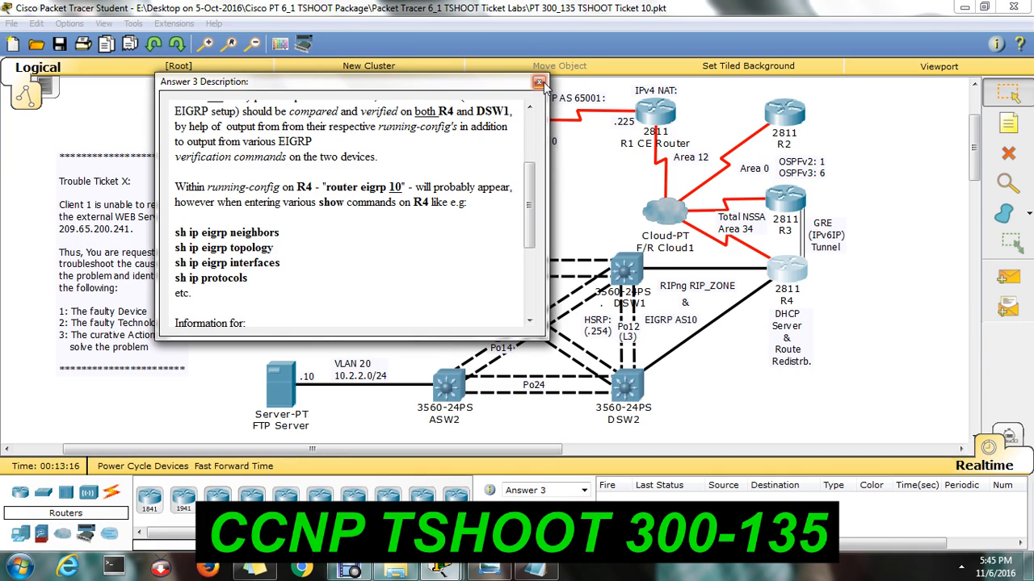
mouse_move(540, 83)
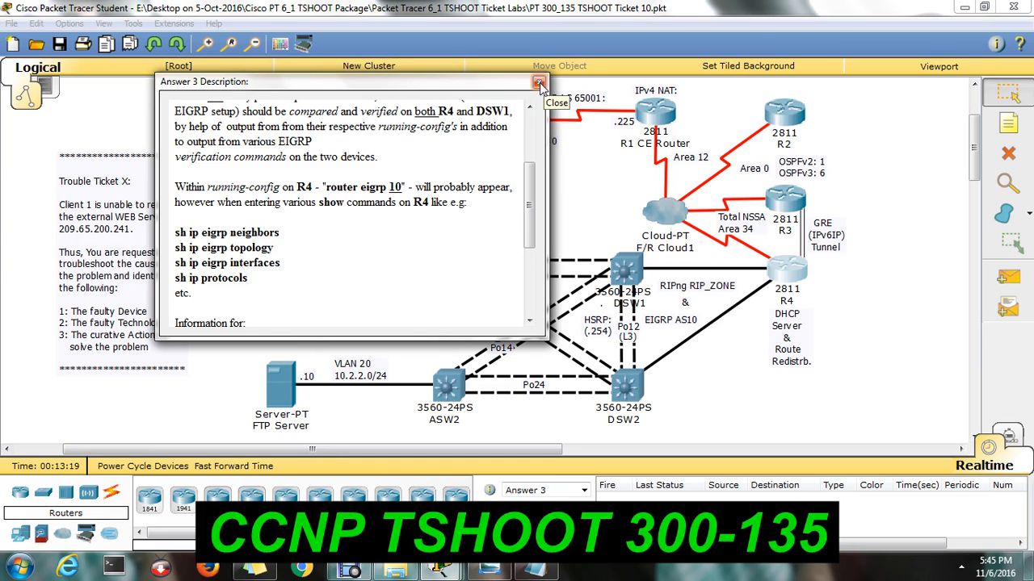
mouse_move(540, 84)
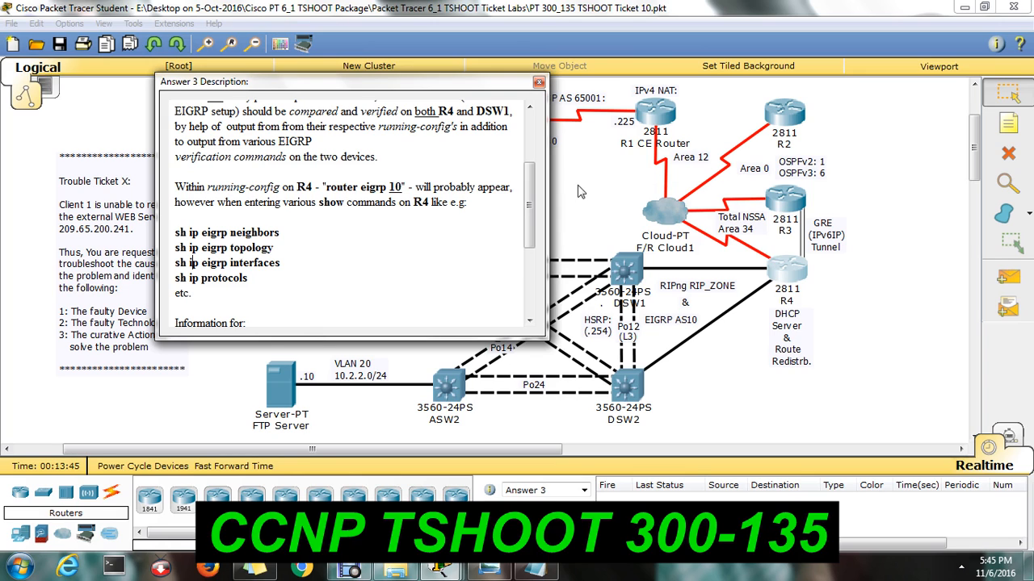
left_click(540, 81)
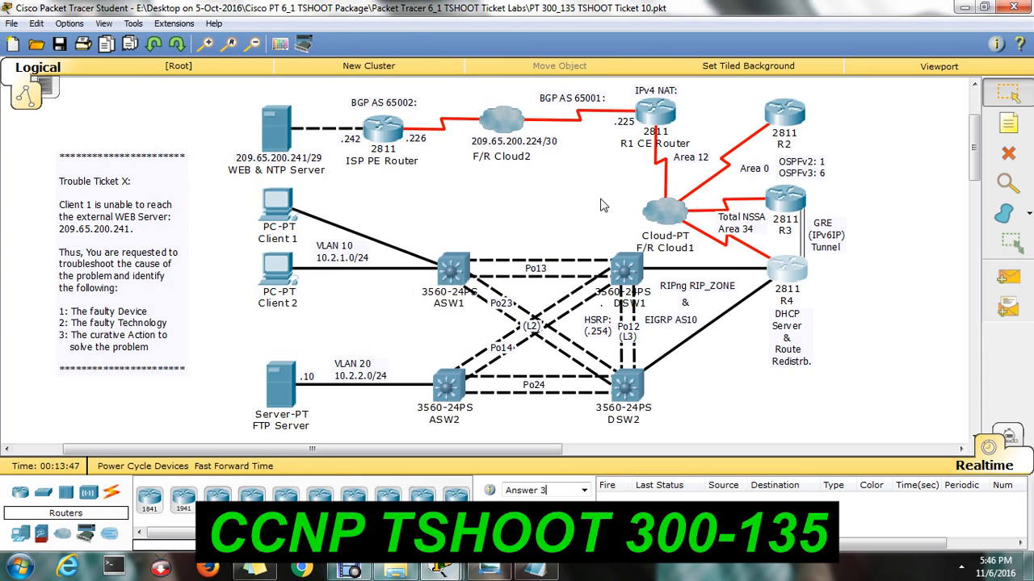
mouse_move(563, 350)
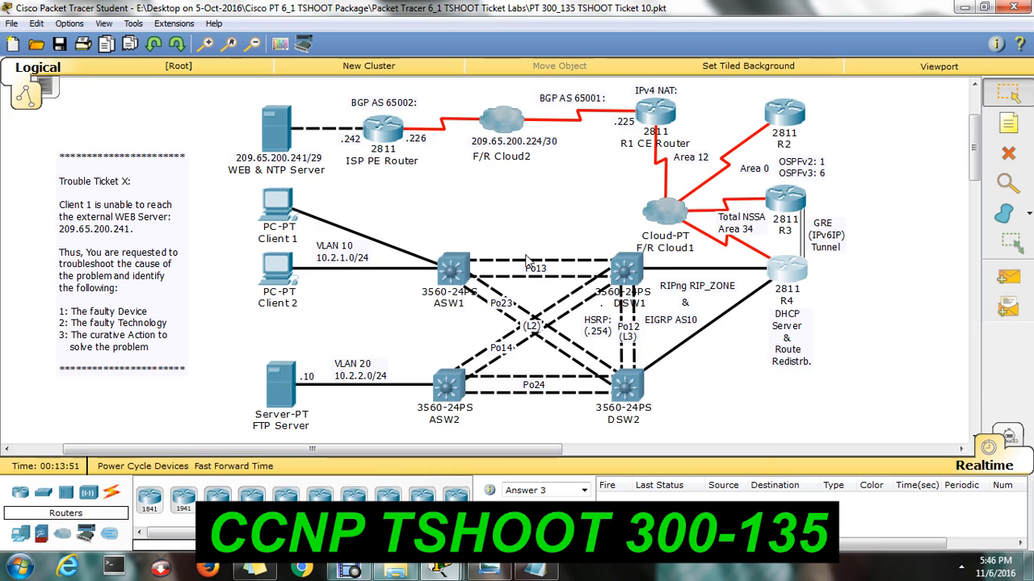
mouse_move(533, 282)
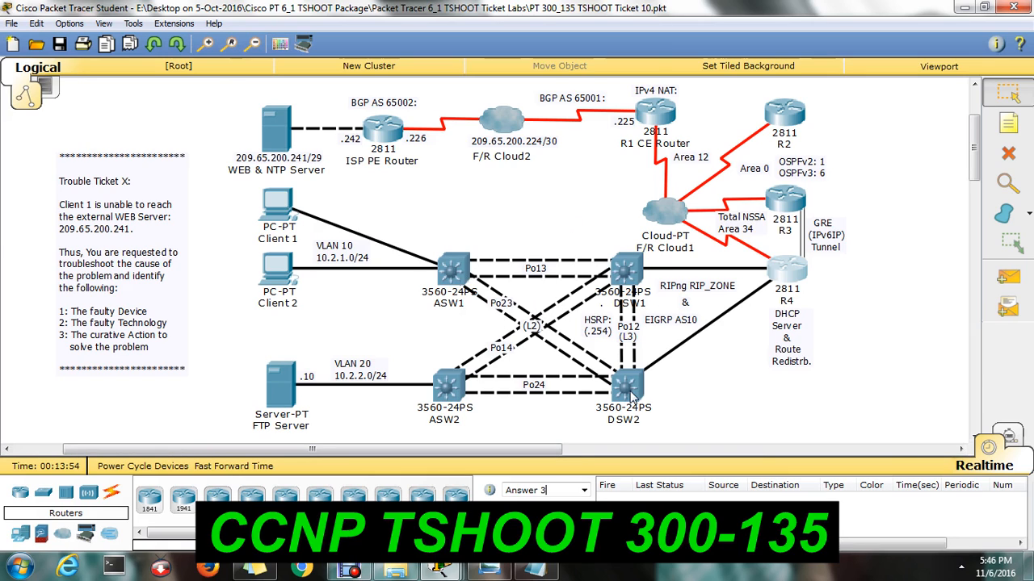
mouse_move(527, 339)
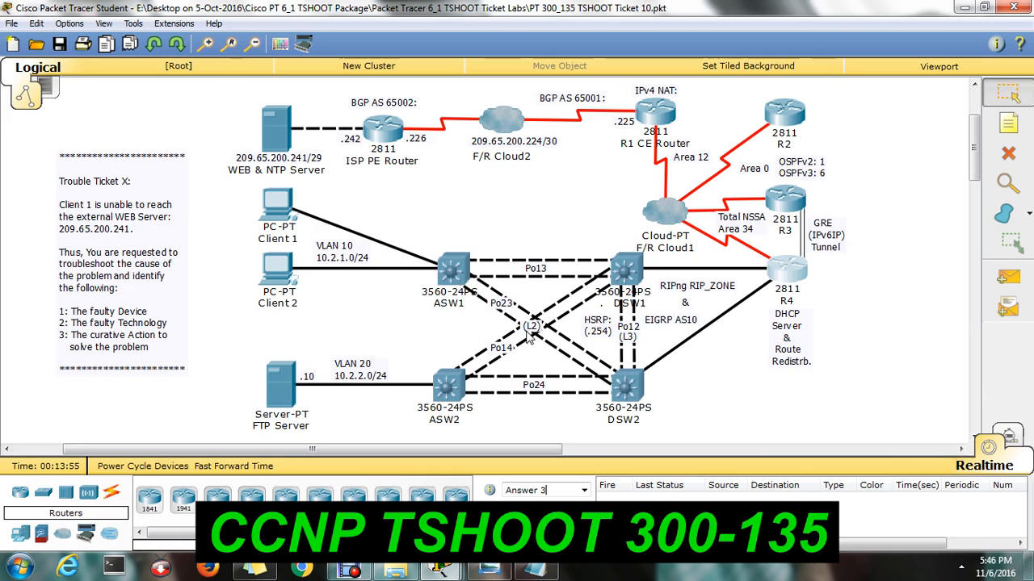
mouse_move(516, 396)
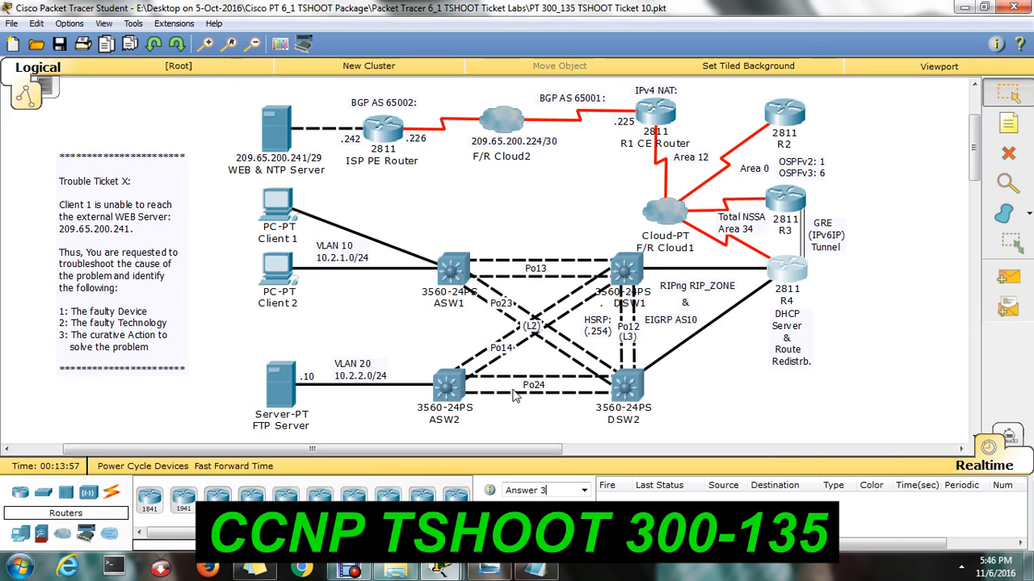
mouse_move(549, 436)
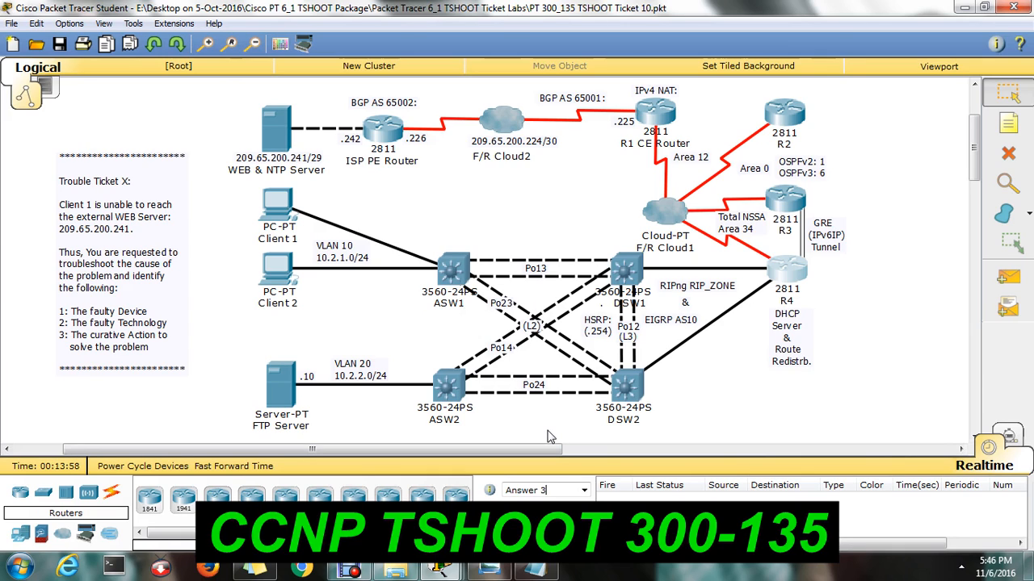
mouse_move(563, 273)
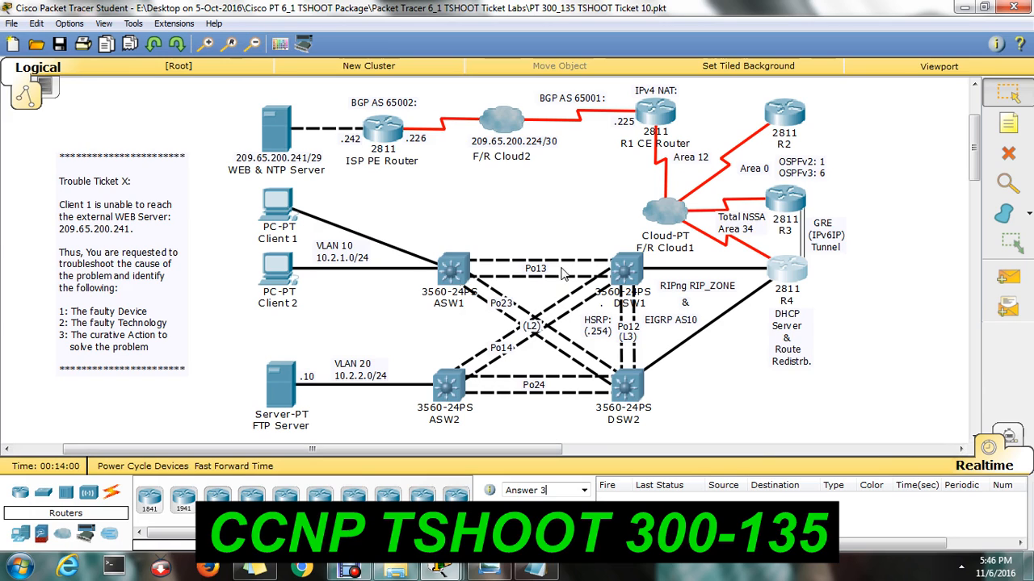
mouse_move(535, 282)
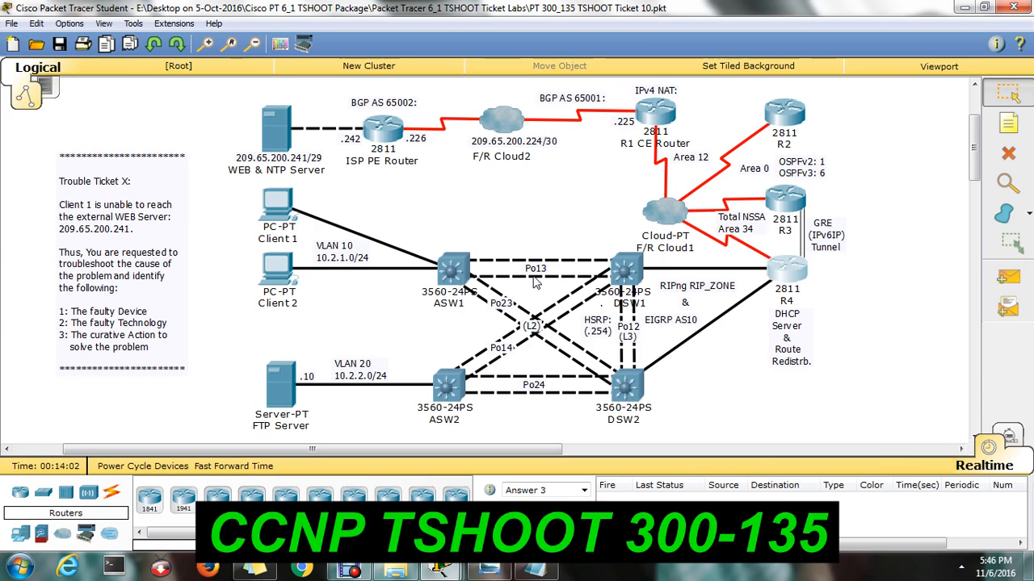
mouse_move(482, 272)
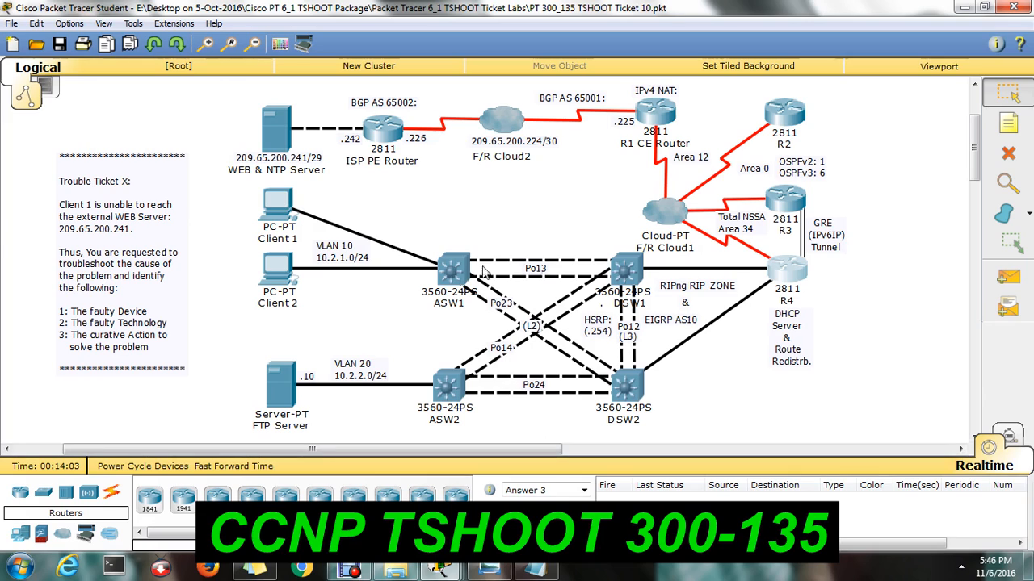
mouse_move(479, 204)
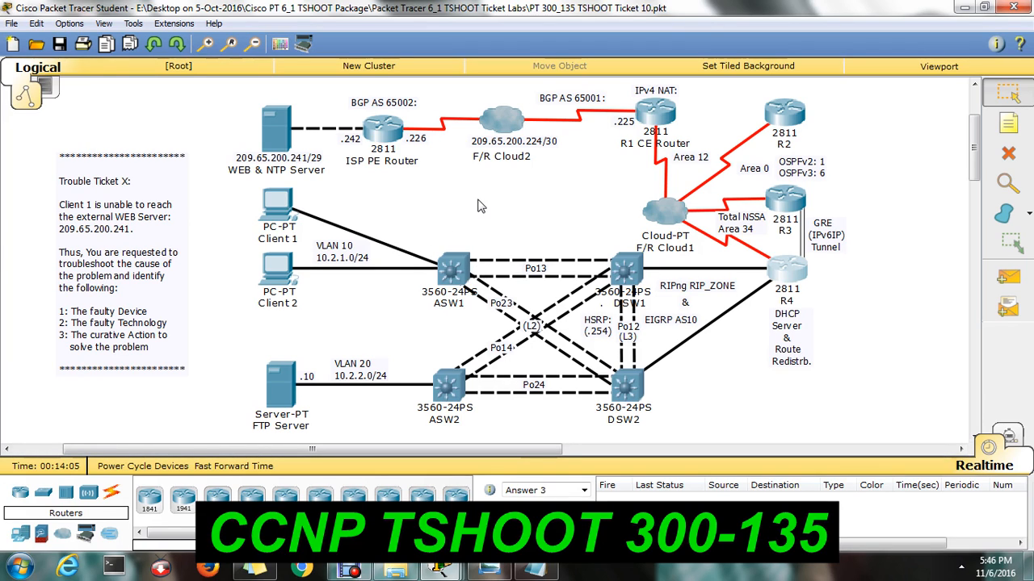
mouse_move(471, 269)
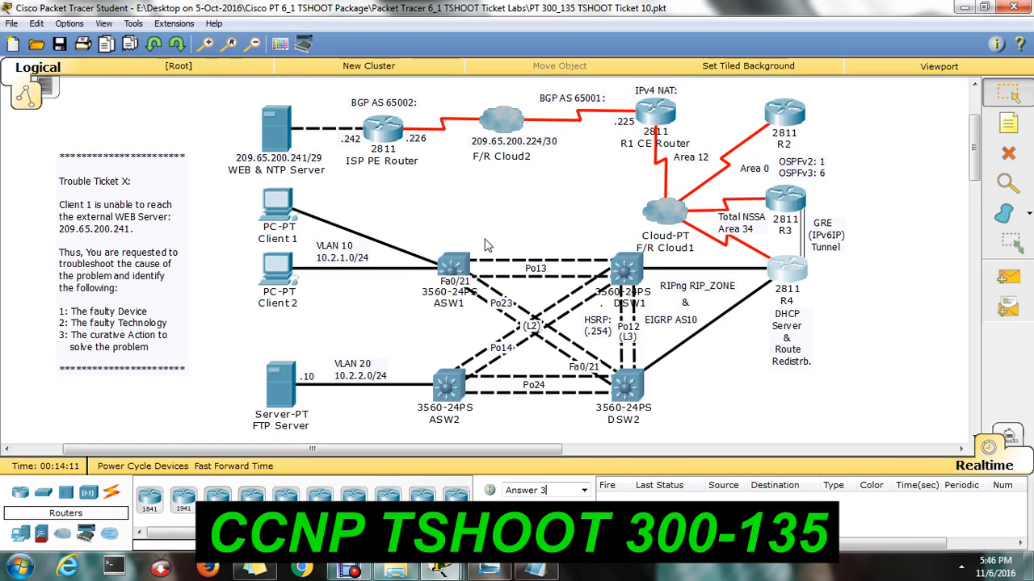
mouse_move(684, 306)
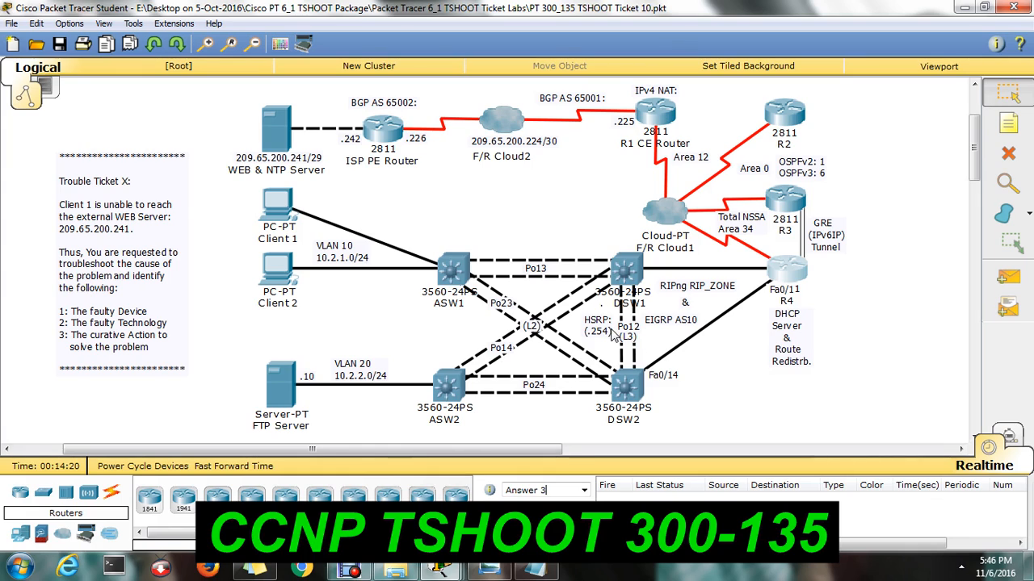
mouse_move(798, 314)
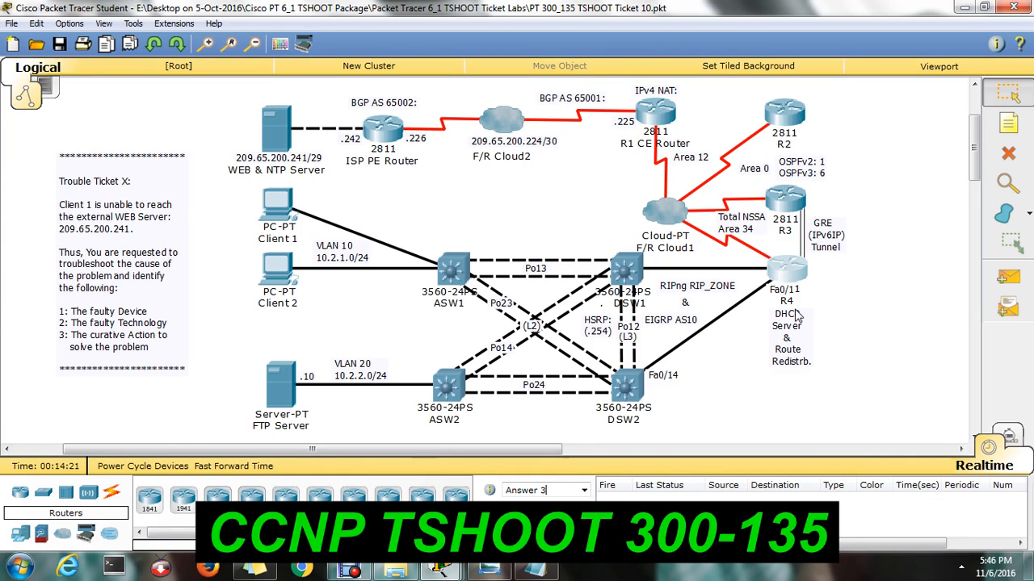
mouse_move(815, 287)
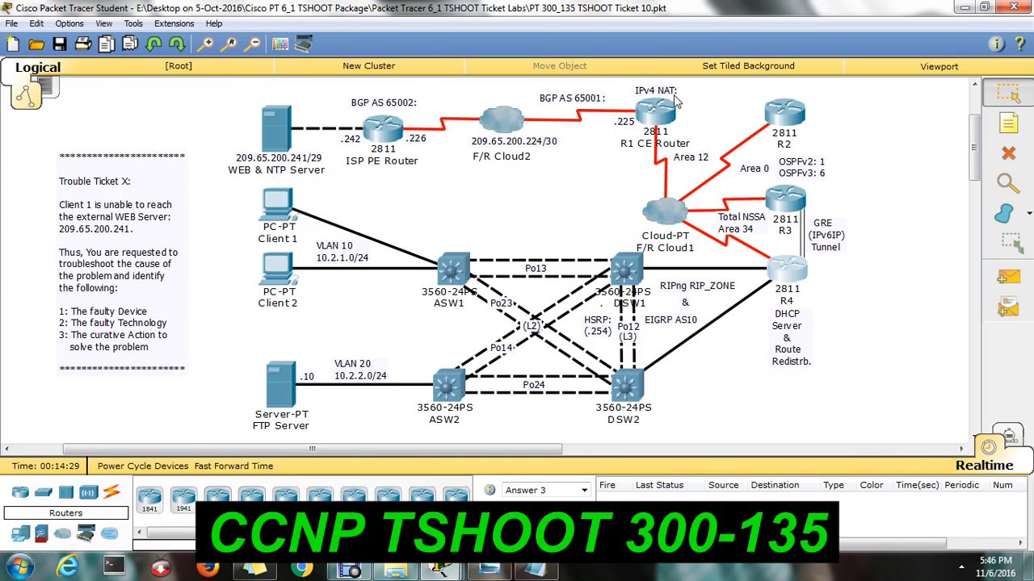
mouse_move(714, 201)
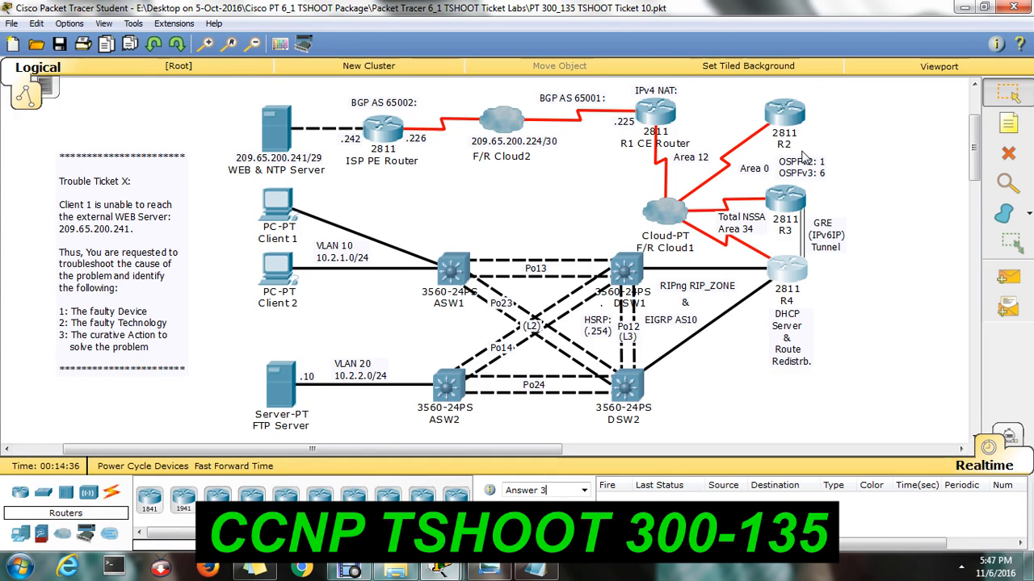
mouse_move(666, 155)
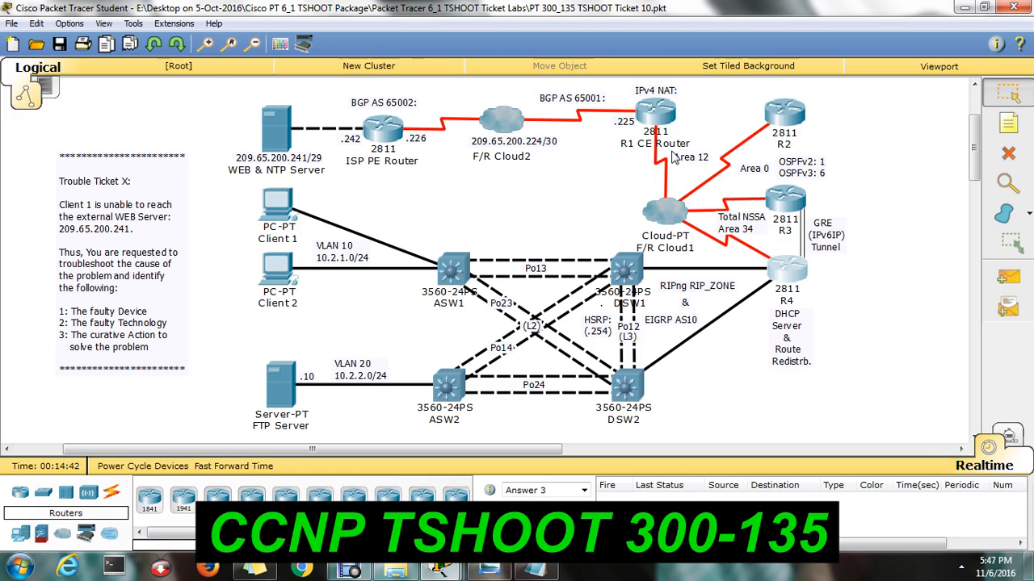
mouse_move(725, 189)
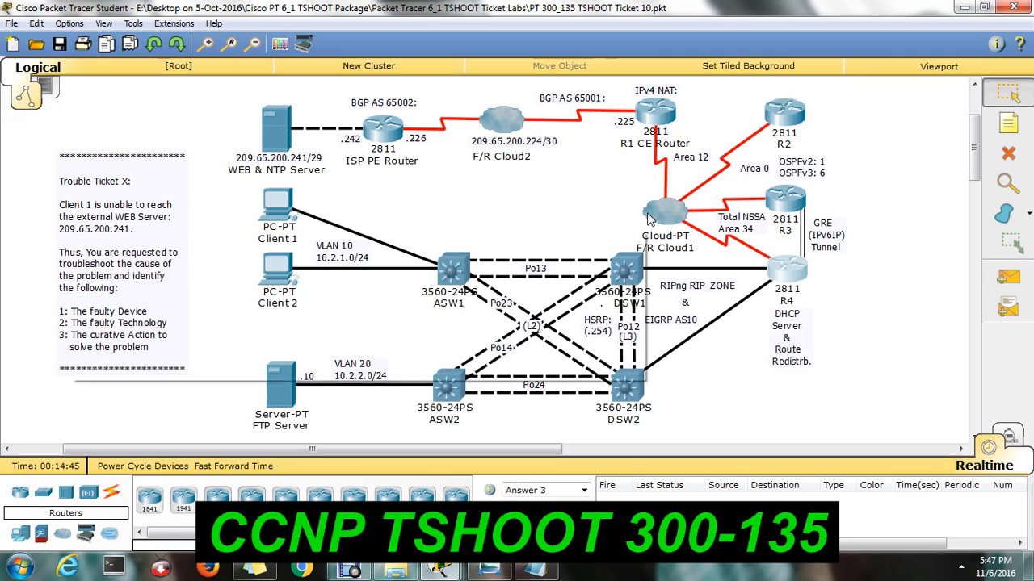
mouse_move(625, 178)
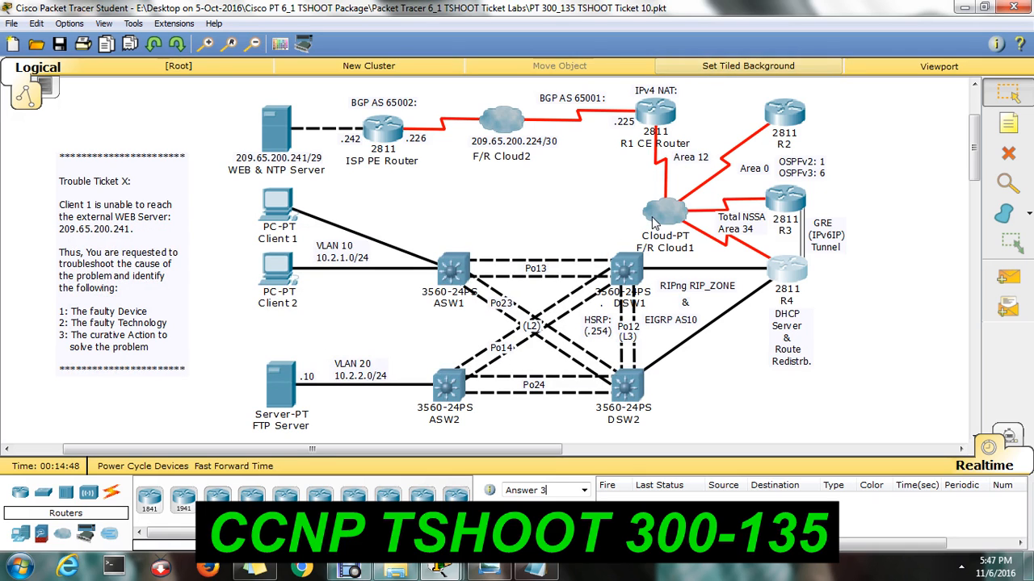
mouse_move(592, 202)
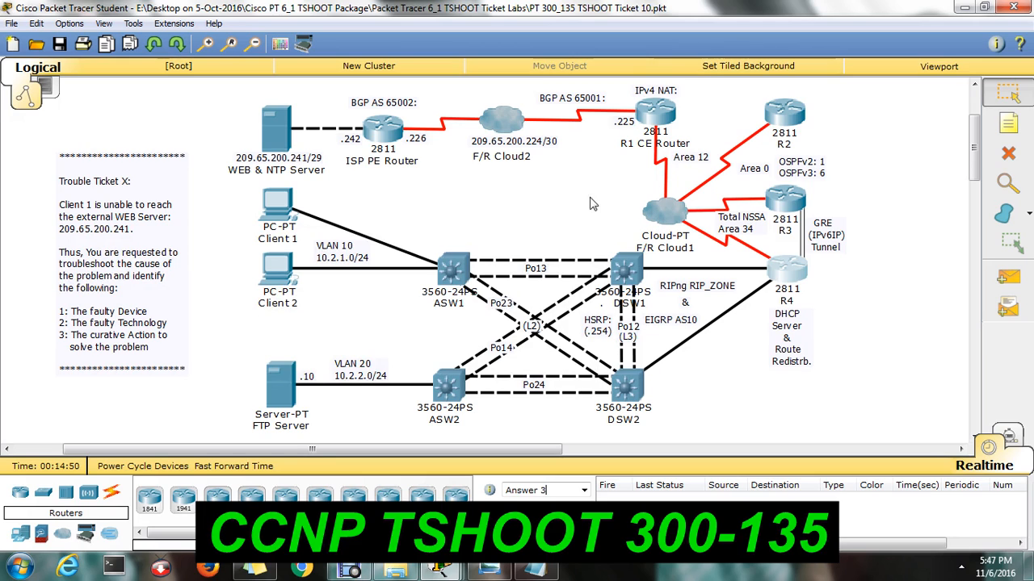
mouse_move(689, 179)
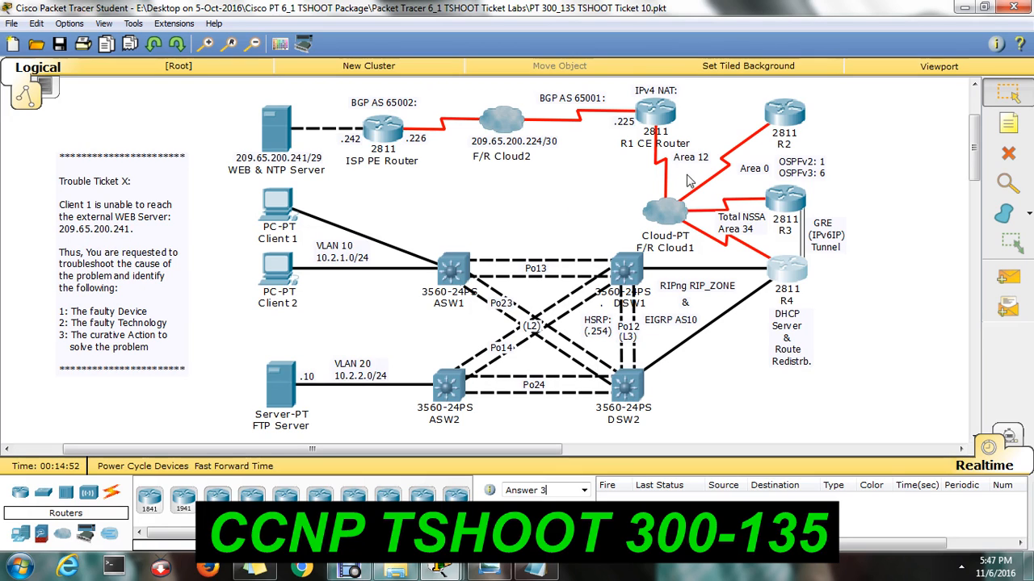
mouse_move(678, 281)
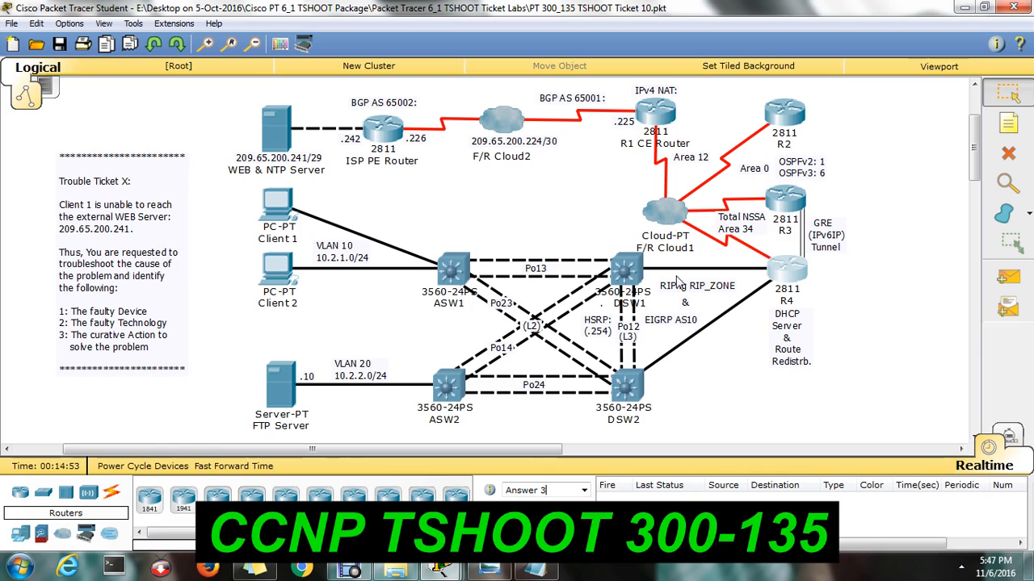
mouse_move(289, 205)
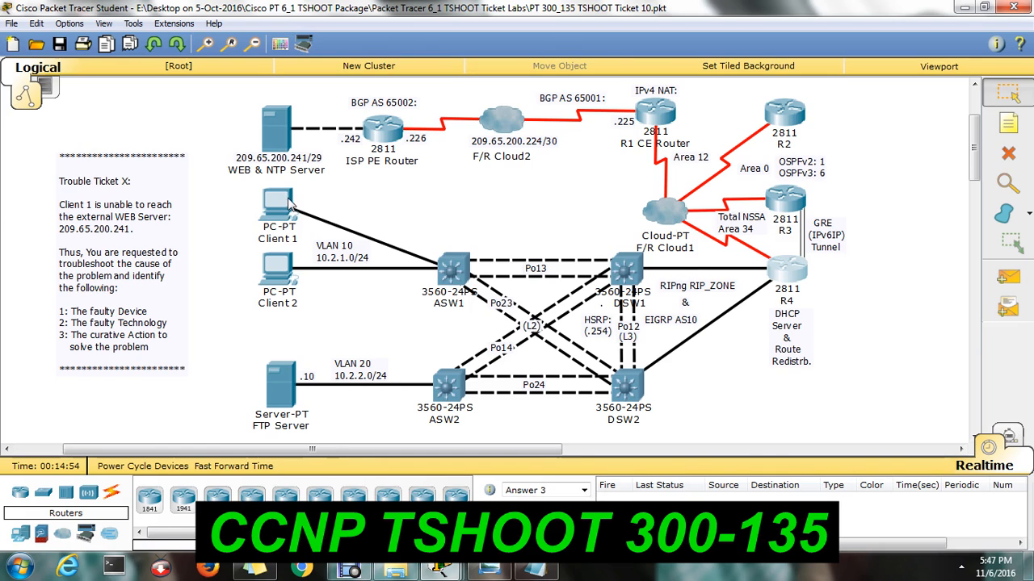
mouse_move(634, 254)
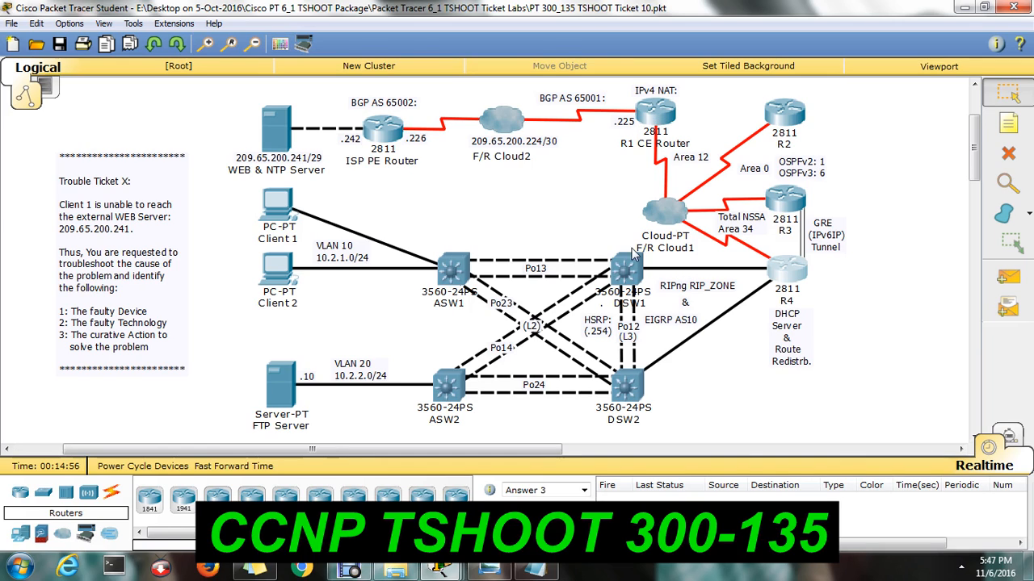
mouse_move(712, 276)
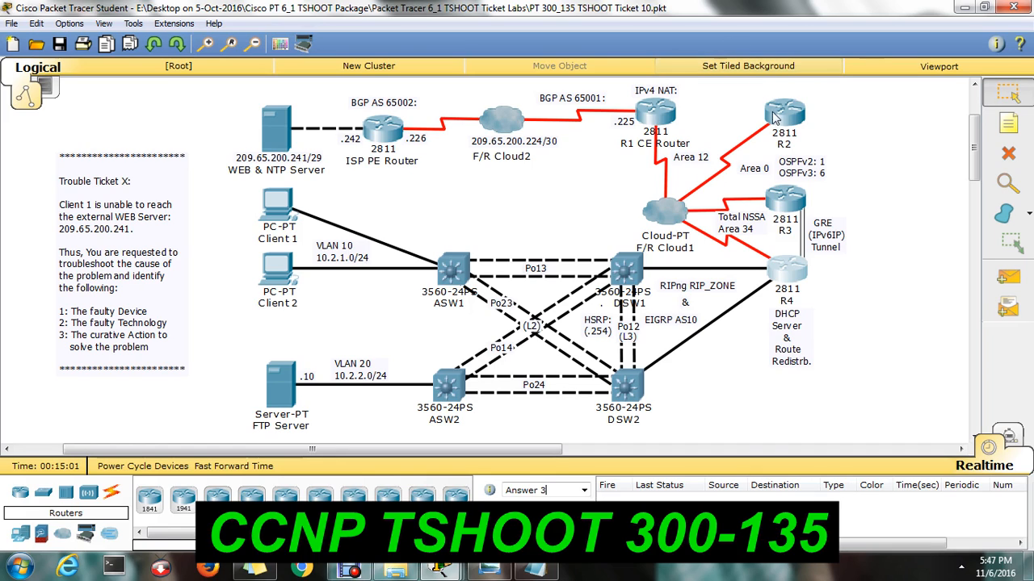
mouse_move(678, 200)
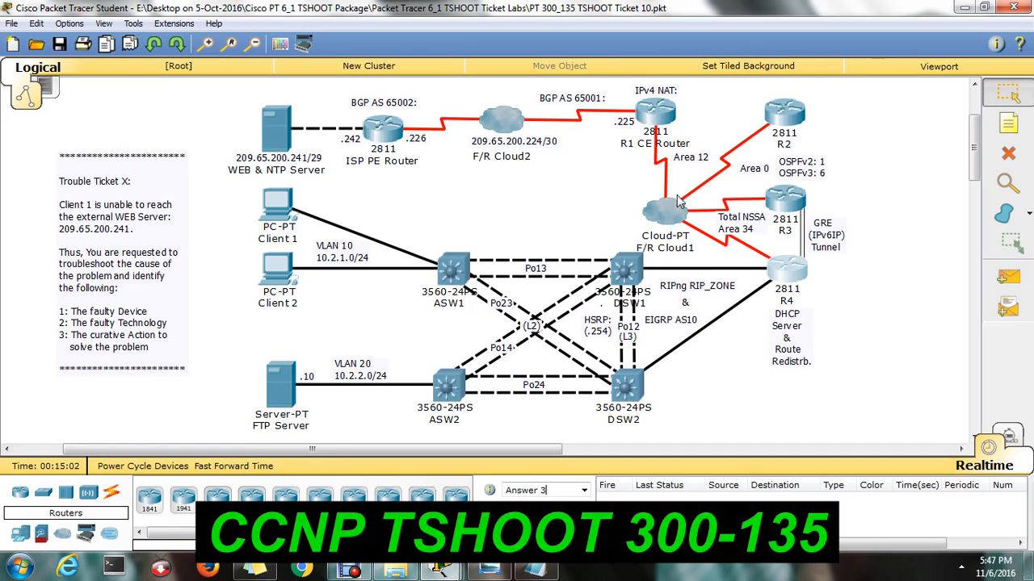
mouse_move(735, 187)
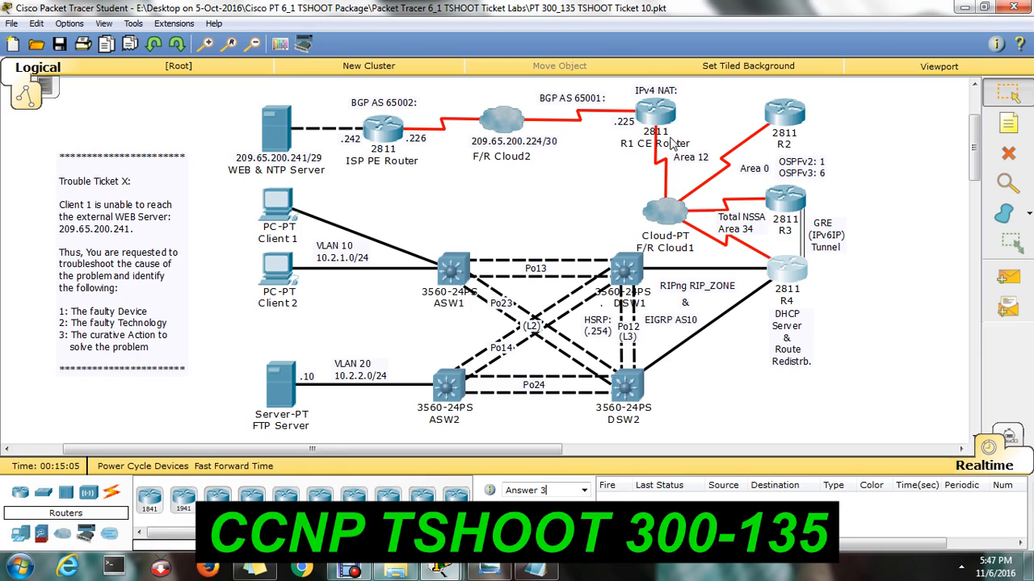
mouse_move(637, 170)
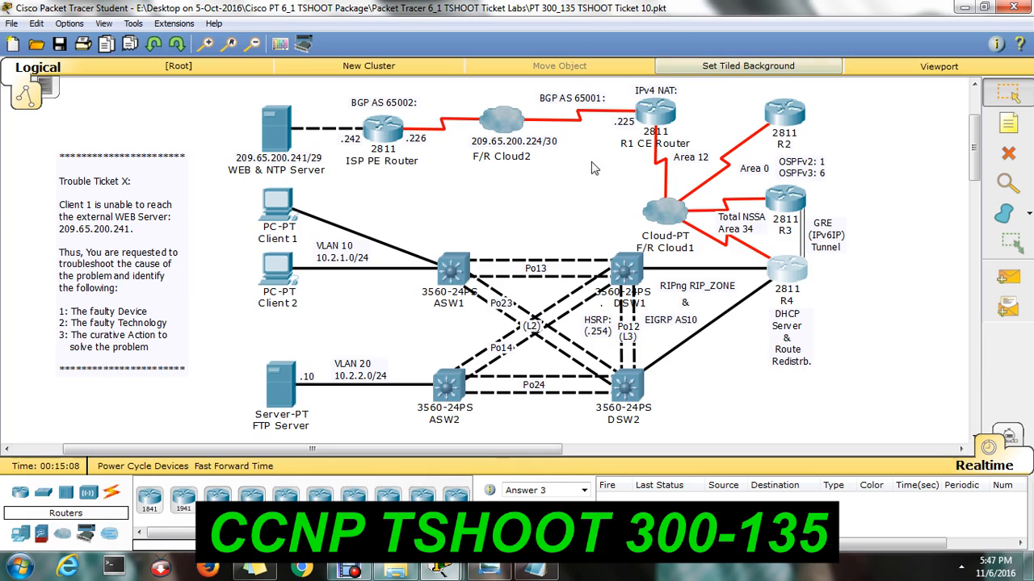
mouse_move(516, 231)
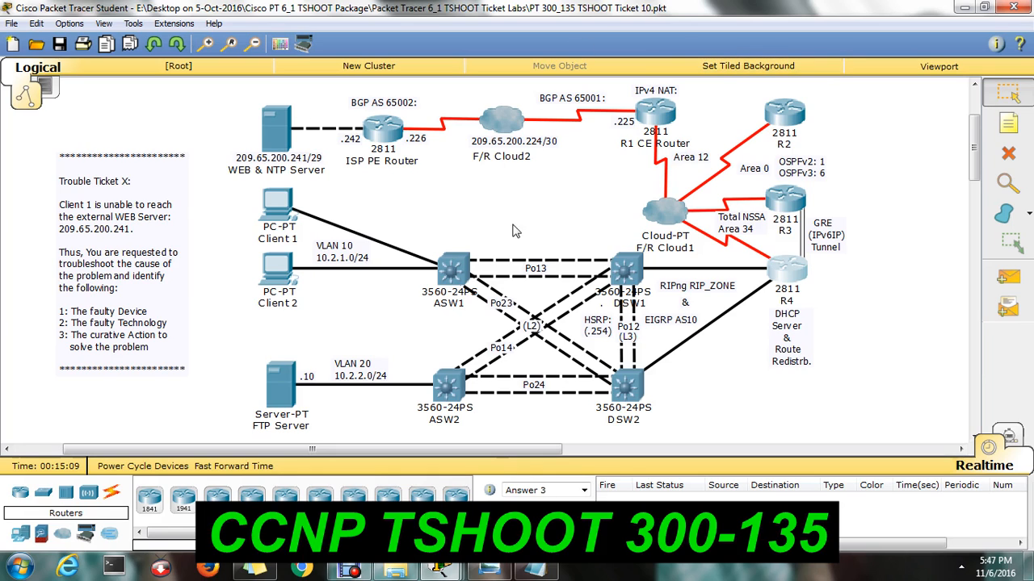
mouse_move(483, 241)
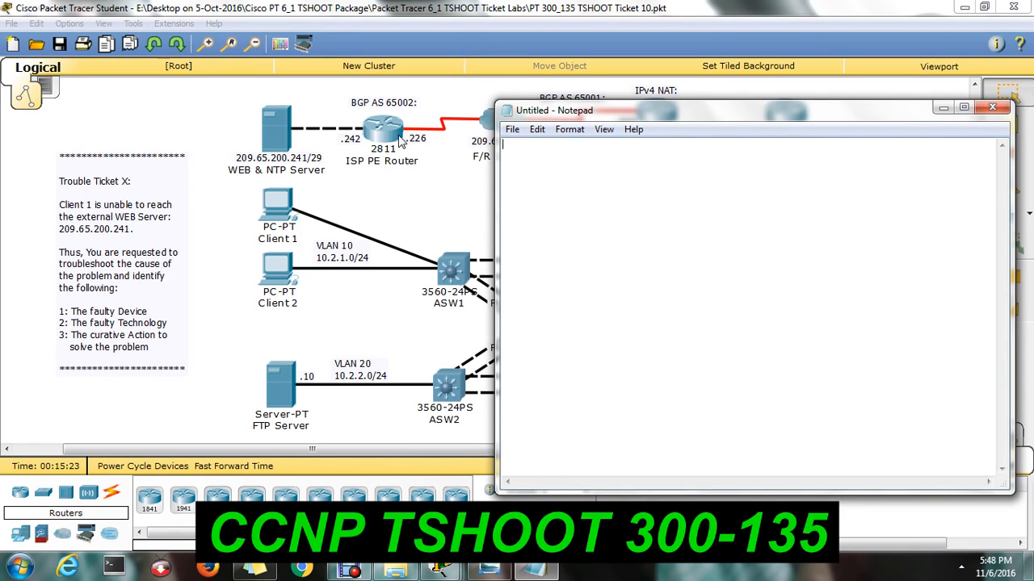
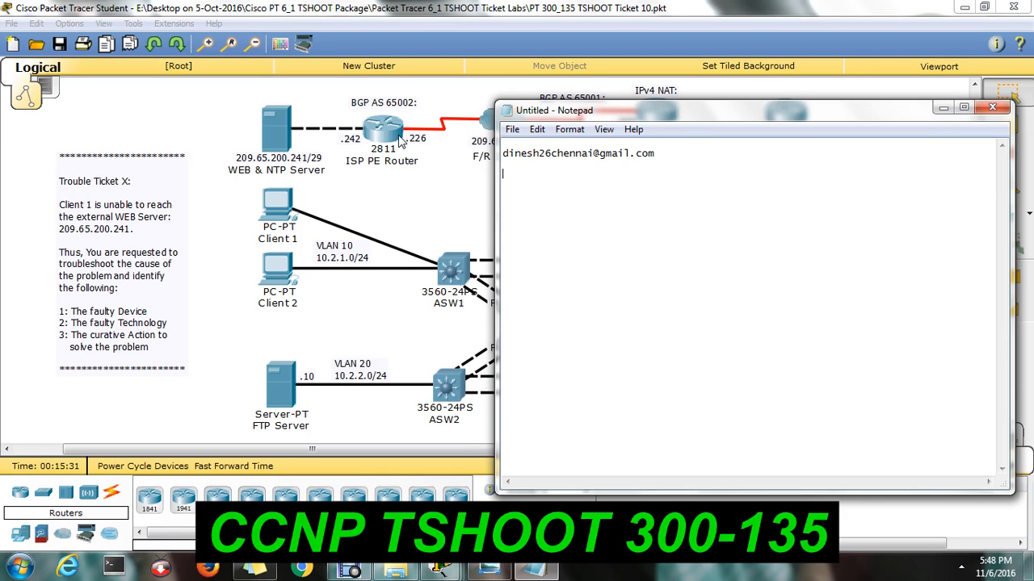
mouse_move(442, 151)
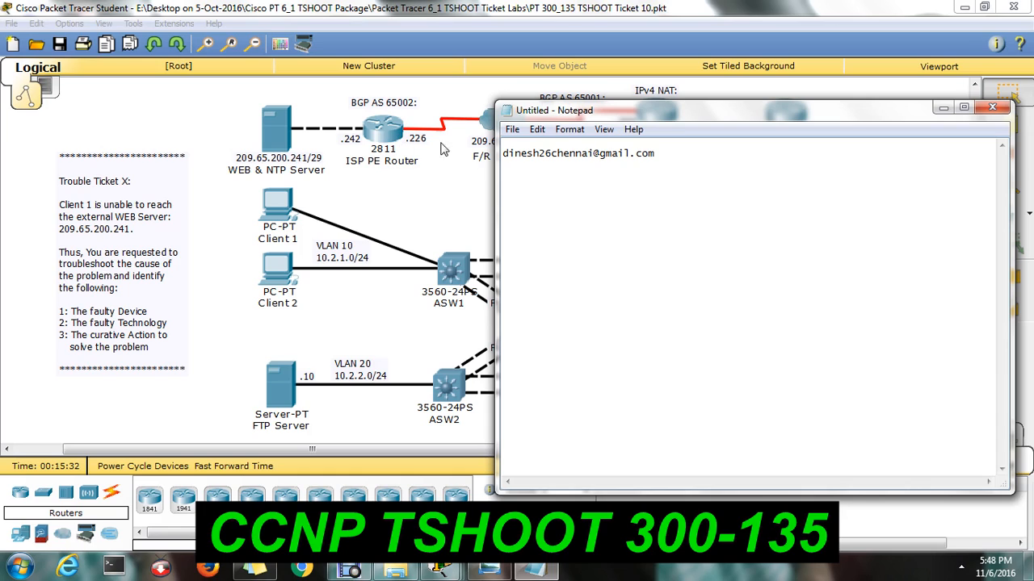
Erase the typed line and close Notepad without saving.
triple_click(577, 153)
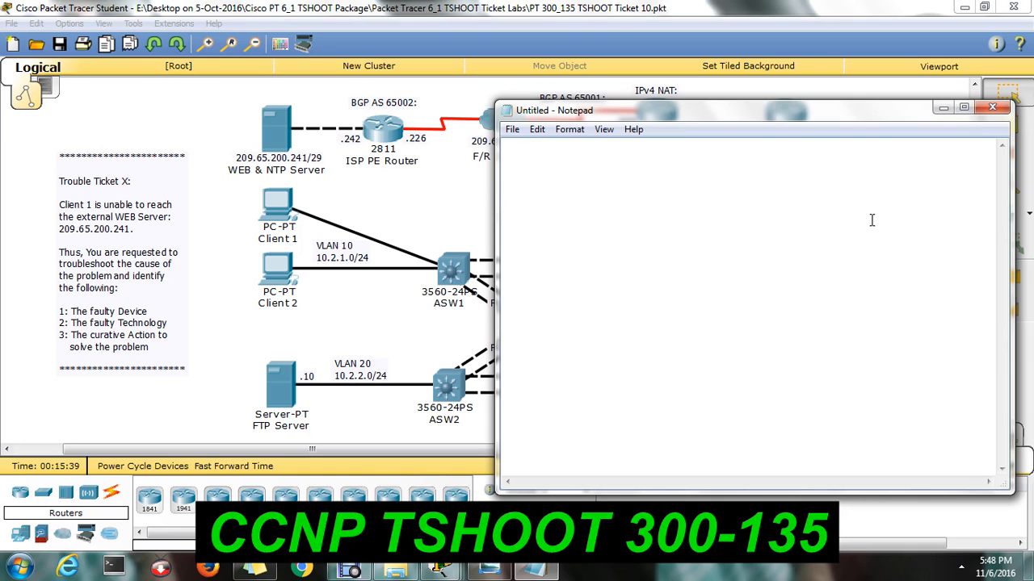
mouse_move(937, 207)
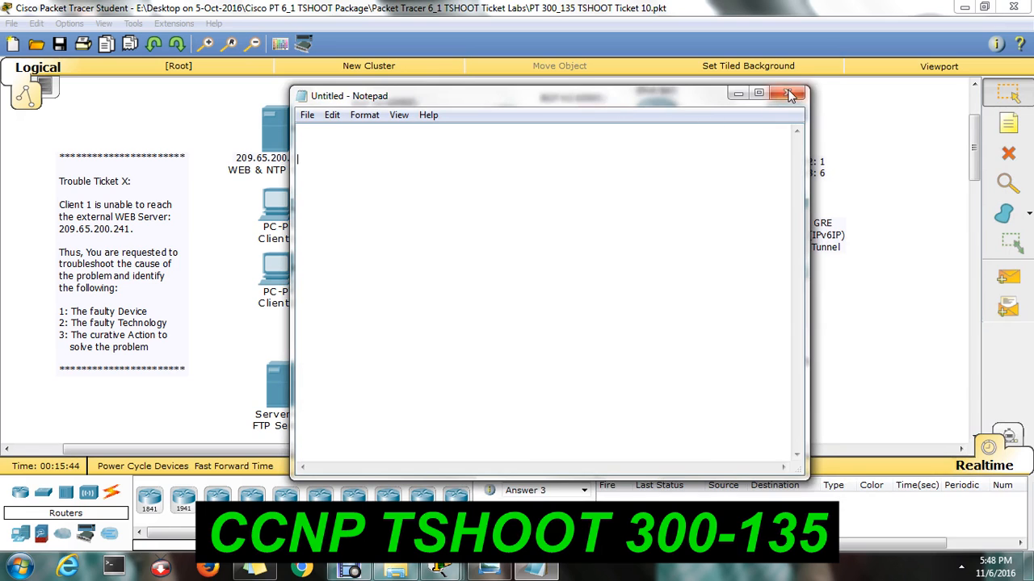
left_click(789, 93)
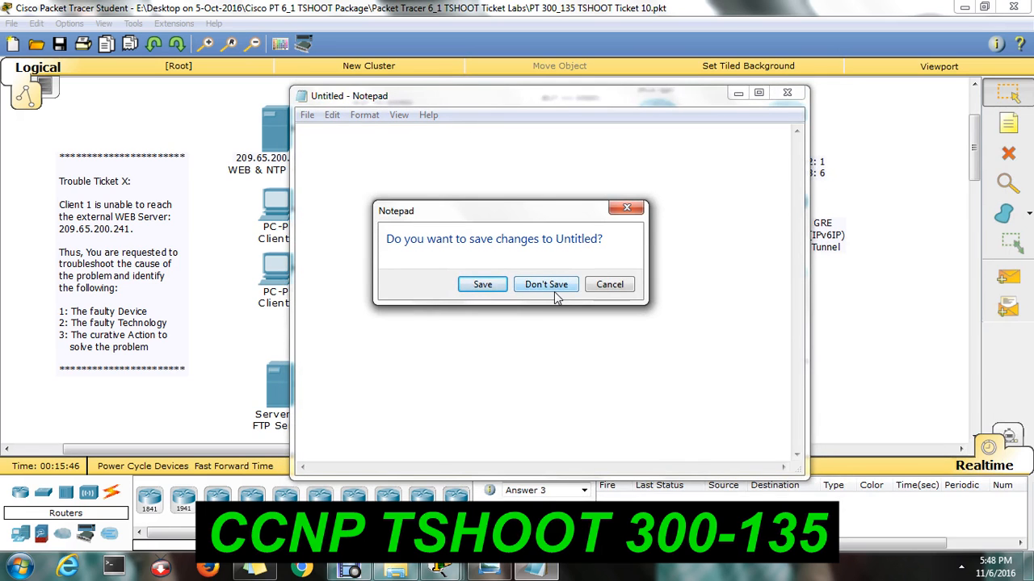
left_click(545, 284)
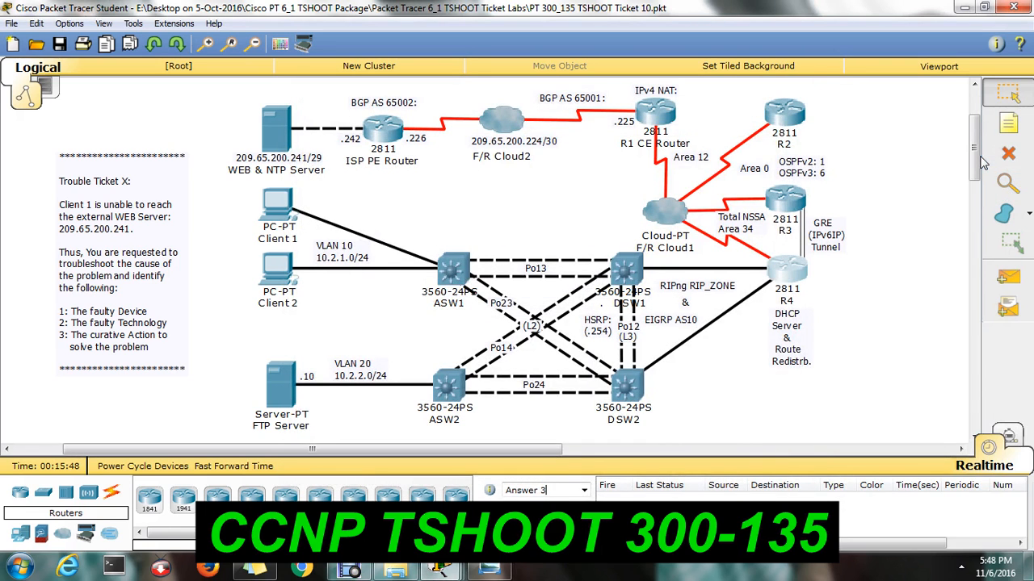